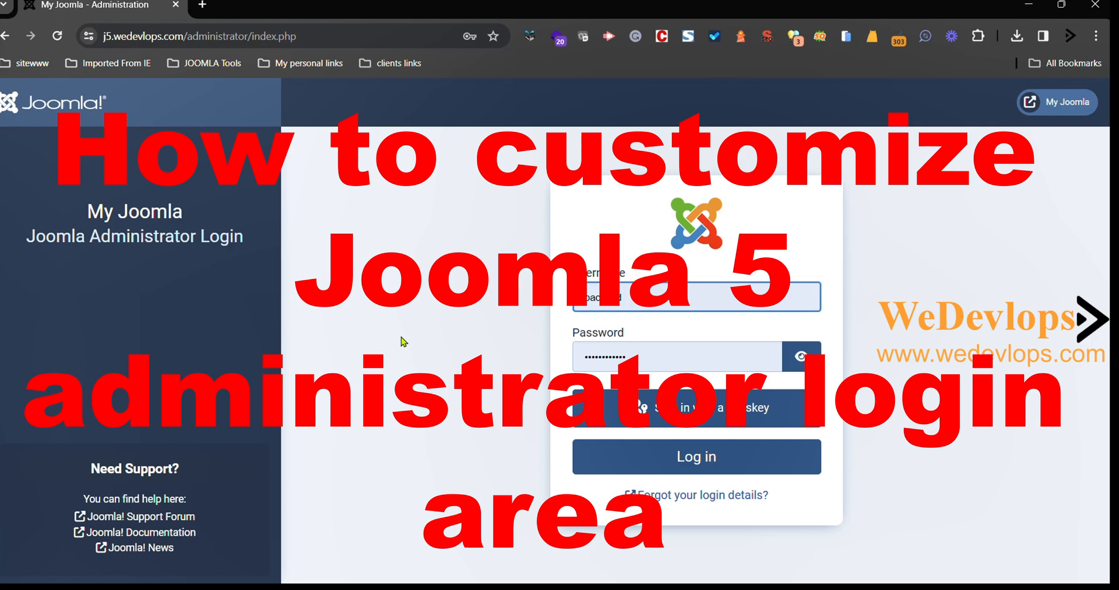
mouse_move(343, 491)
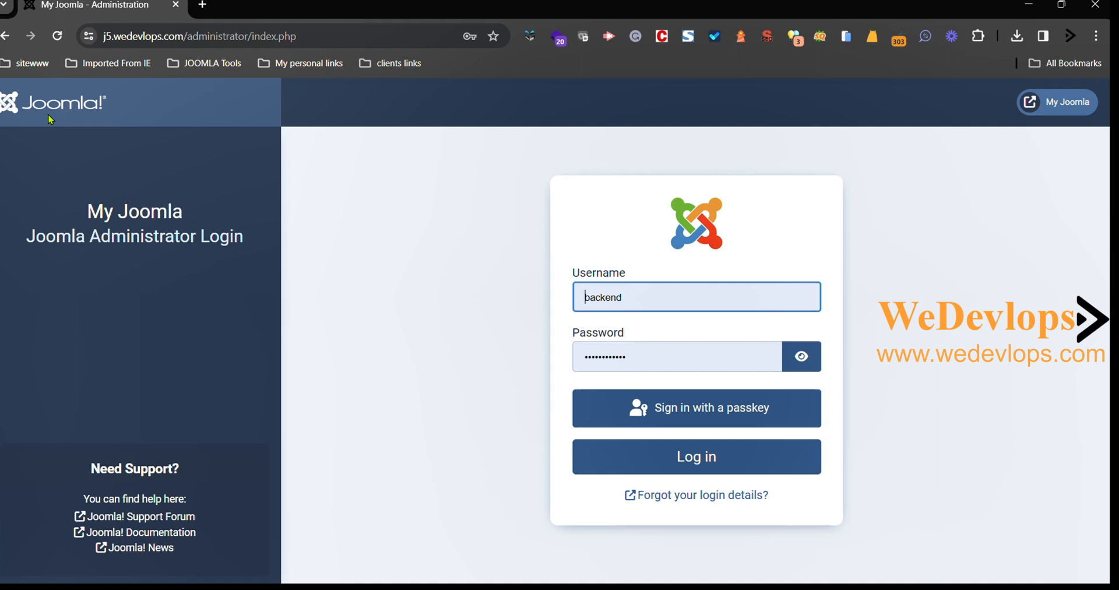
mouse_move(98, 213)
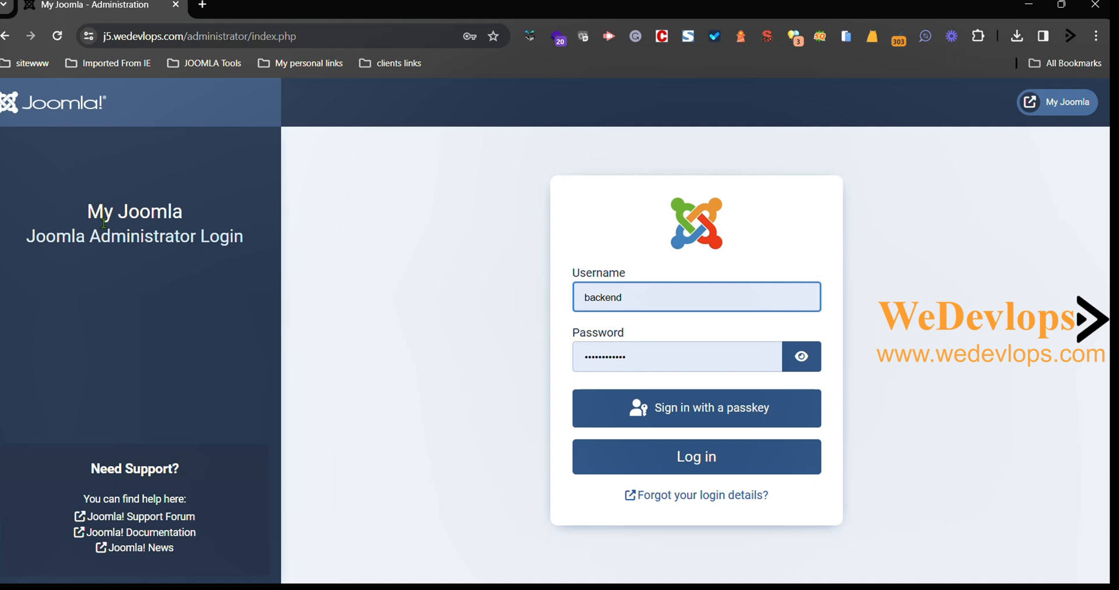
mouse_move(145, 459)
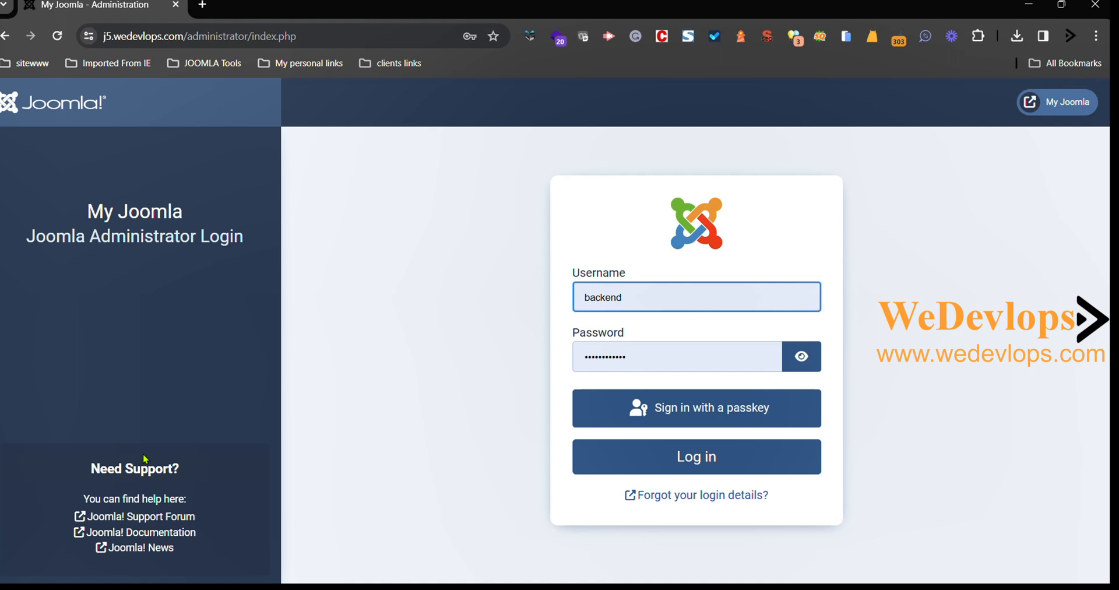
mouse_move(218, 458)
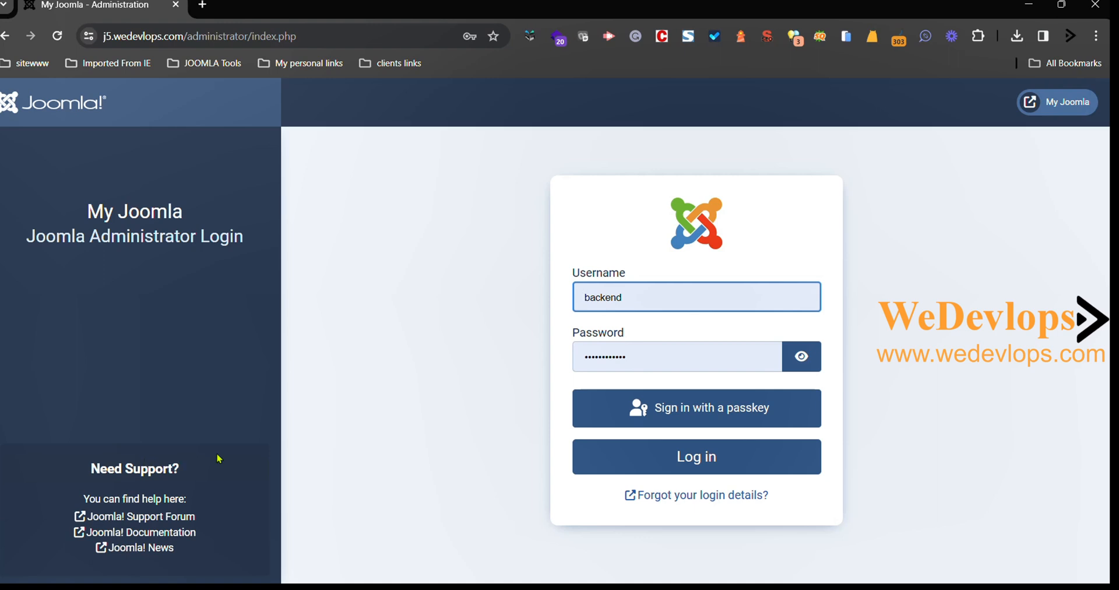
mouse_move(61, 513)
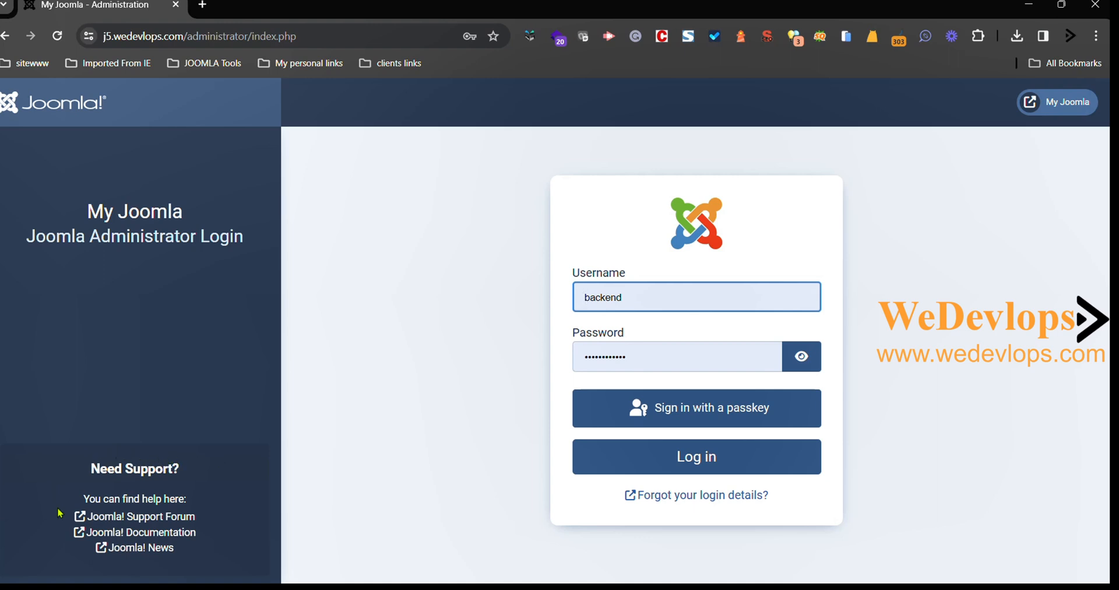
mouse_move(213, 484)
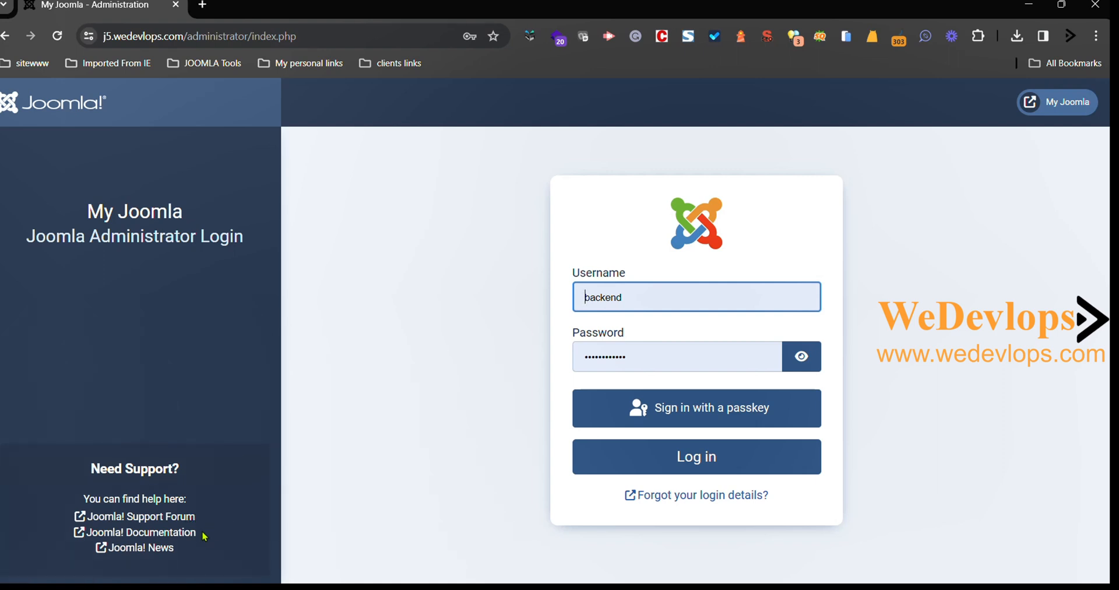
mouse_move(181, 546)
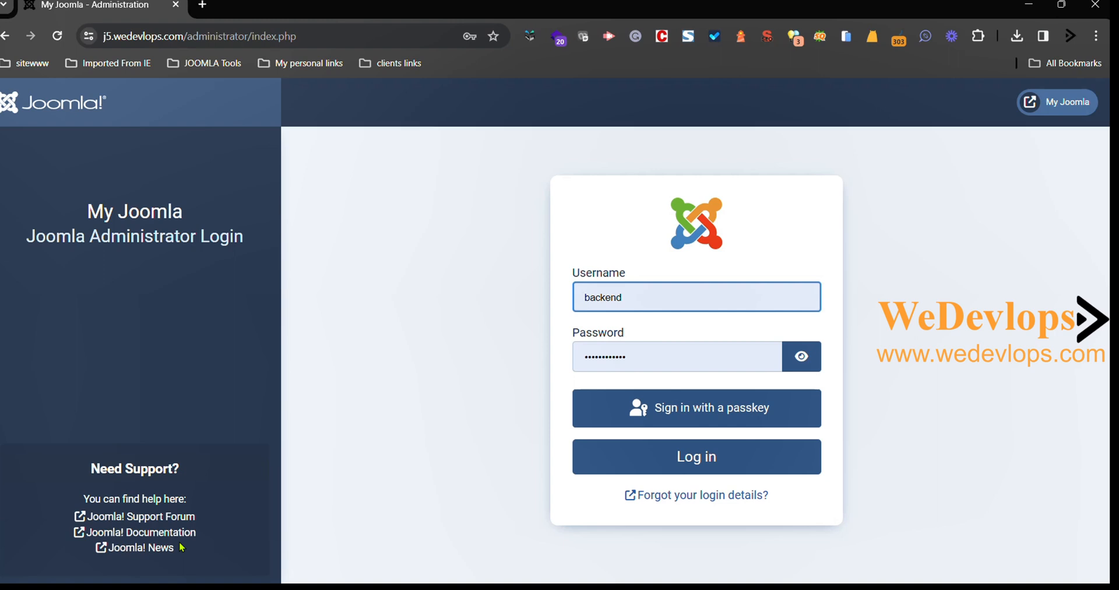
mouse_move(177, 546)
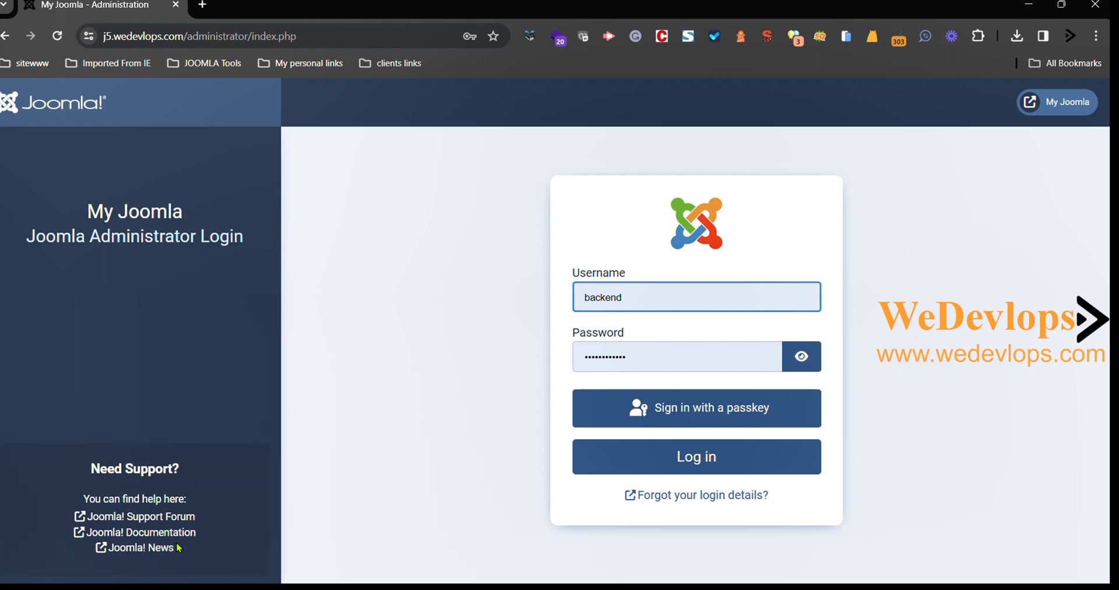
mouse_move(133, 494)
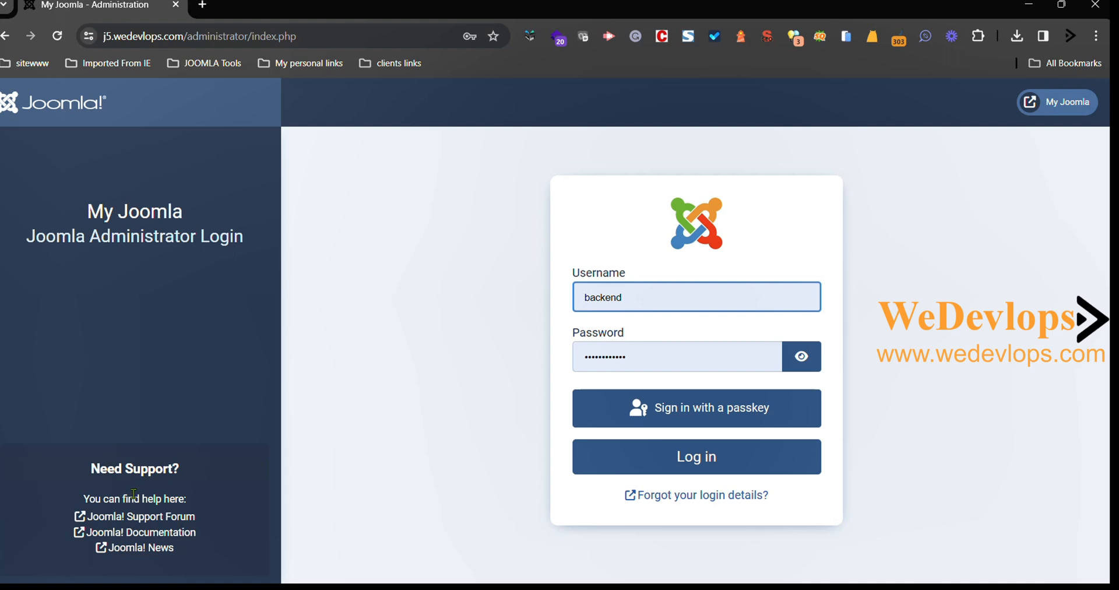
mouse_move(152, 547)
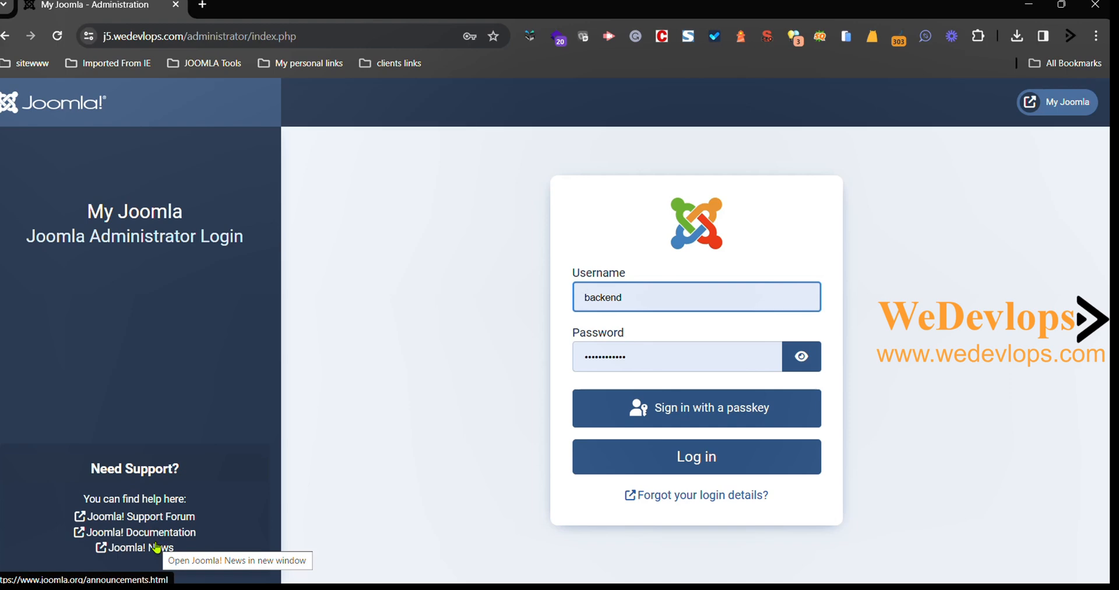
mouse_move(343, 405)
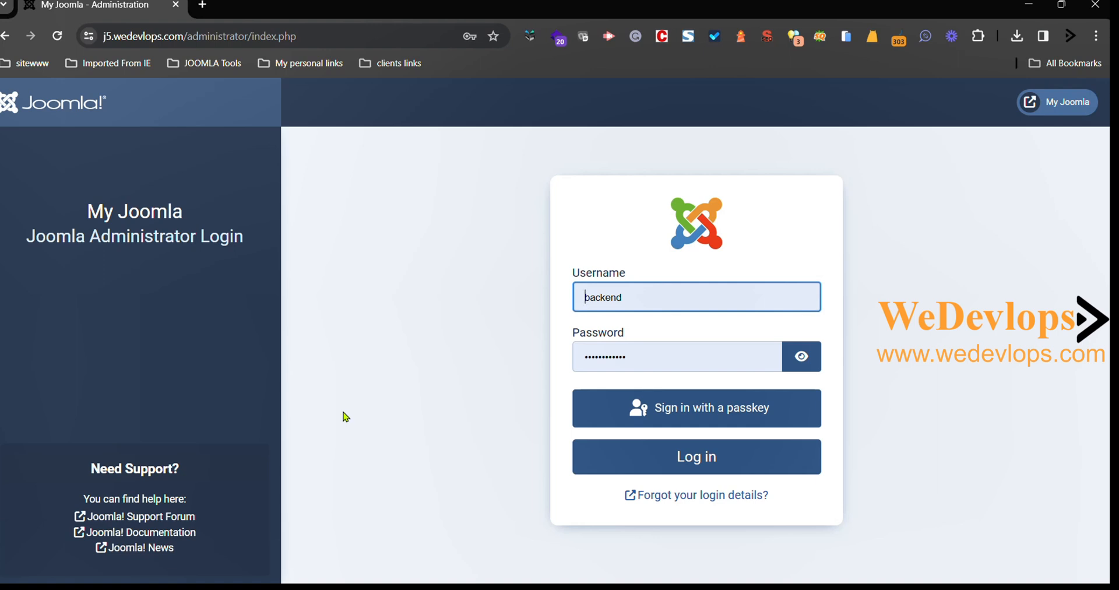
mouse_move(309, 432)
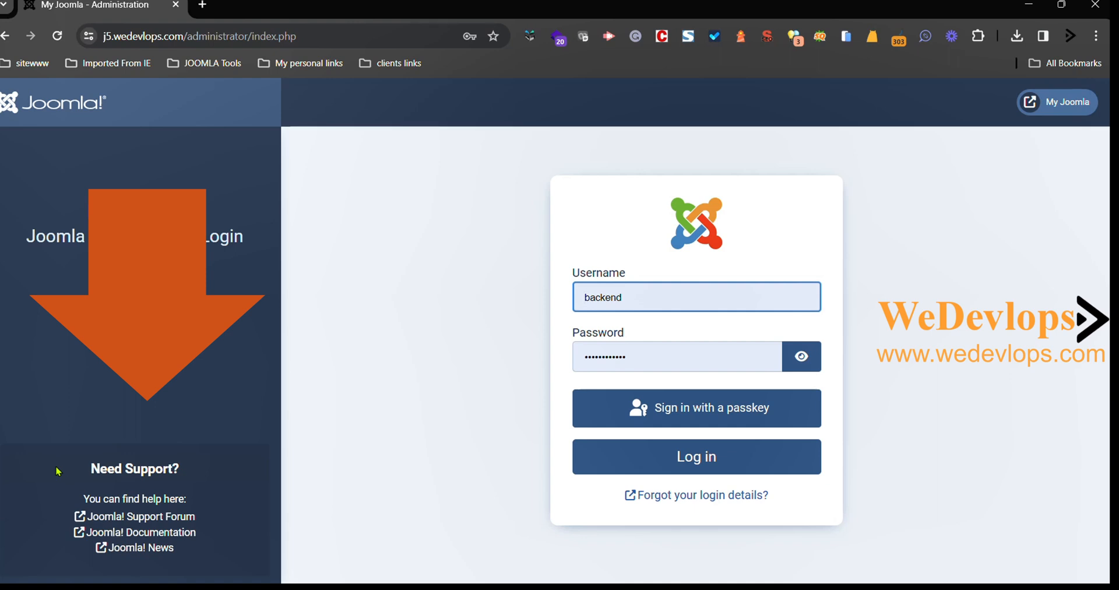
mouse_move(178, 462)
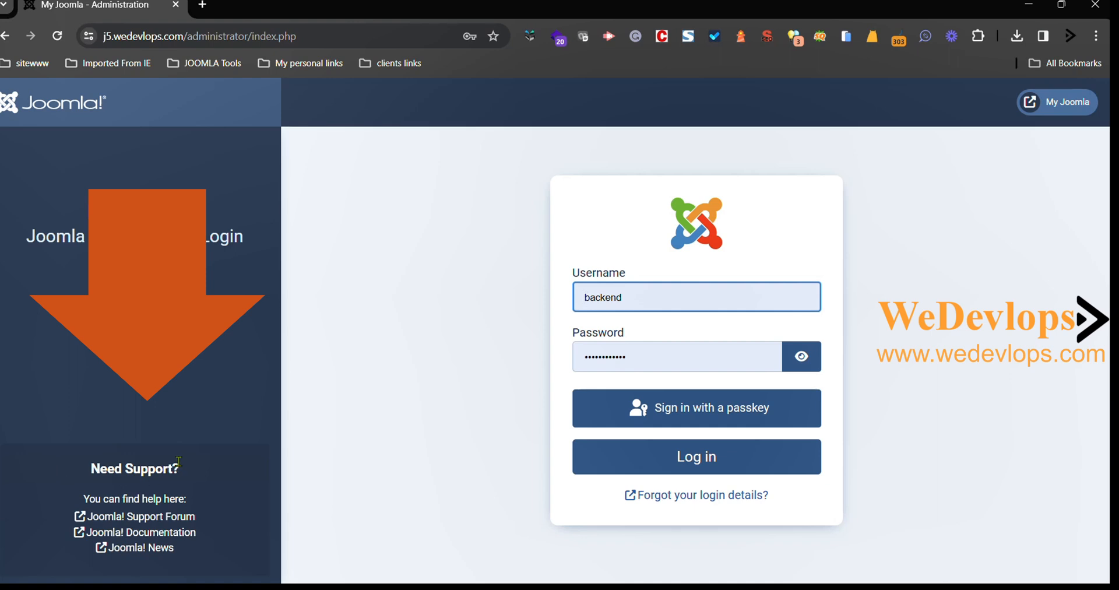
mouse_move(196, 470)
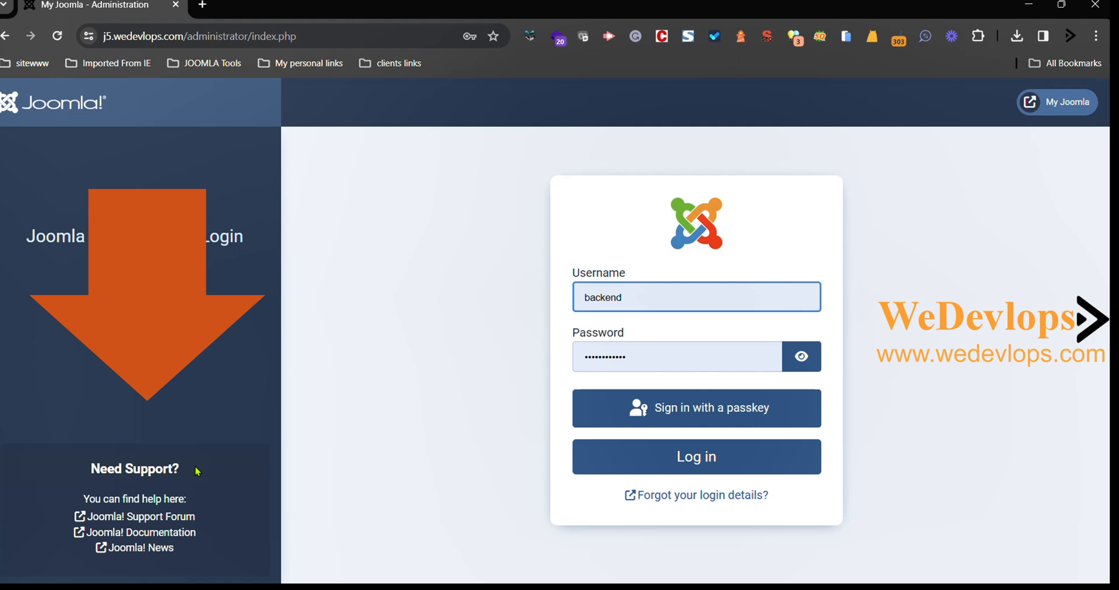
mouse_move(80, 501)
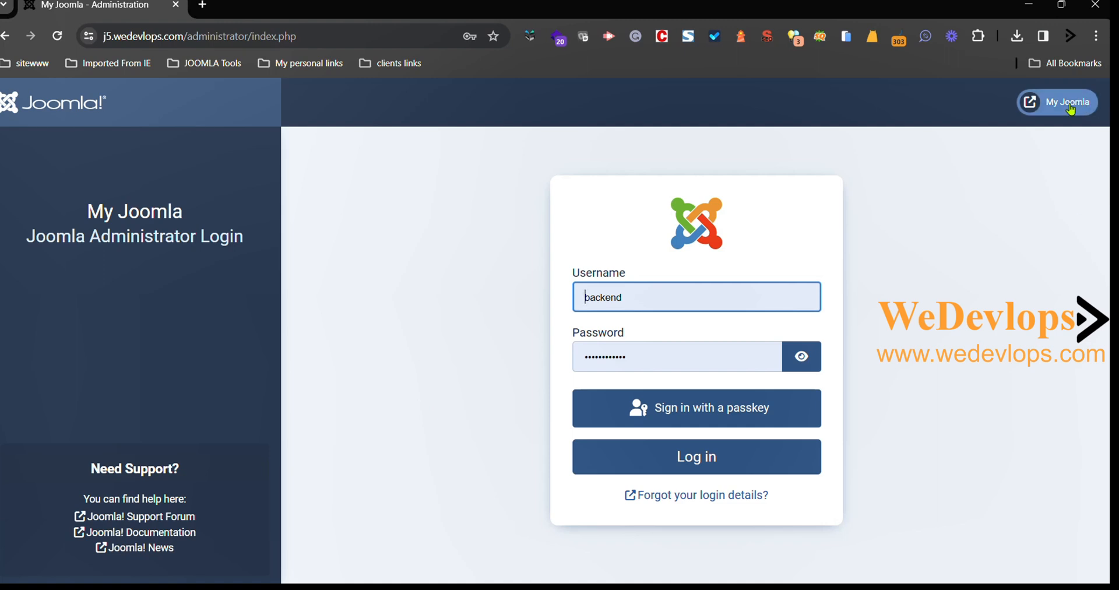
mouse_move(1069, 101)
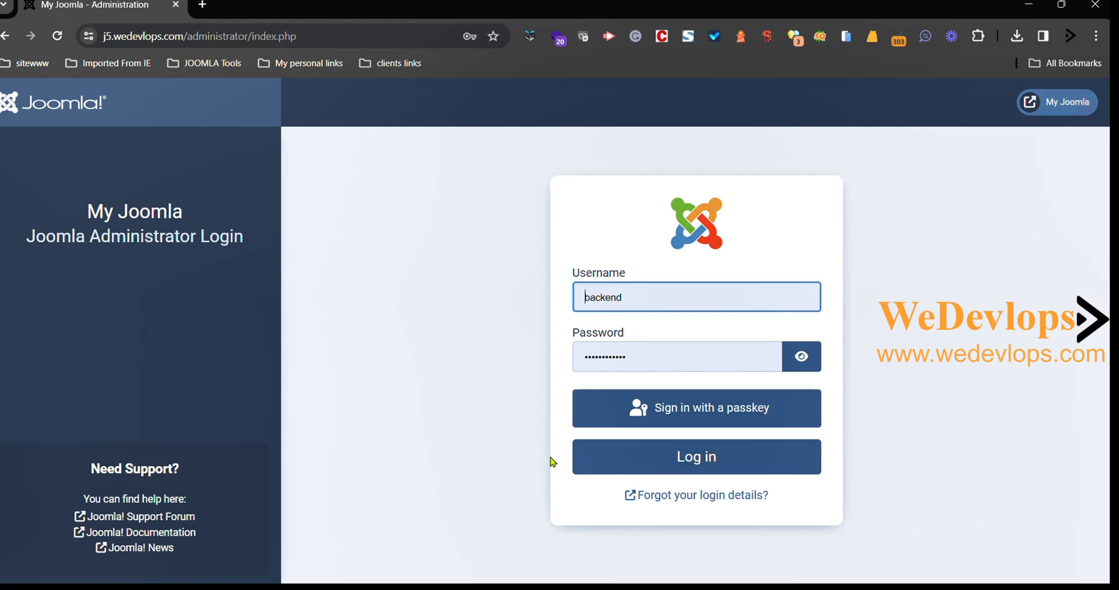
mouse_move(141, 532)
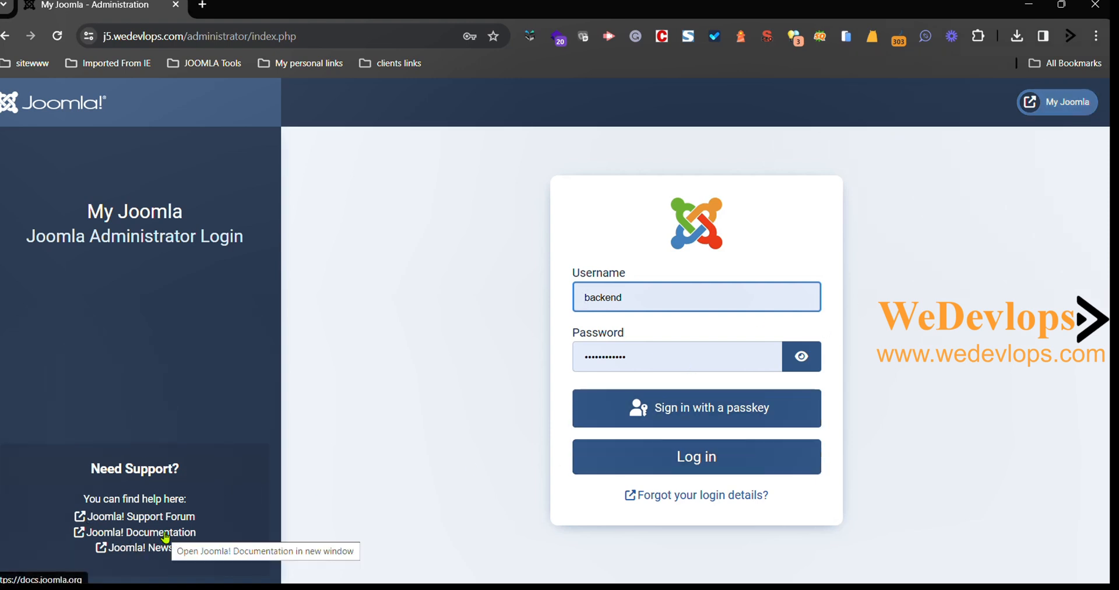
- Submit the administrator login form to reach the Home Dashboard
click(696, 456)
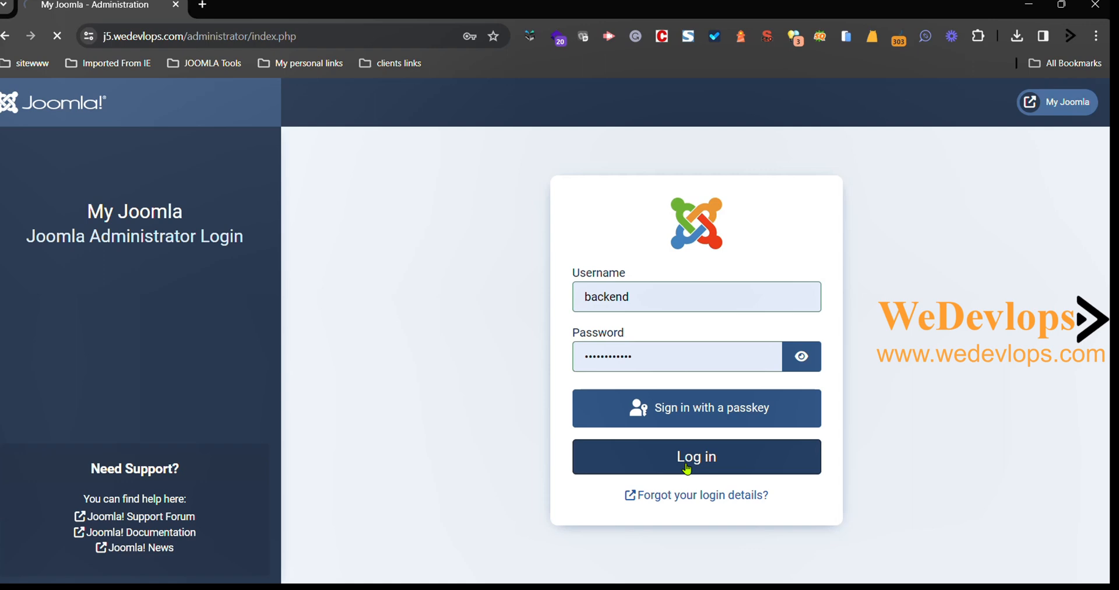
click(695, 457)
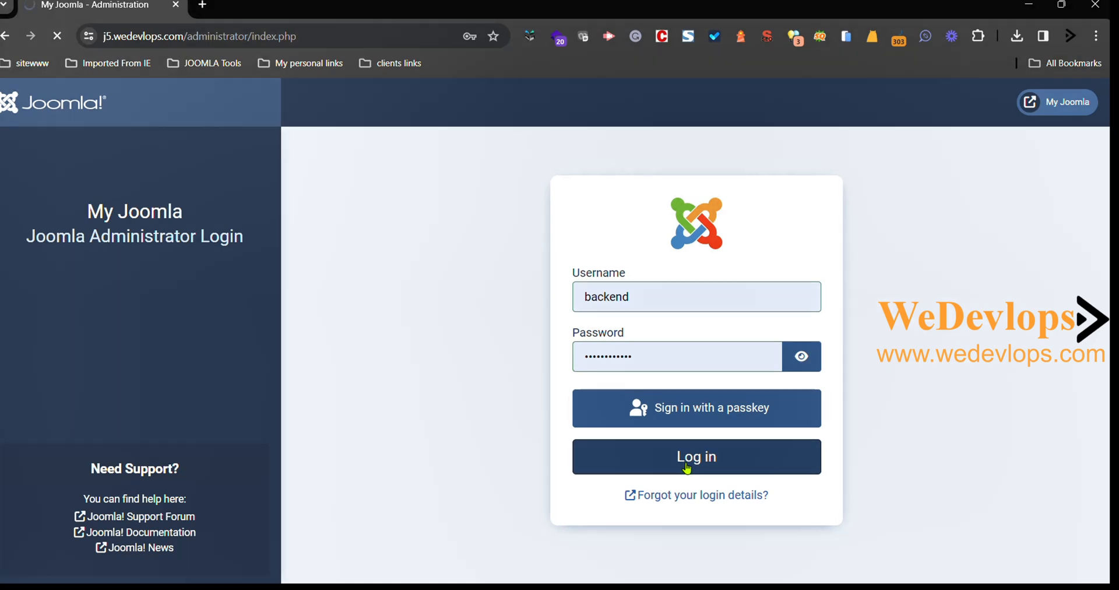
click(695, 456)
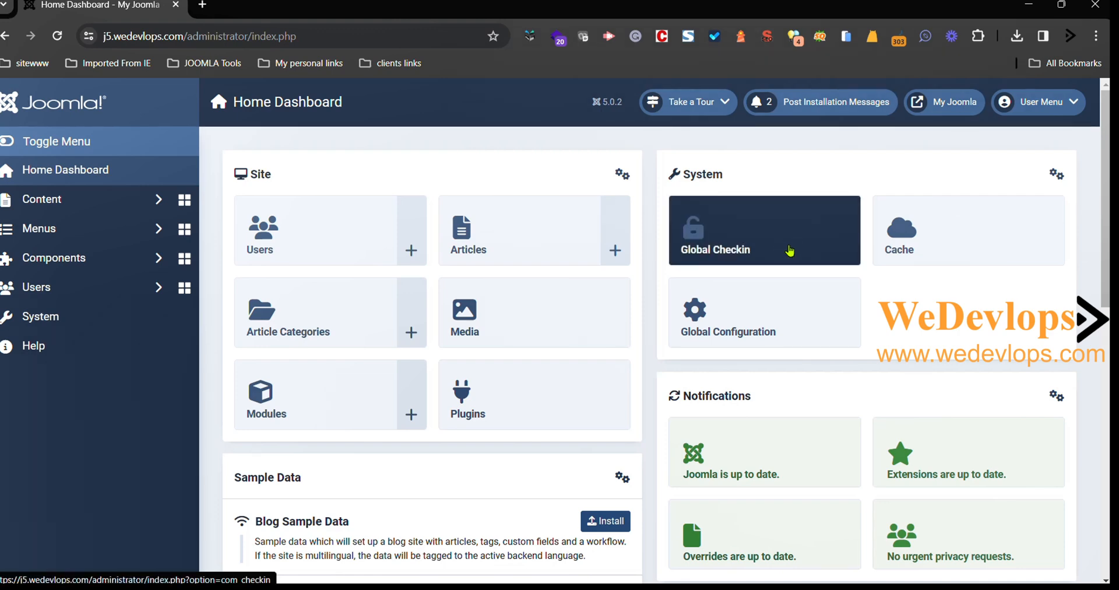
mouse_move(1083, 312)
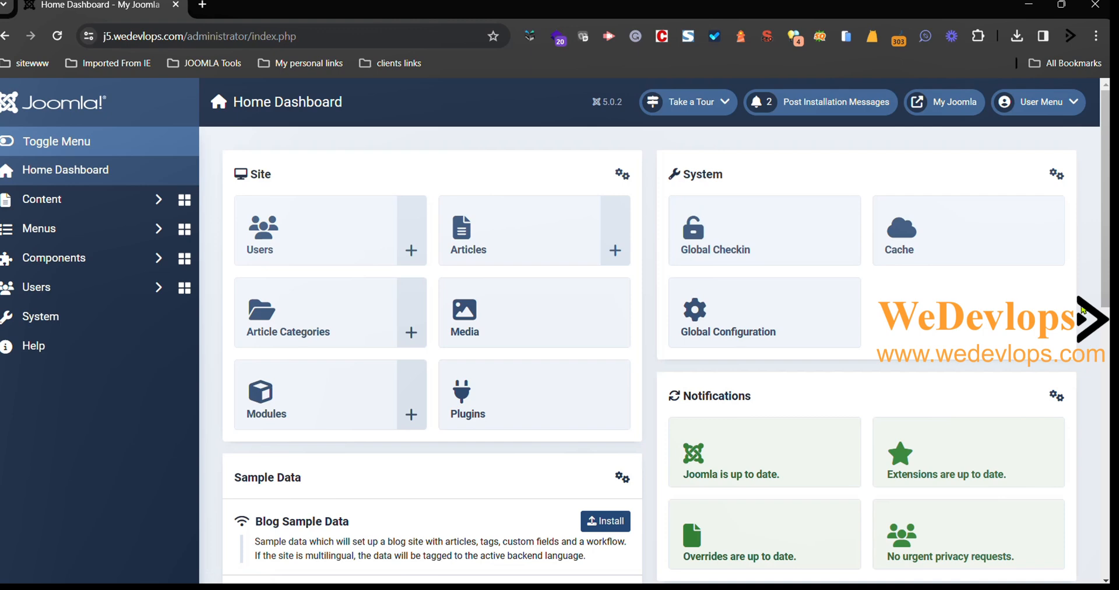
mouse_move(1055, 297)
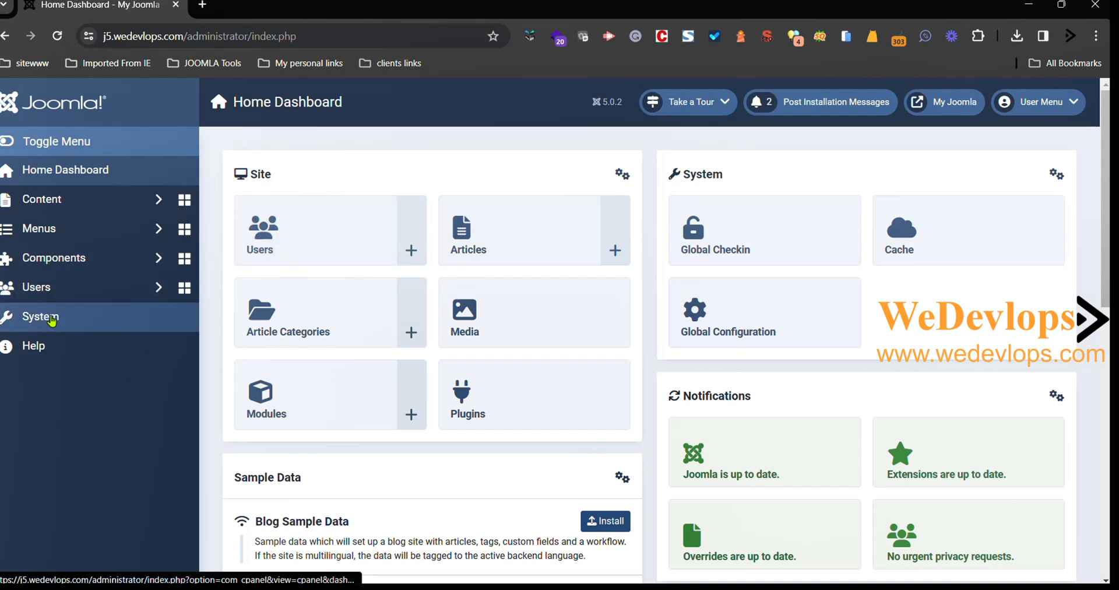
- Go to System, then Administrator Modules under Manage
click(41, 316)
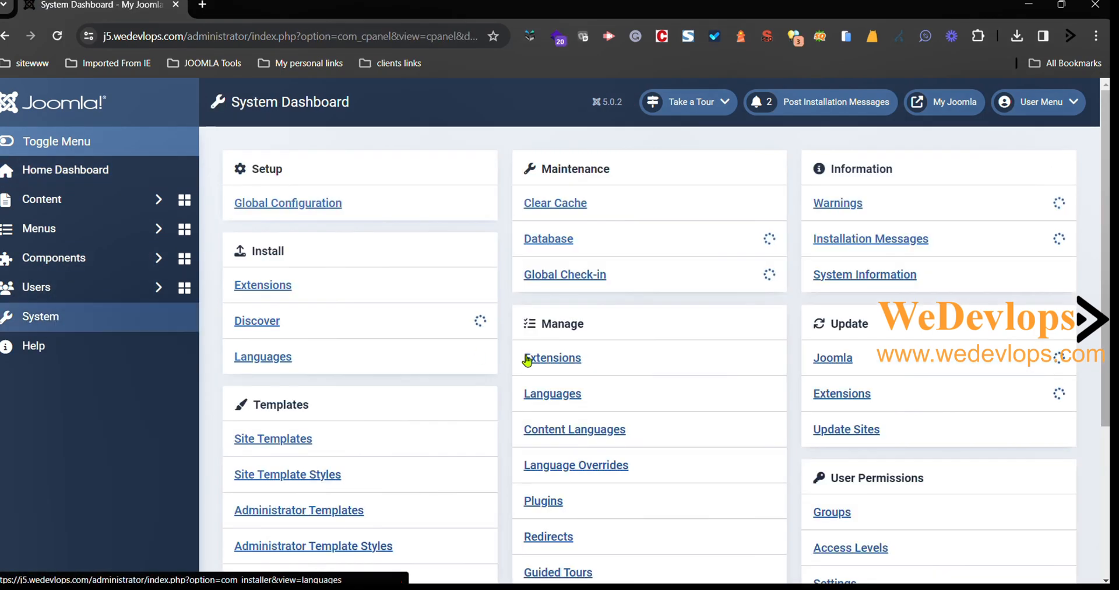
scroll(down, 3)
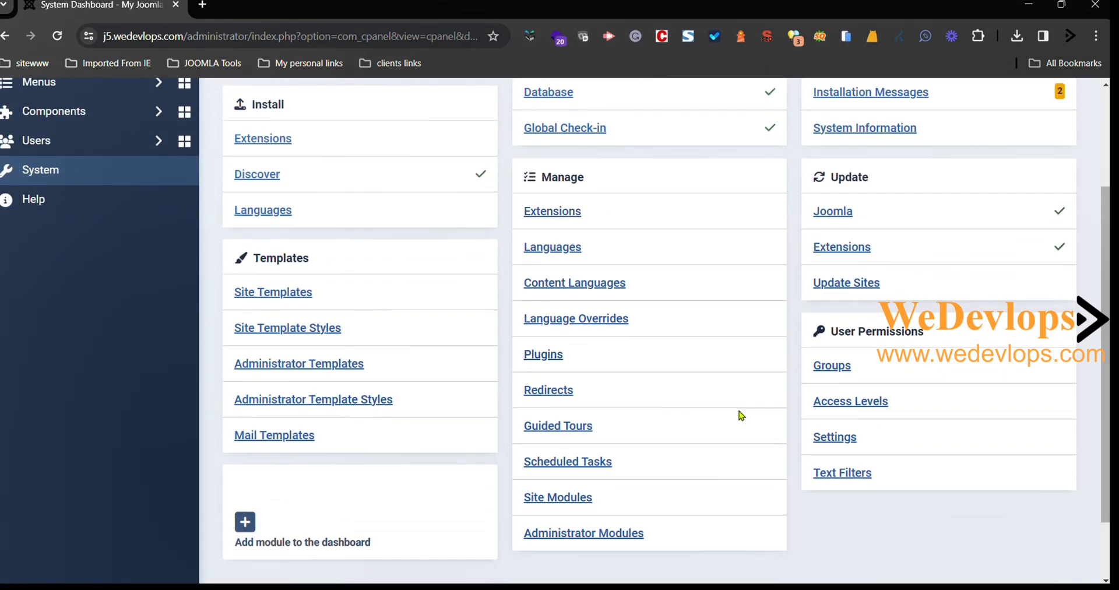
mouse_move(574, 189)
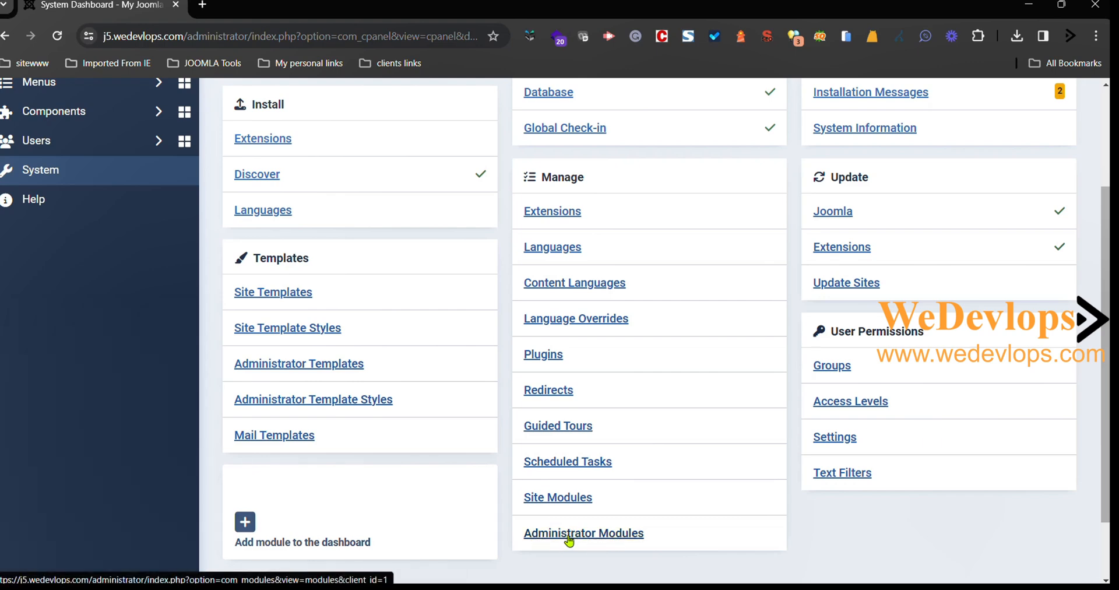
click(583, 533)
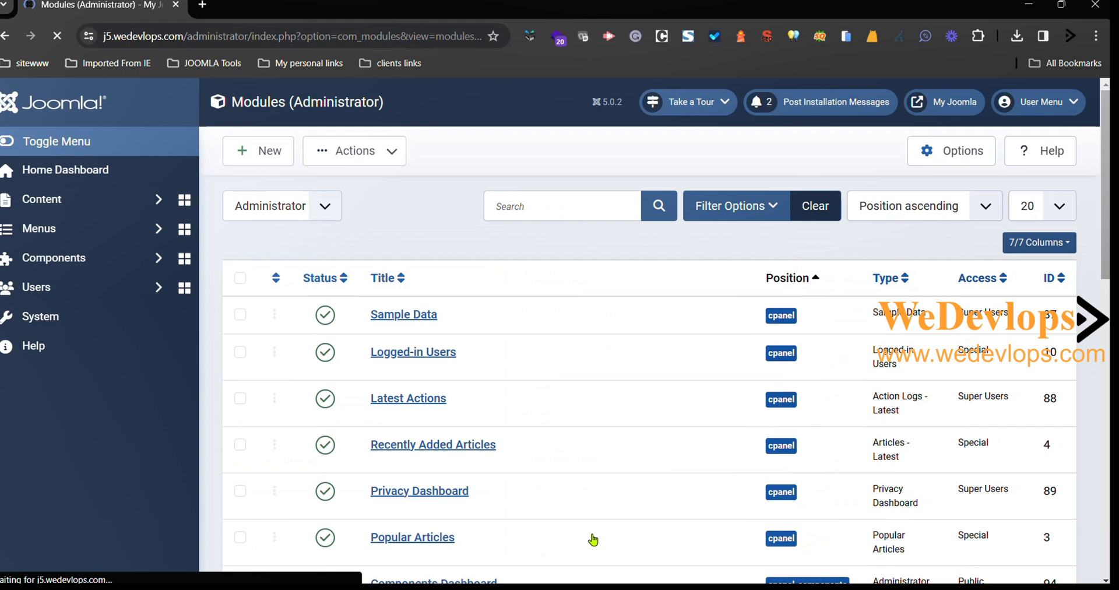
- Show 50 modules per page and reveal the Status, Position, Type and Access filters
click(42, 198)
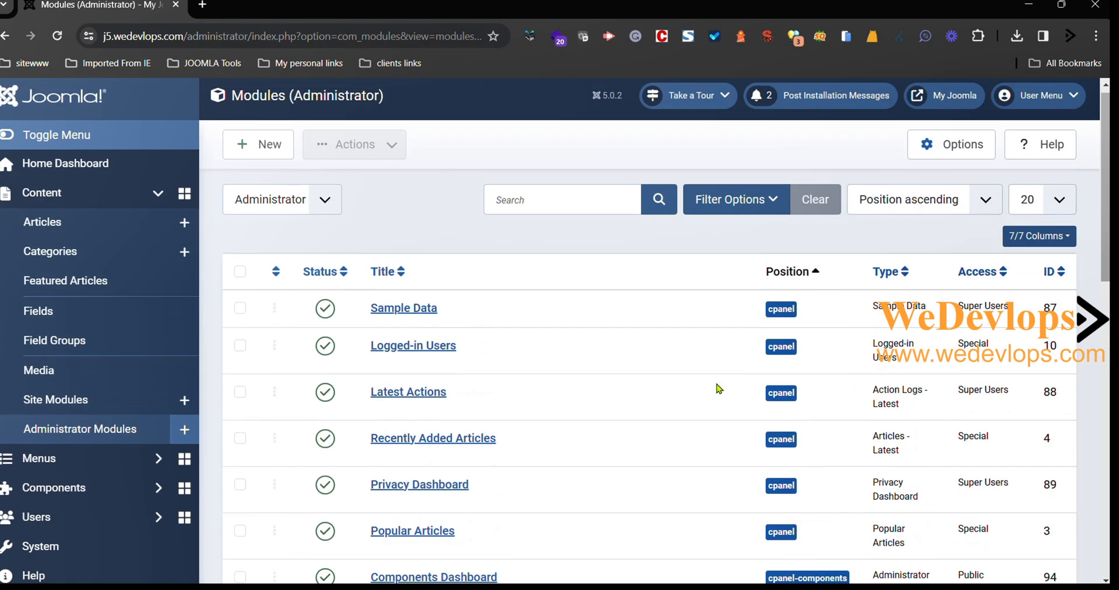
click(1041, 206)
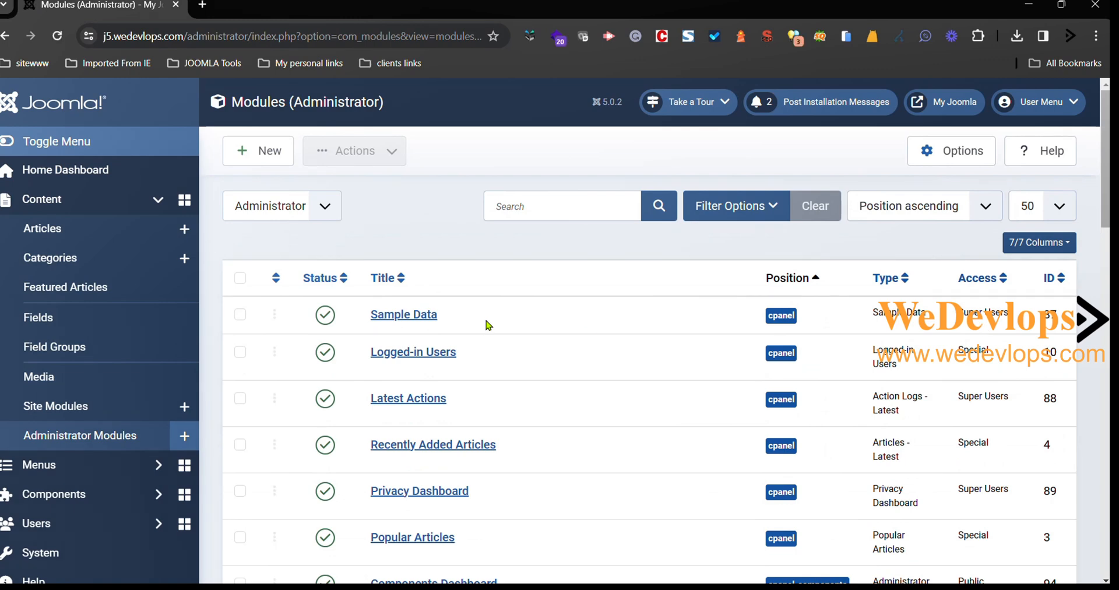
scroll(down, 3)
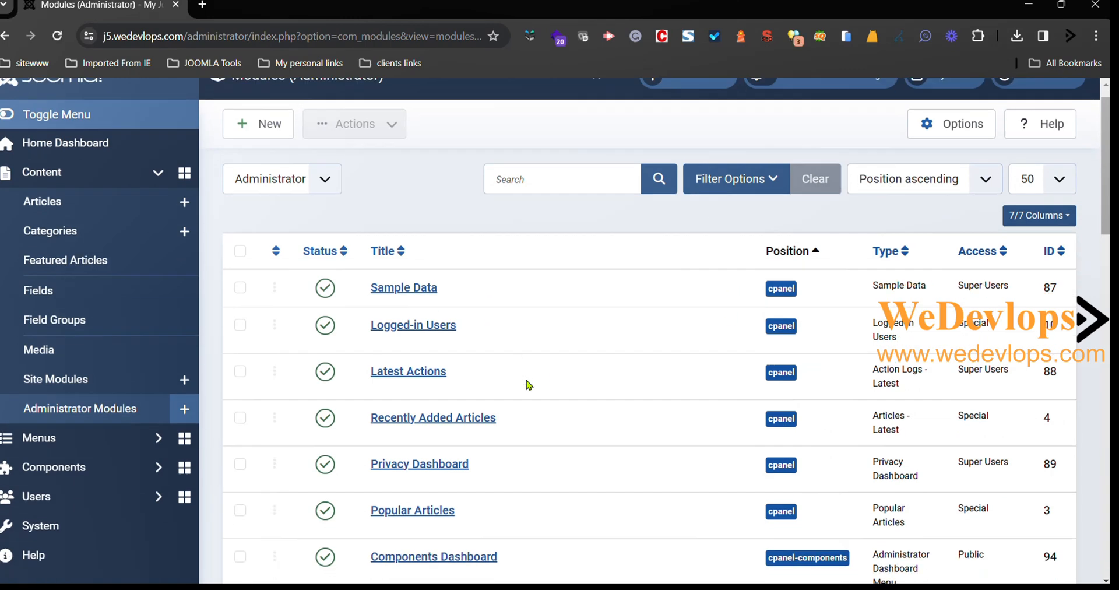
scroll(down, 3)
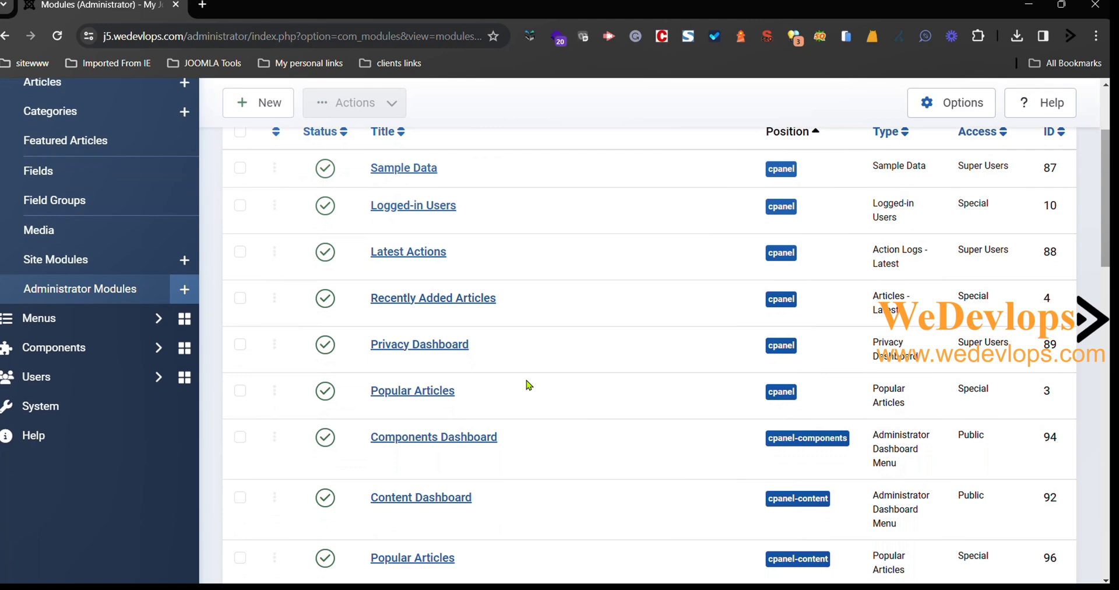
scroll(down, 3)
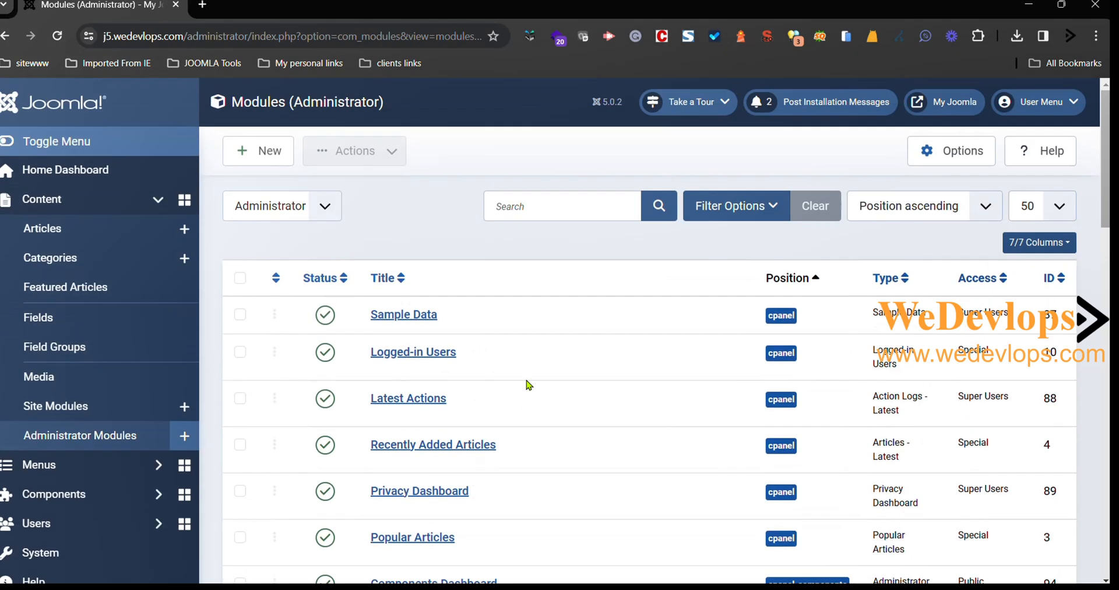
click(734, 205)
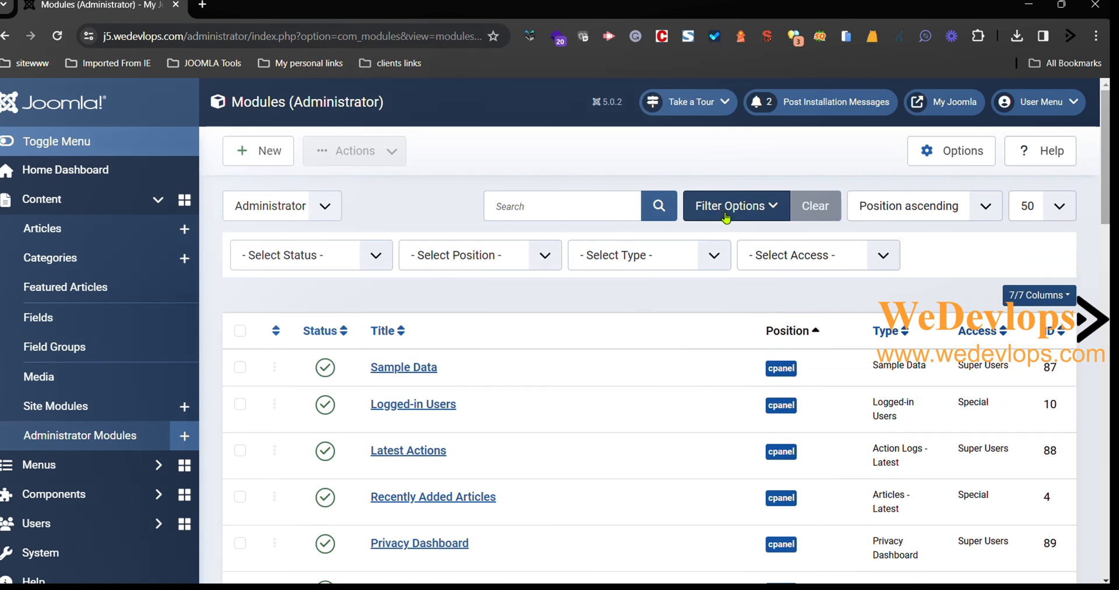
- Filter the modules list by the sidebar position, leaving only Login Support
click(480, 255)
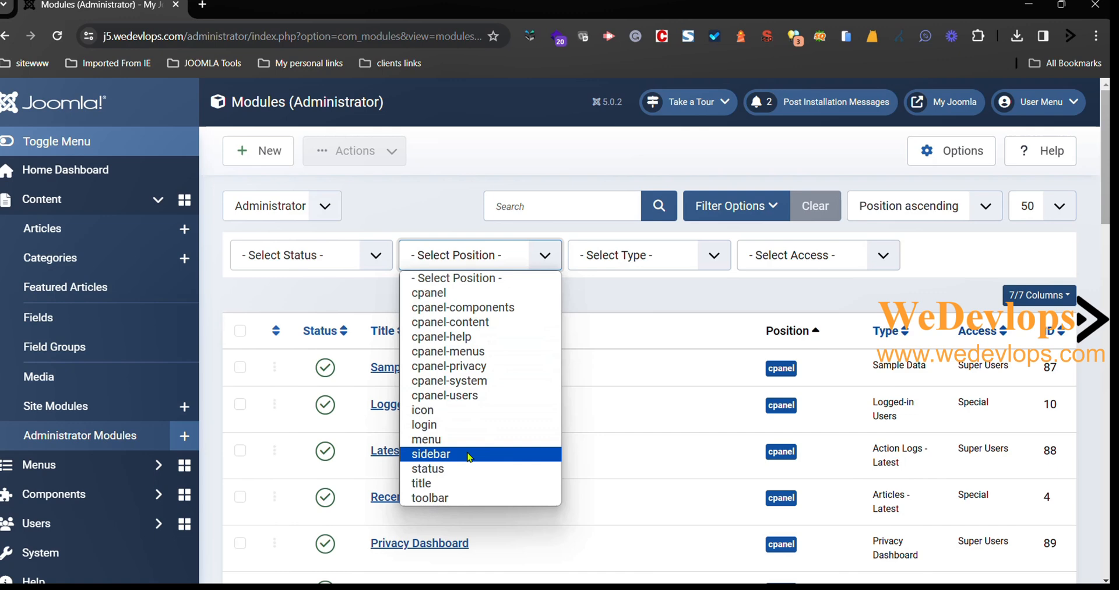
click(431, 453)
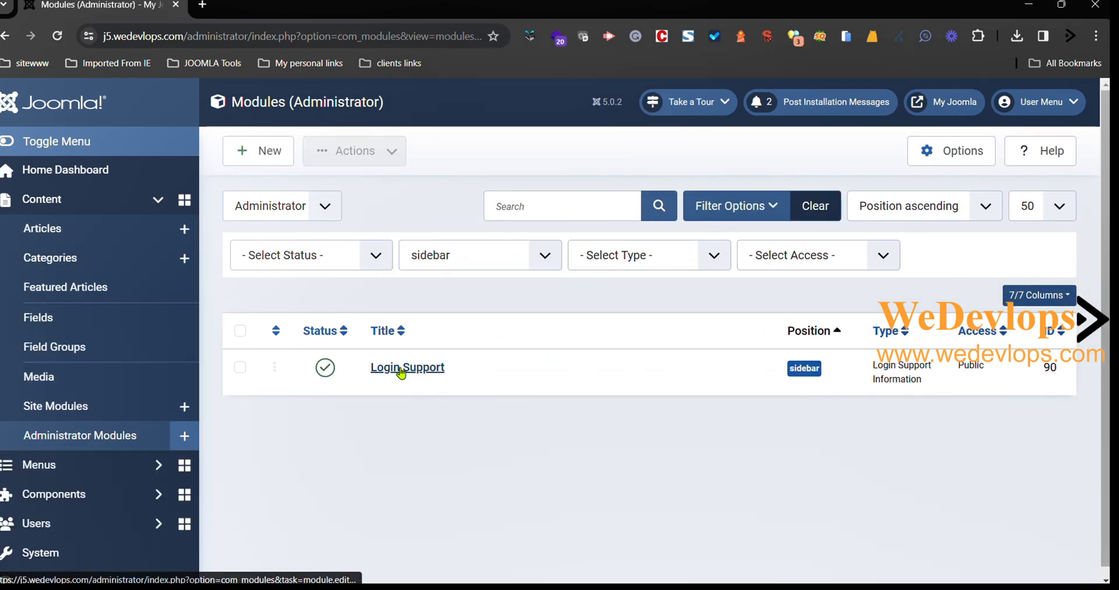
mouse_move(325, 367)
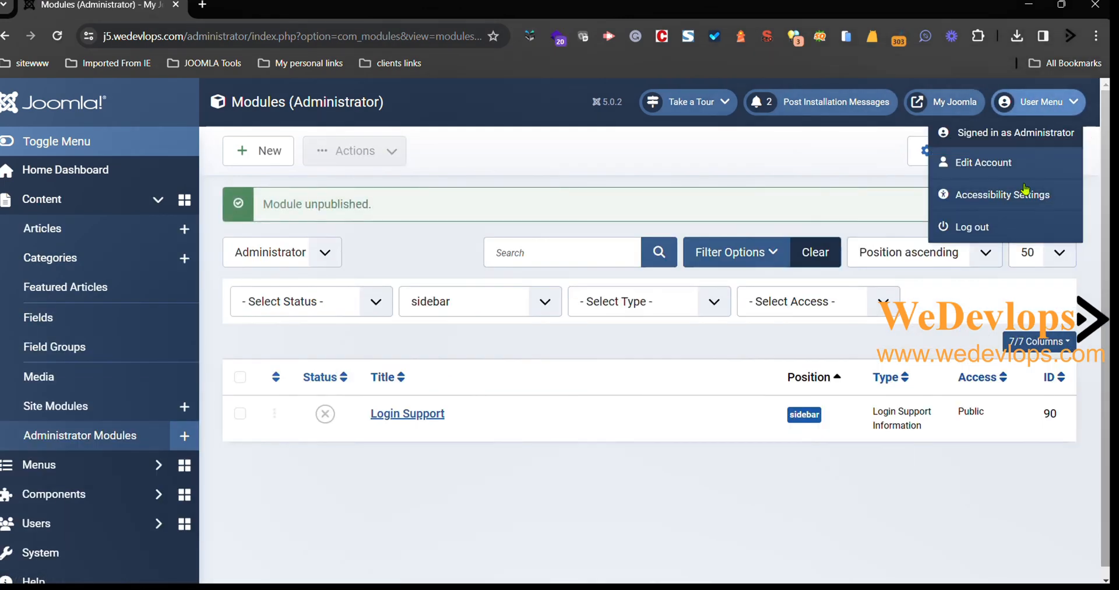
- Log out, sign back in with username 'backend', and open the System dashboard
click(973, 227)
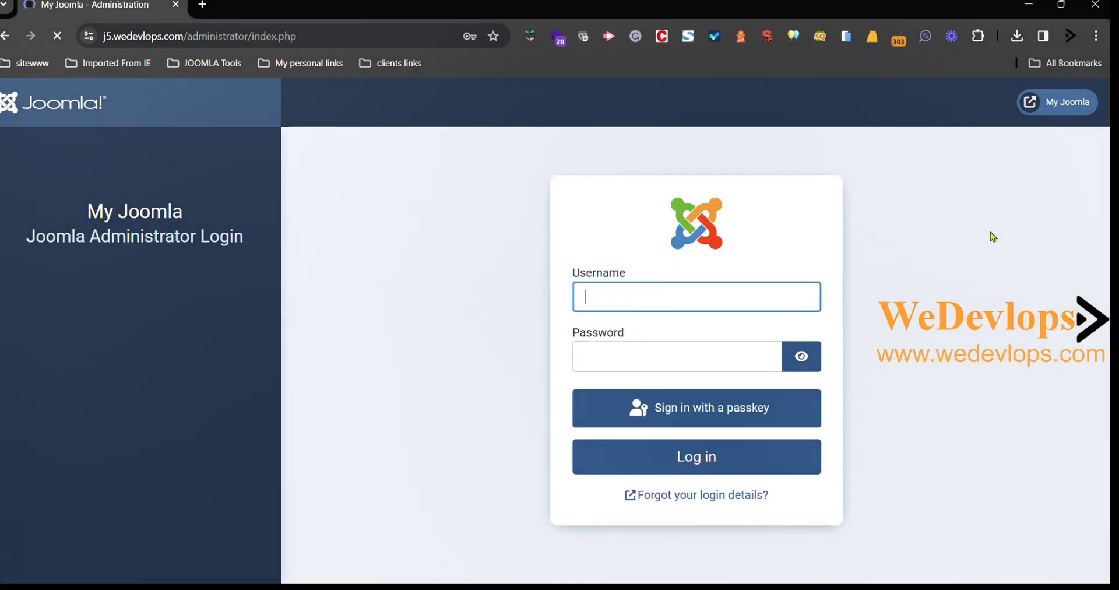
text(backend)
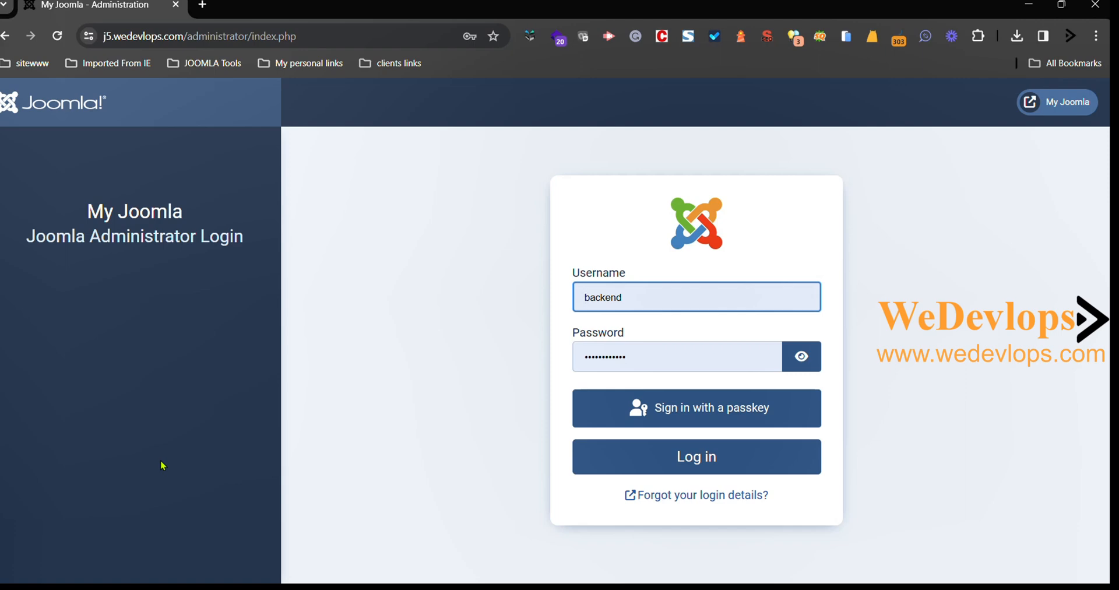
click(696, 456)
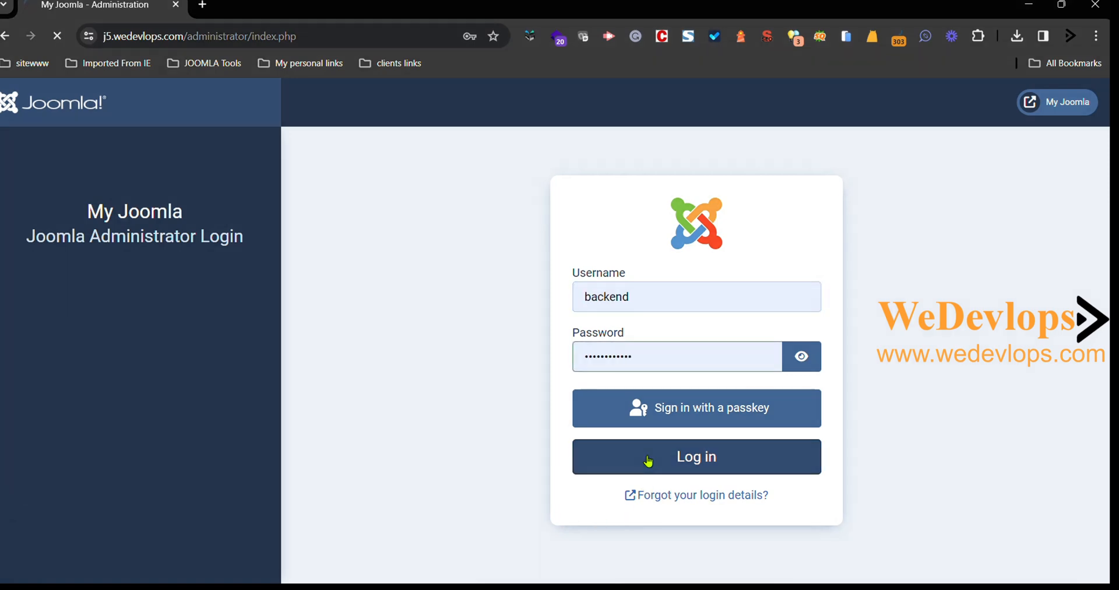
click(695, 456)
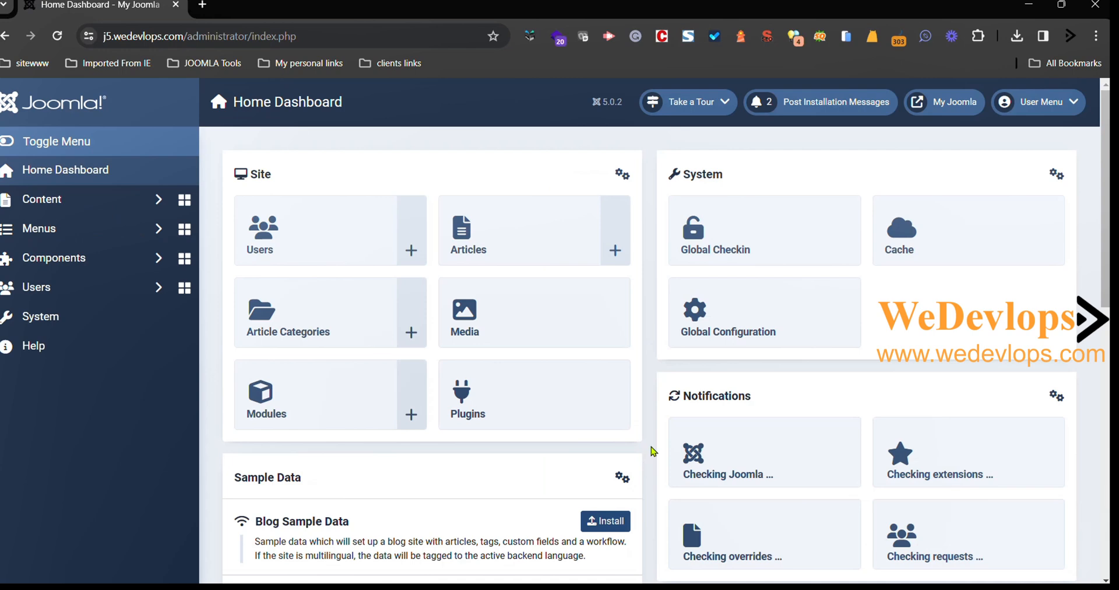
mouse_move(40, 316)
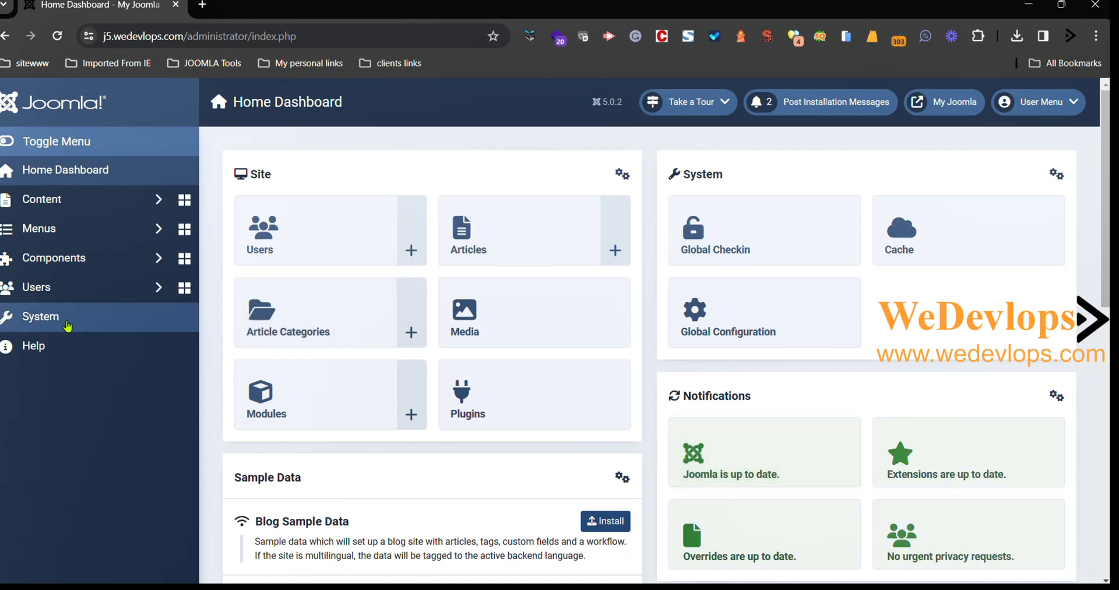
click(40, 316)
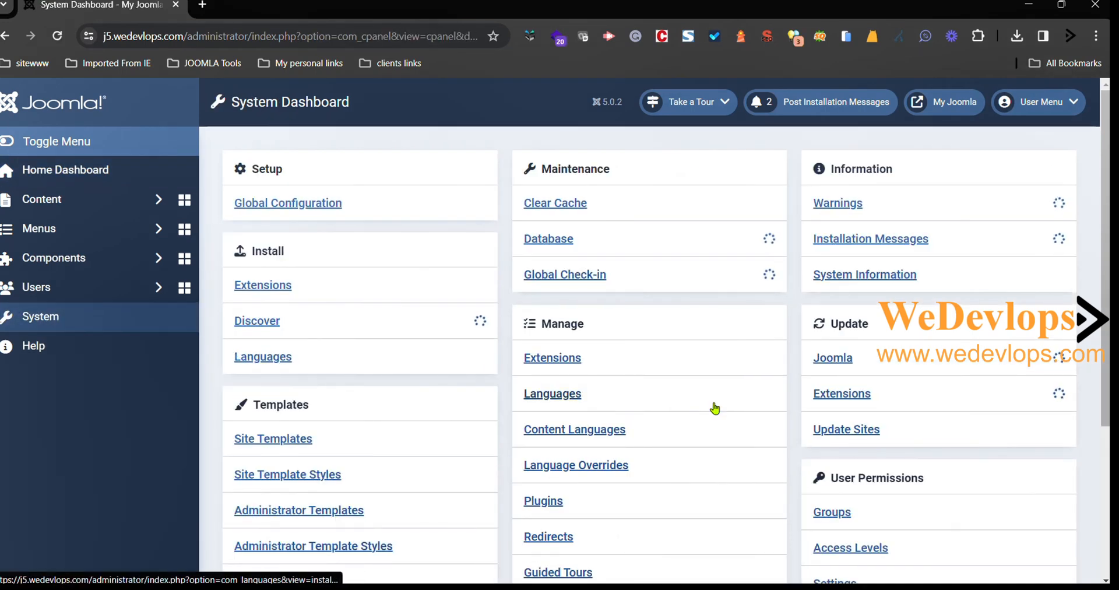
- From Administrator Modules, add a new module of the Custom type
scroll(down, 3)
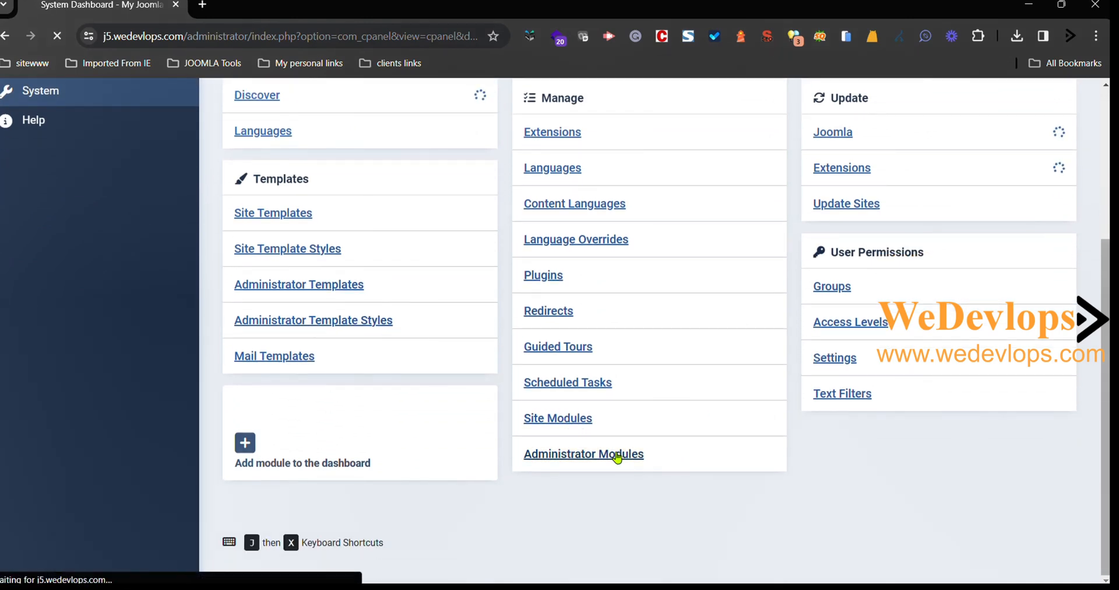
click(582, 454)
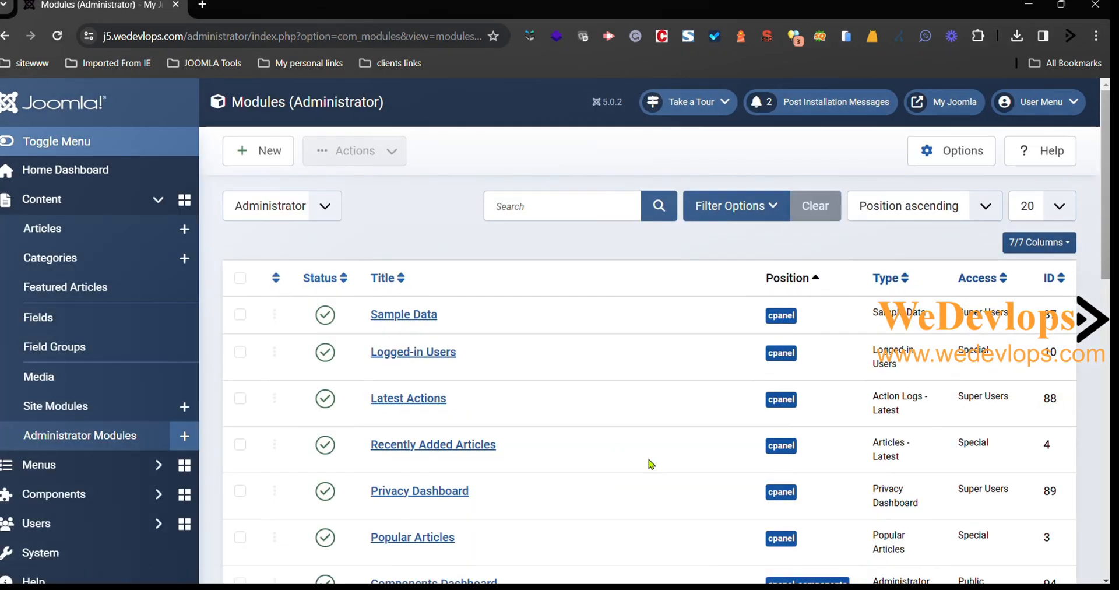
click(258, 151)
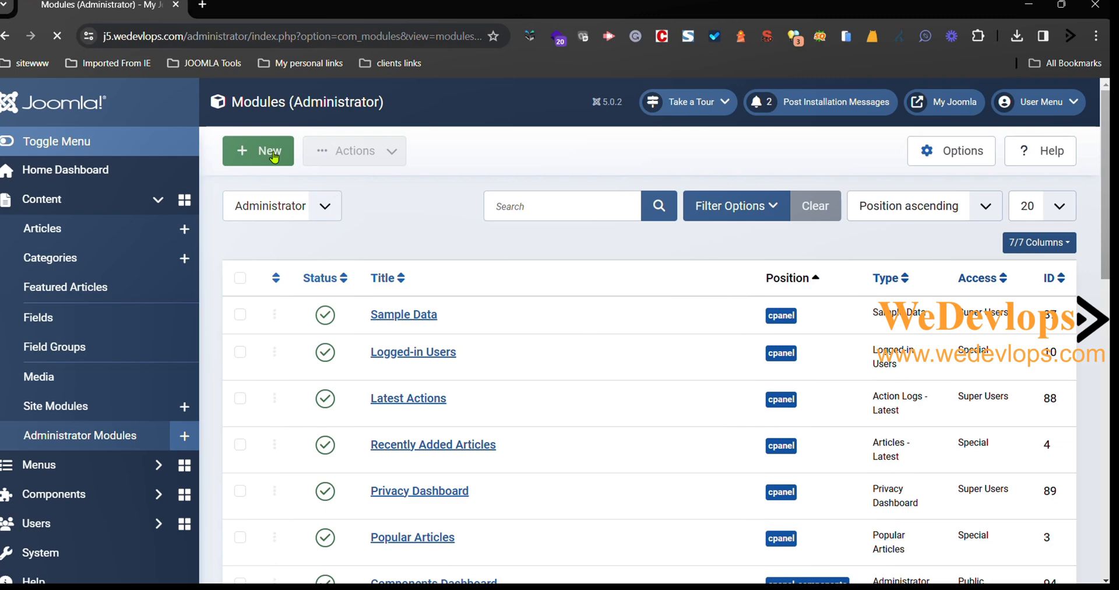
click(257, 151)
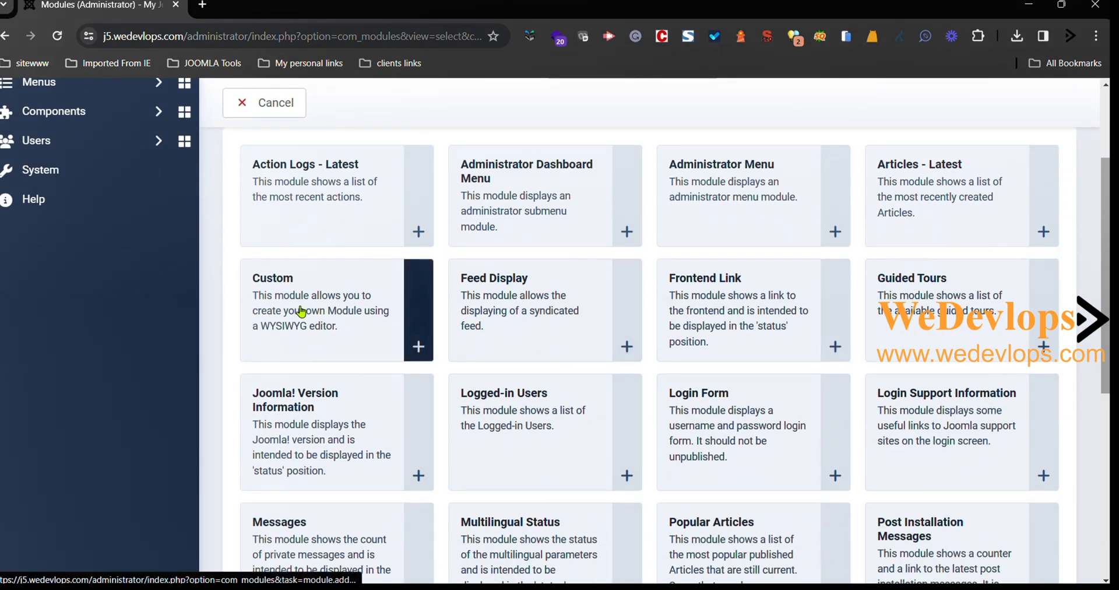
click(419, 349)
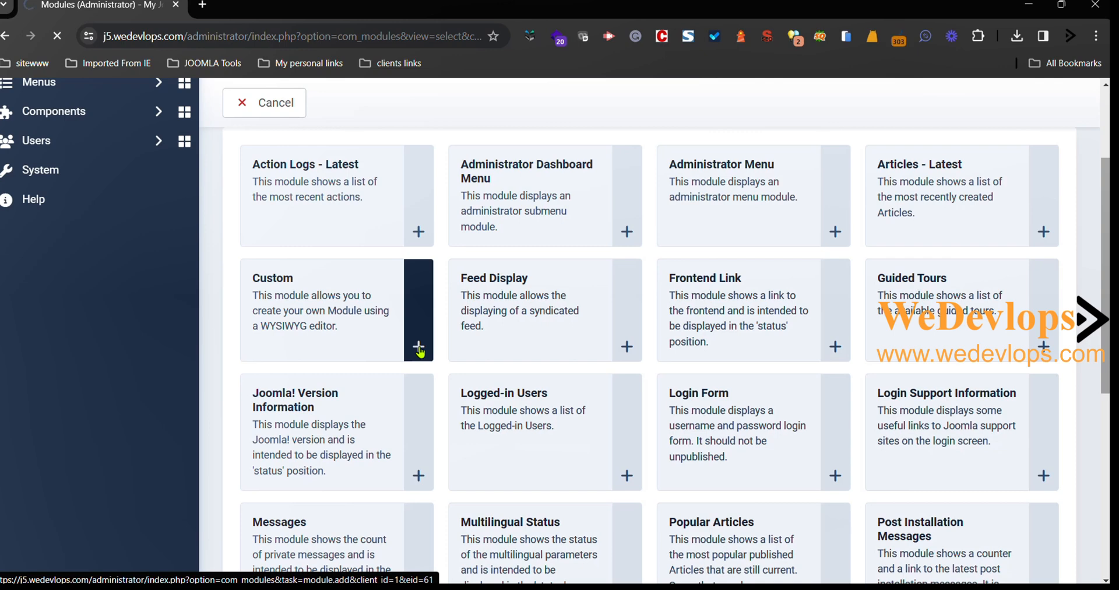
- Title the new module 'Need Joomla Support?'
click(418, 351)
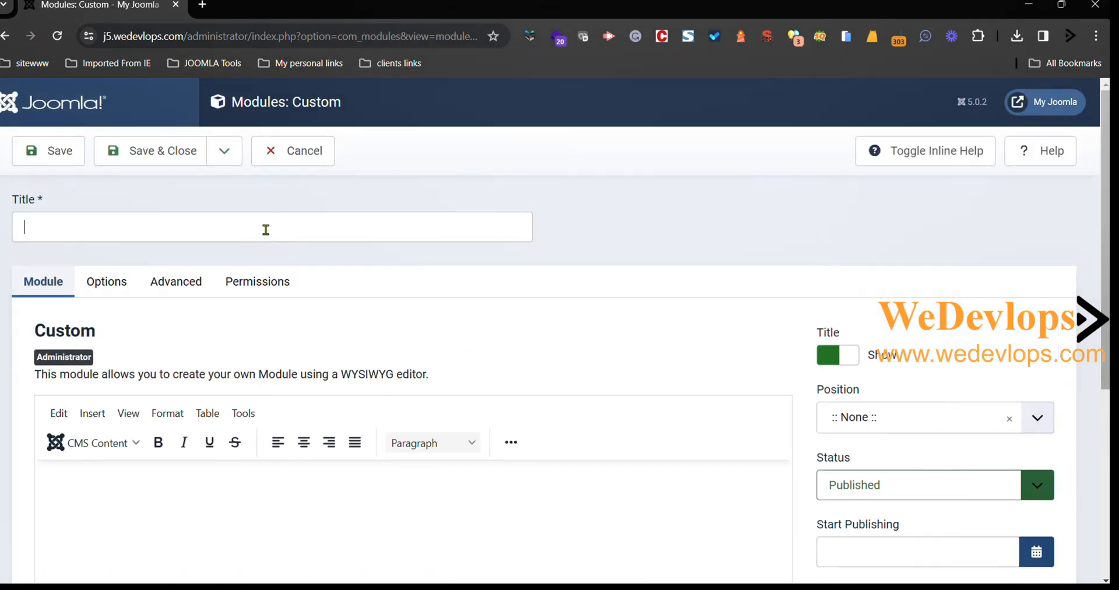
click(271, 228)
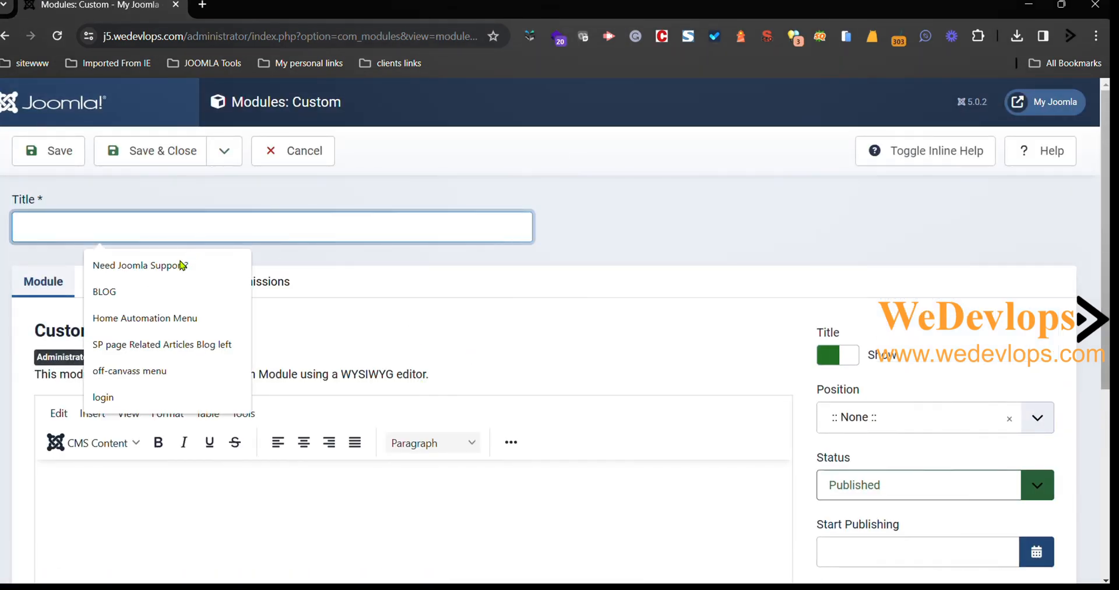
click(139, 266)
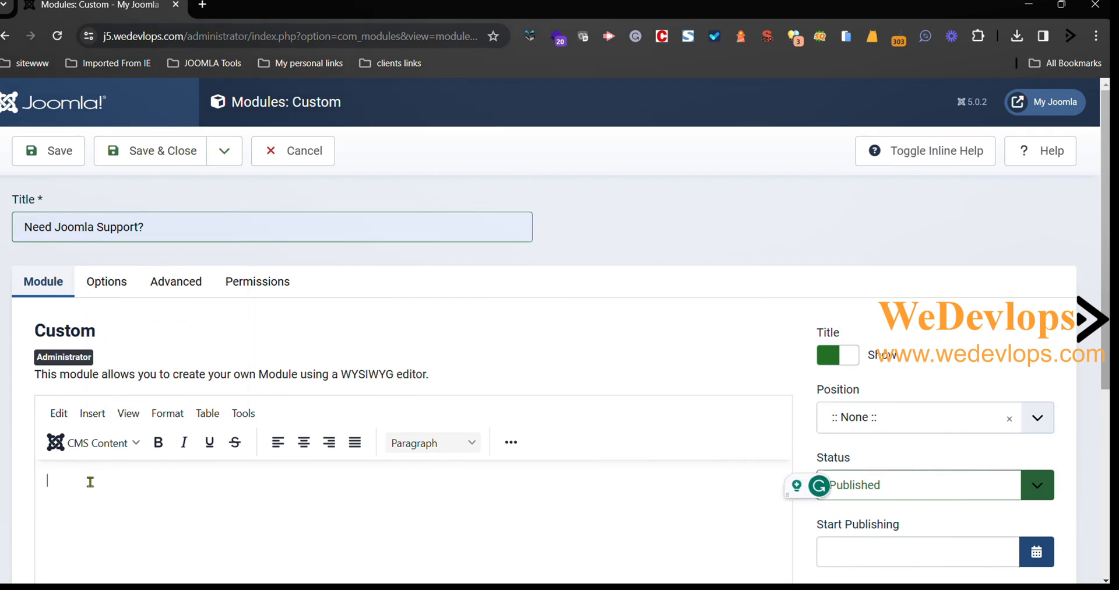
- Type the body text 'Contact us at WeDevlops.com' in the editor
text(Conta)
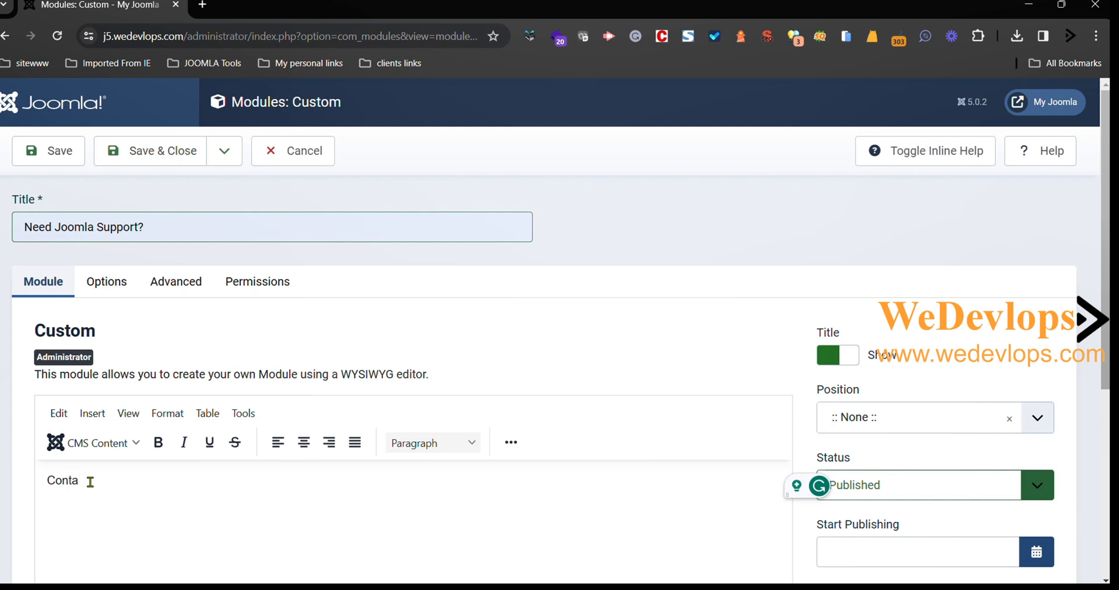
text(ct us at W)
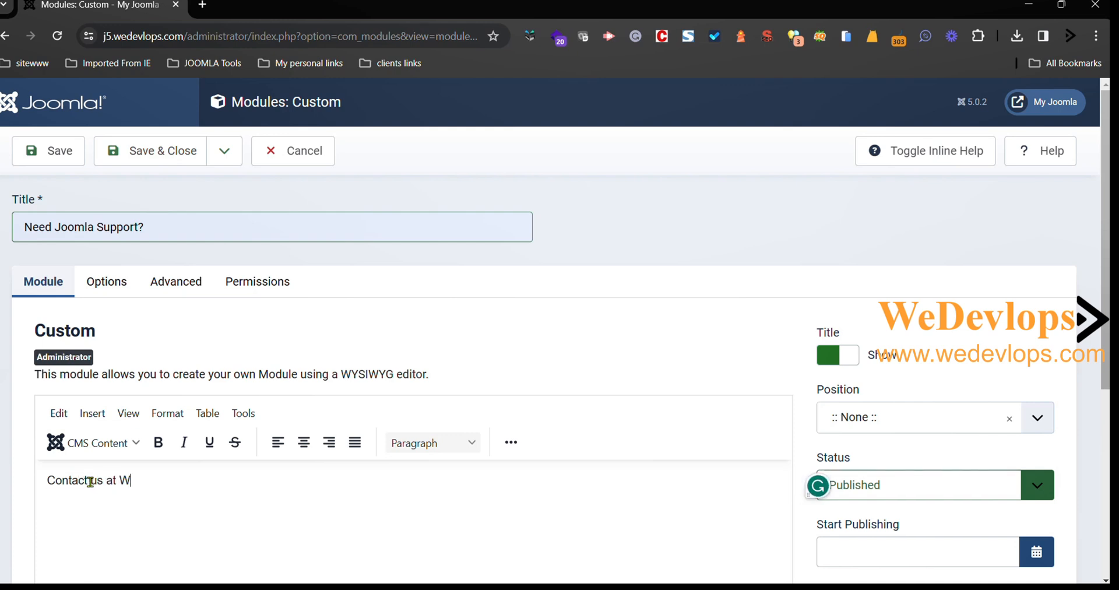
text(ede)
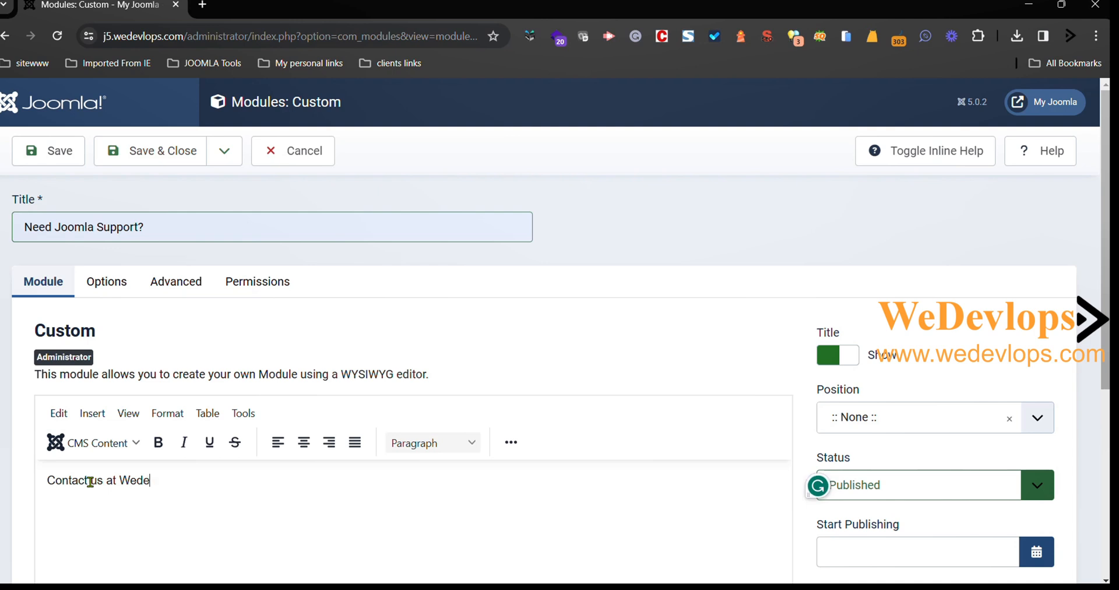
key(Backspace)
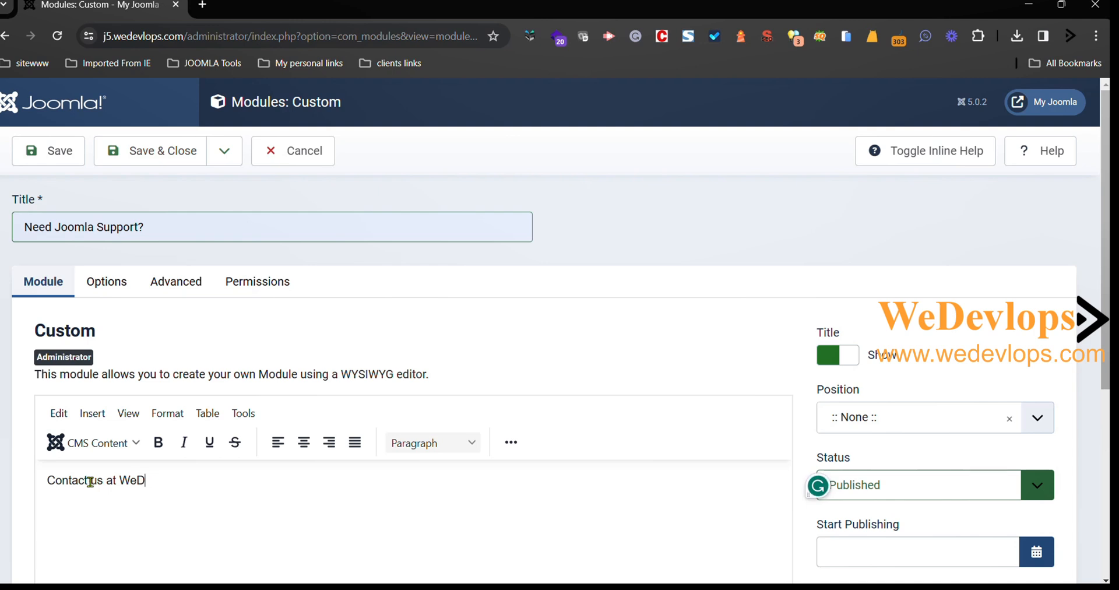
text(evlops.com)
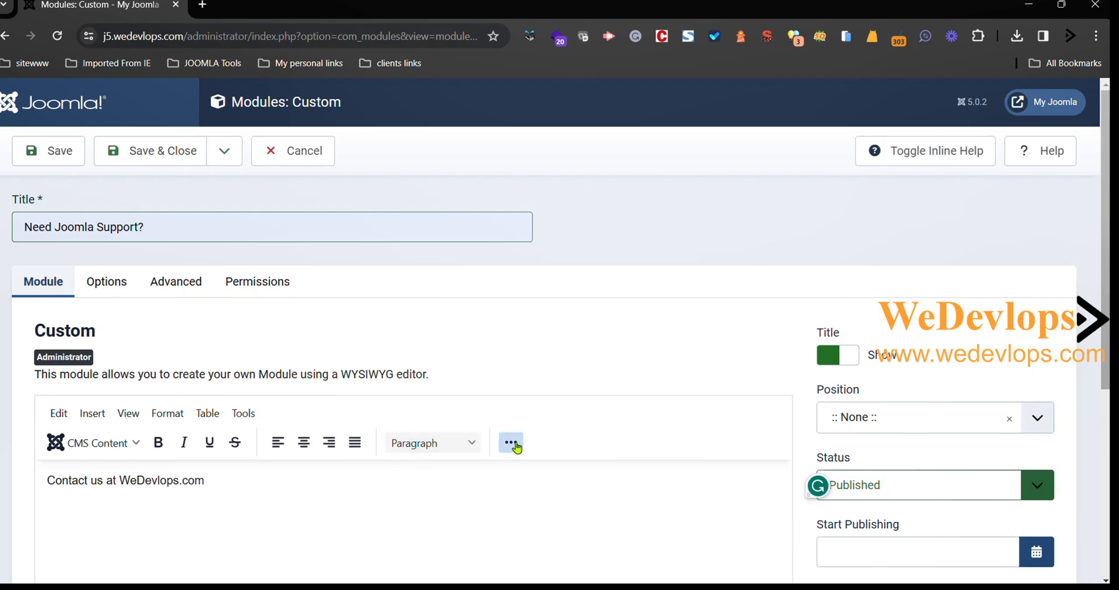
click(511, 443)
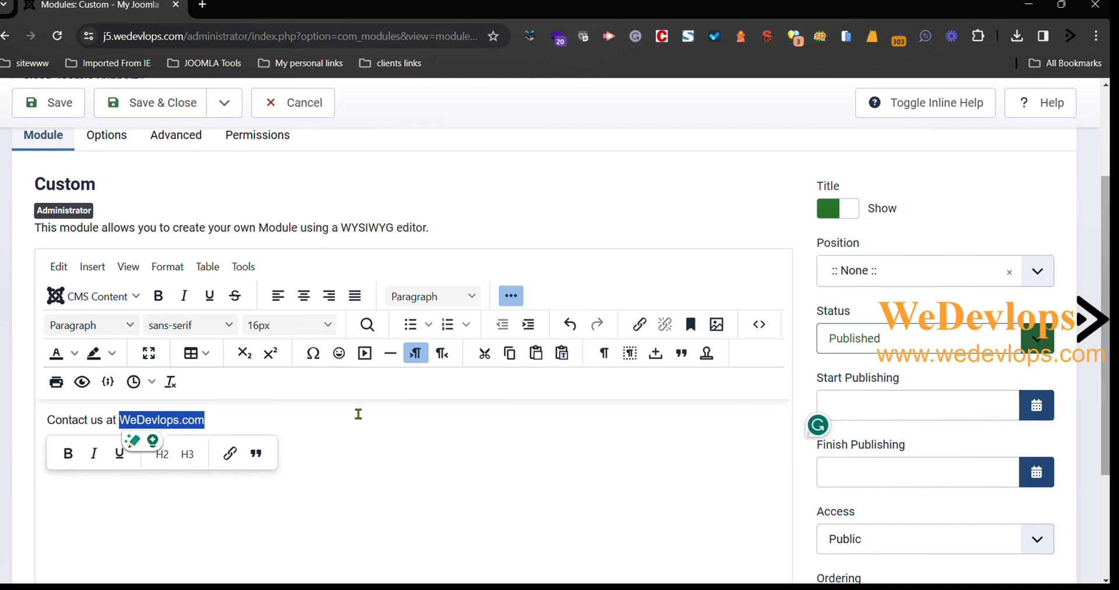
click(229, 453)
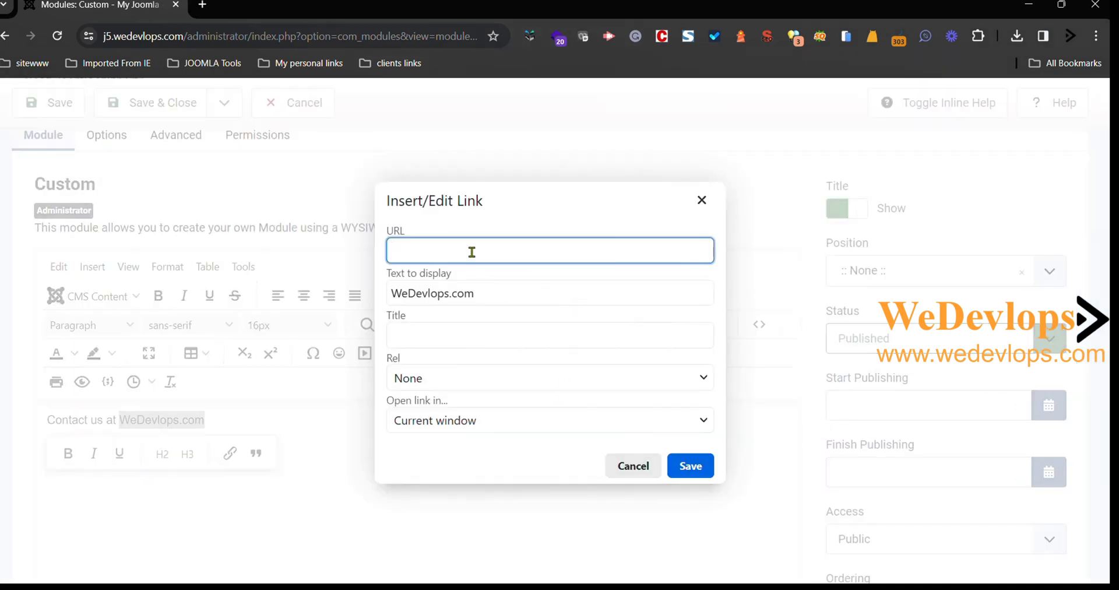
text(https://wedevlops.com)
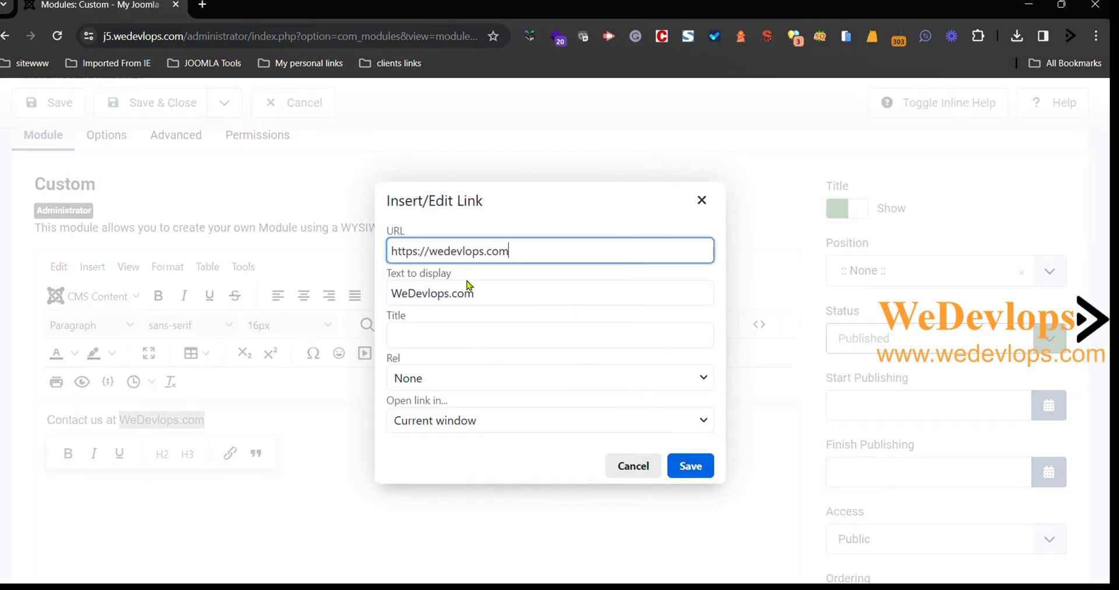
click(550, 334)
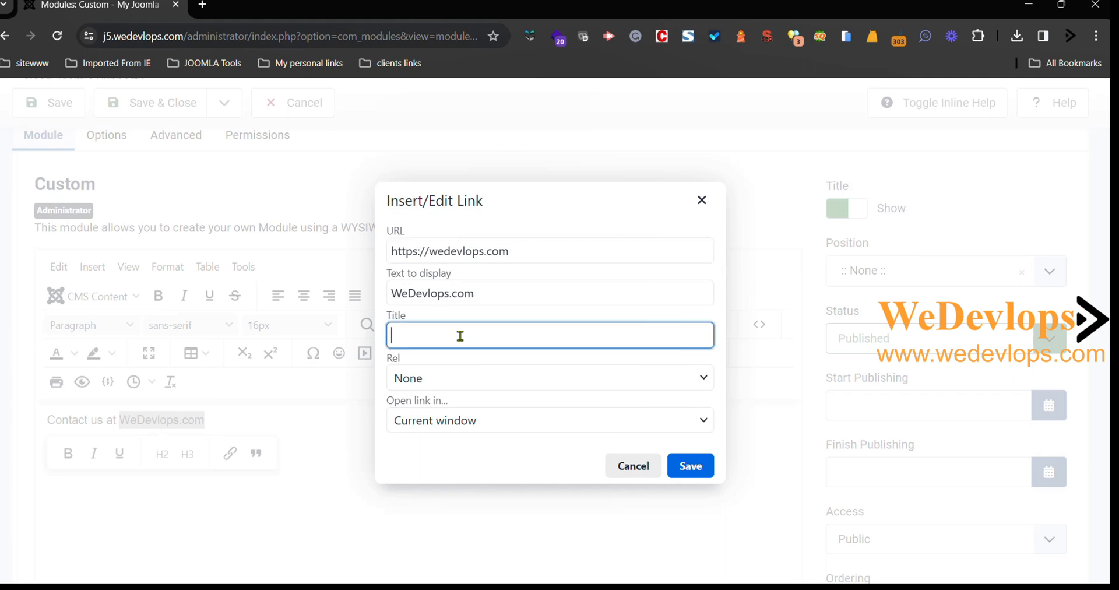
text(Joomla Help)
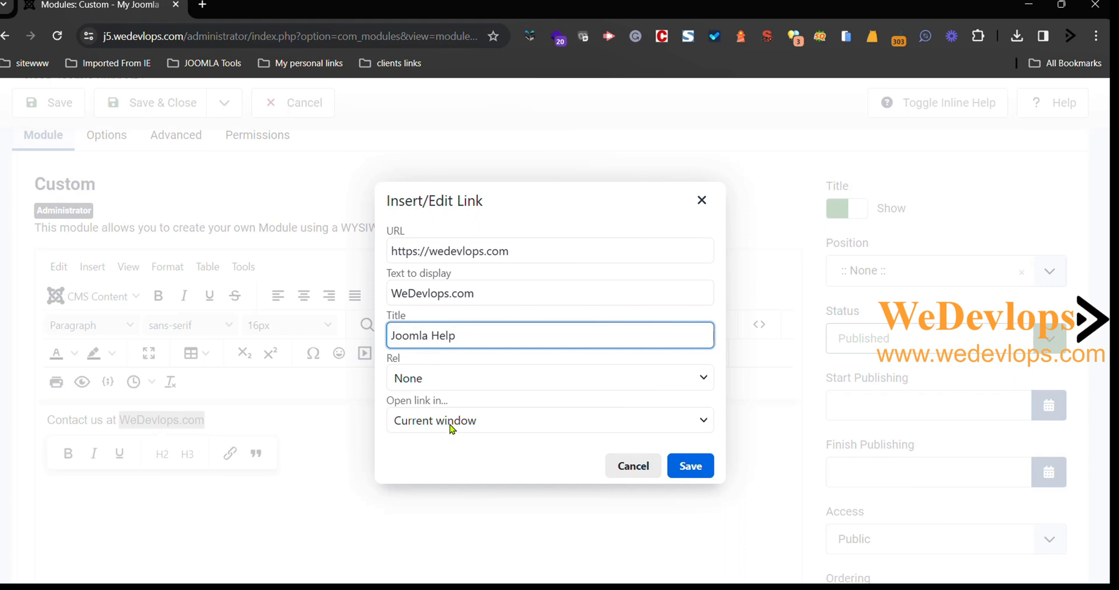
click(549, 419)
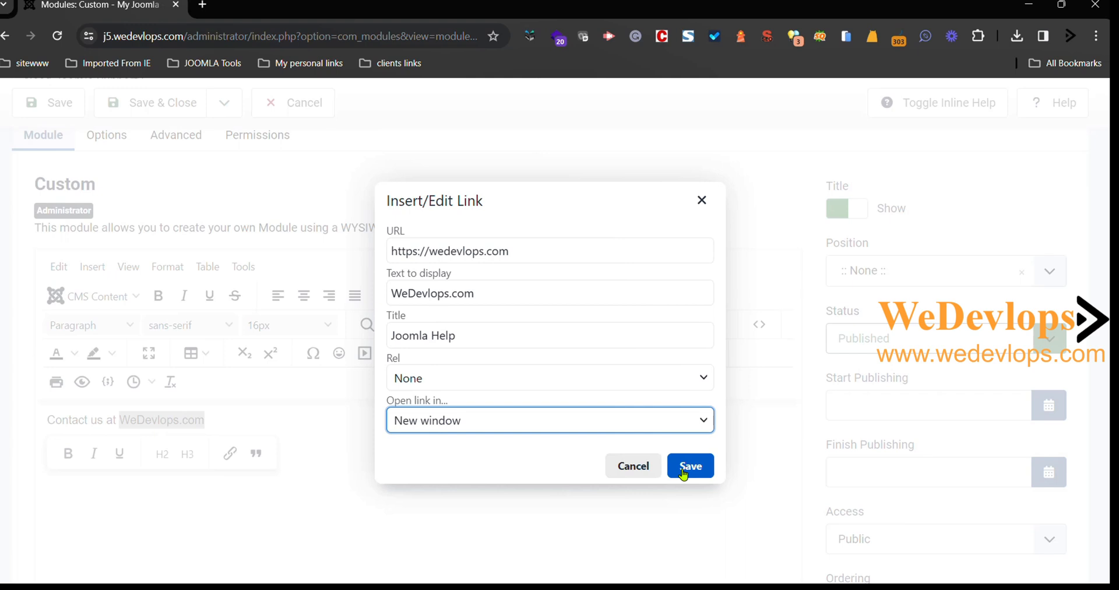
click(690, 465)
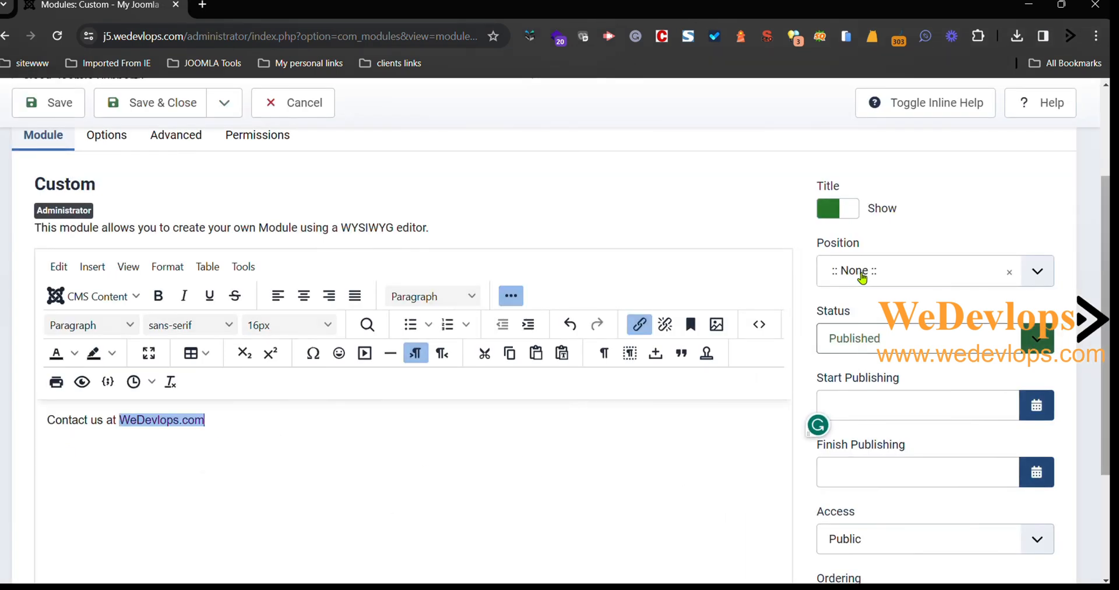
- Set Position to Sidebar [sidebar], save, and close back to the modules list
click(1036, 271)
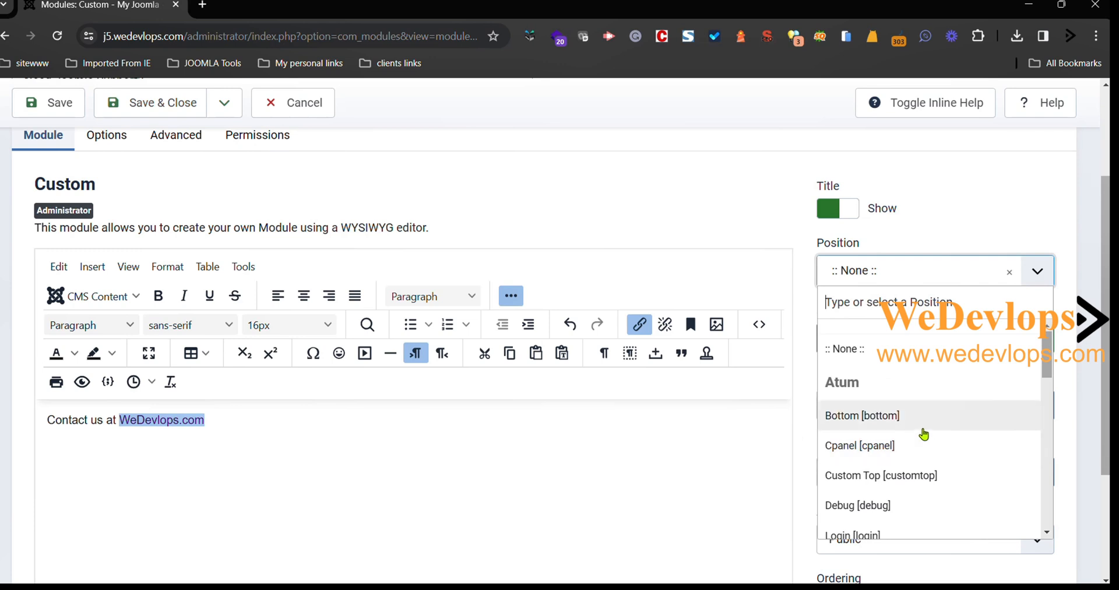
scroll(down, 3)
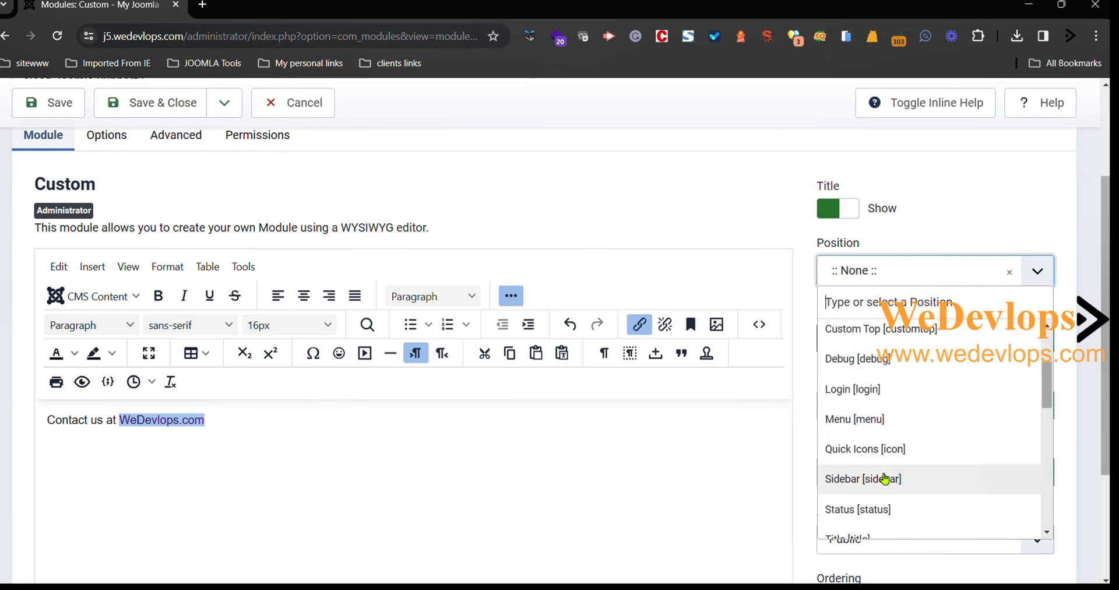
click(862, 478)
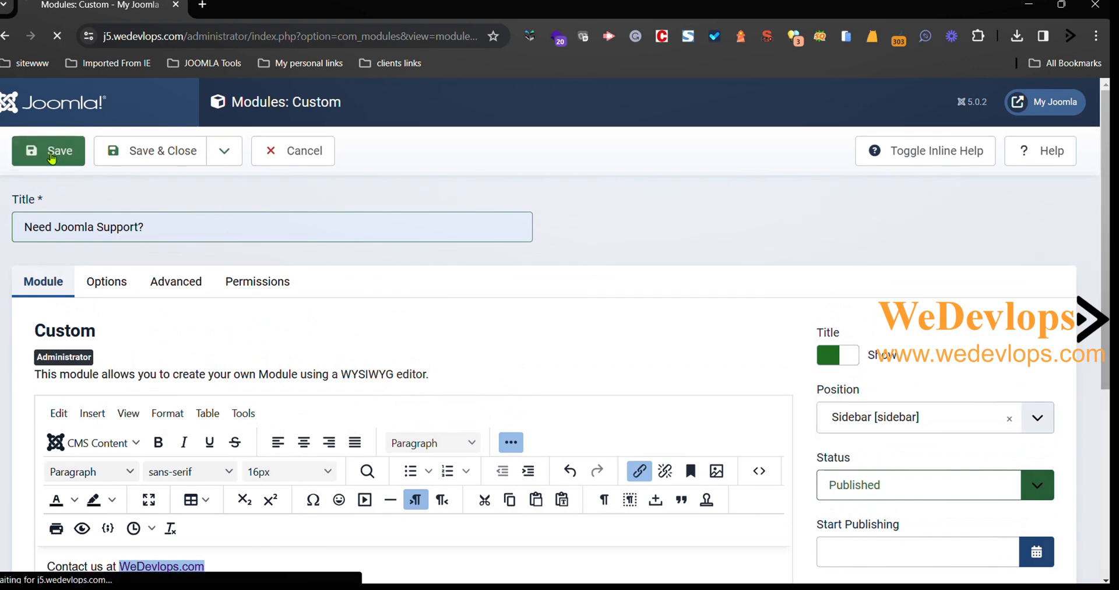
click(48, 151)
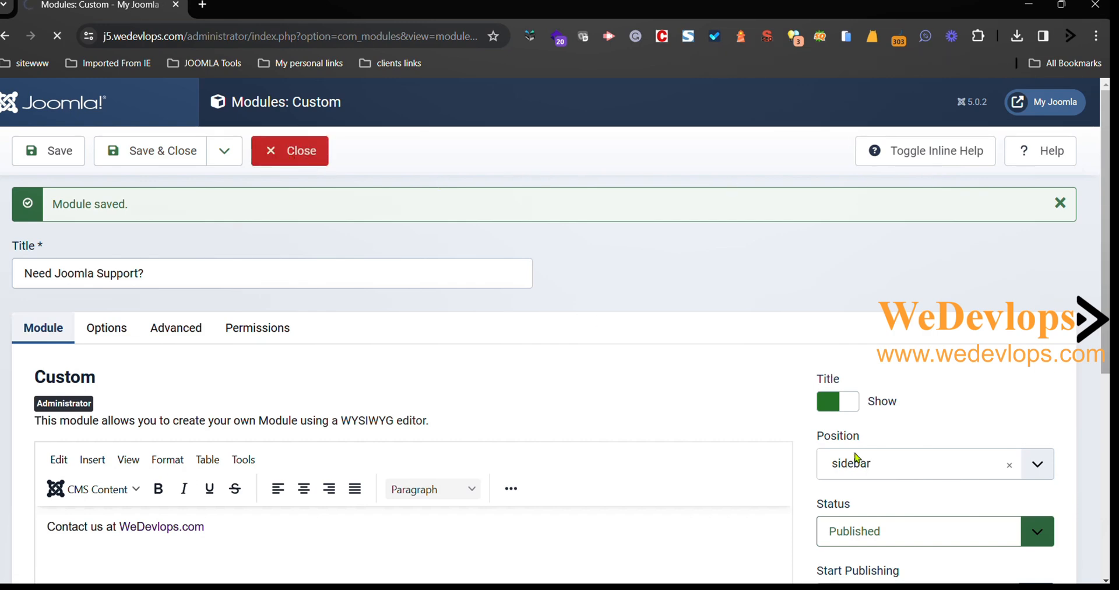
click(289, 151)
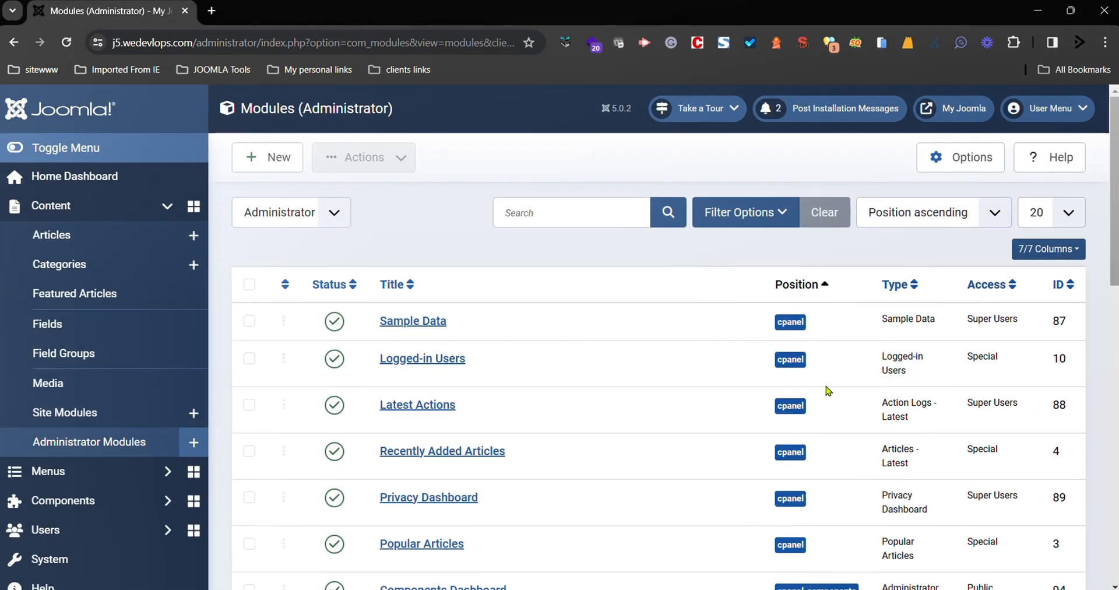
- Log out, view the support box on the login page, then log in again
click(1046, 108)
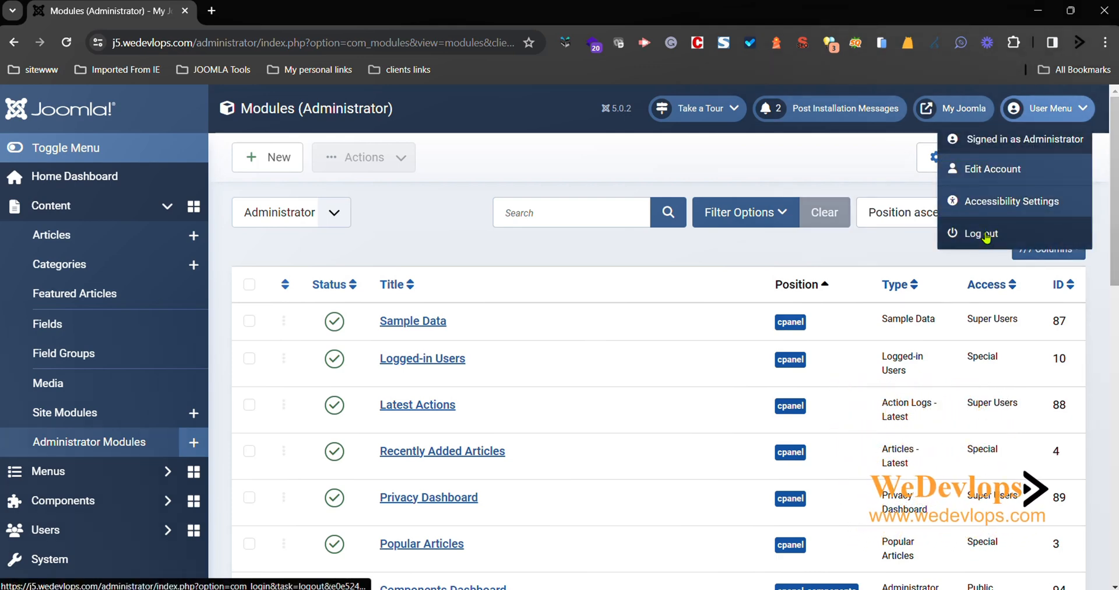
click(979, 232)
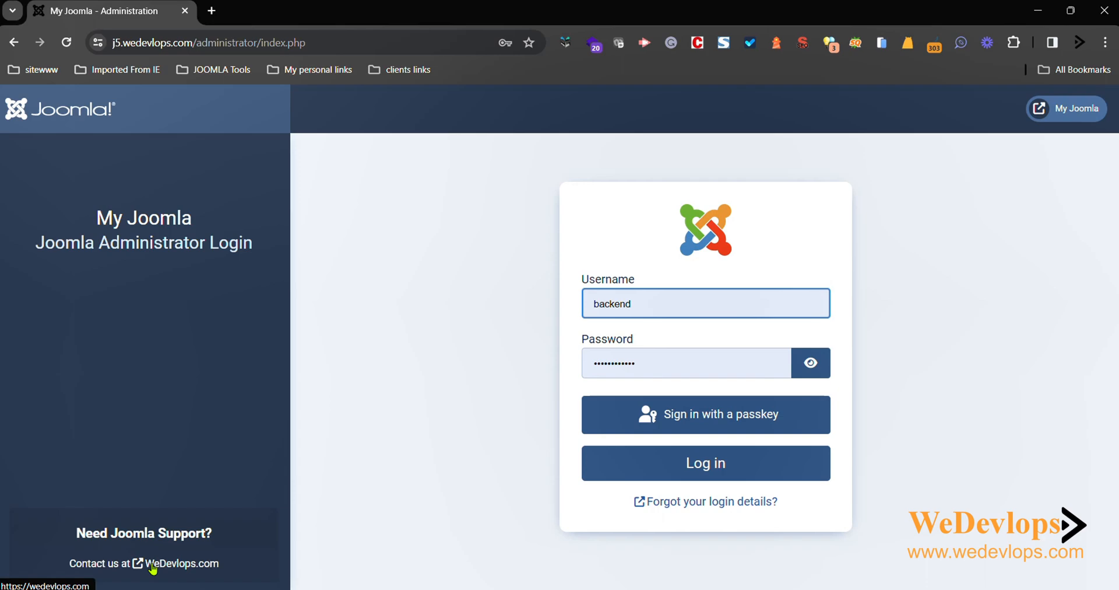
mouse_move(191, 564)
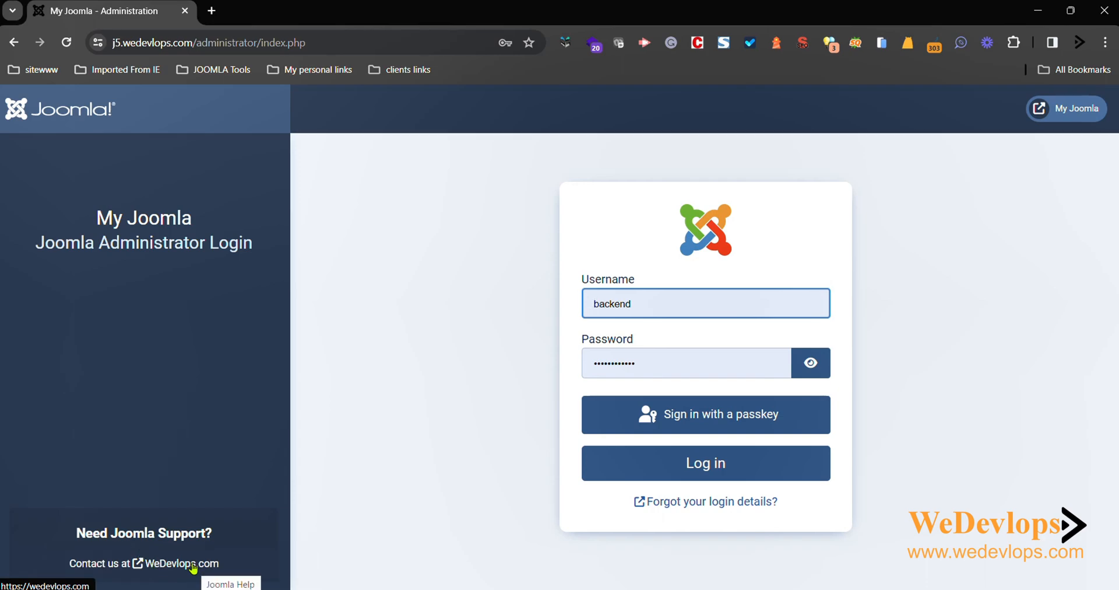
click(172, 563)
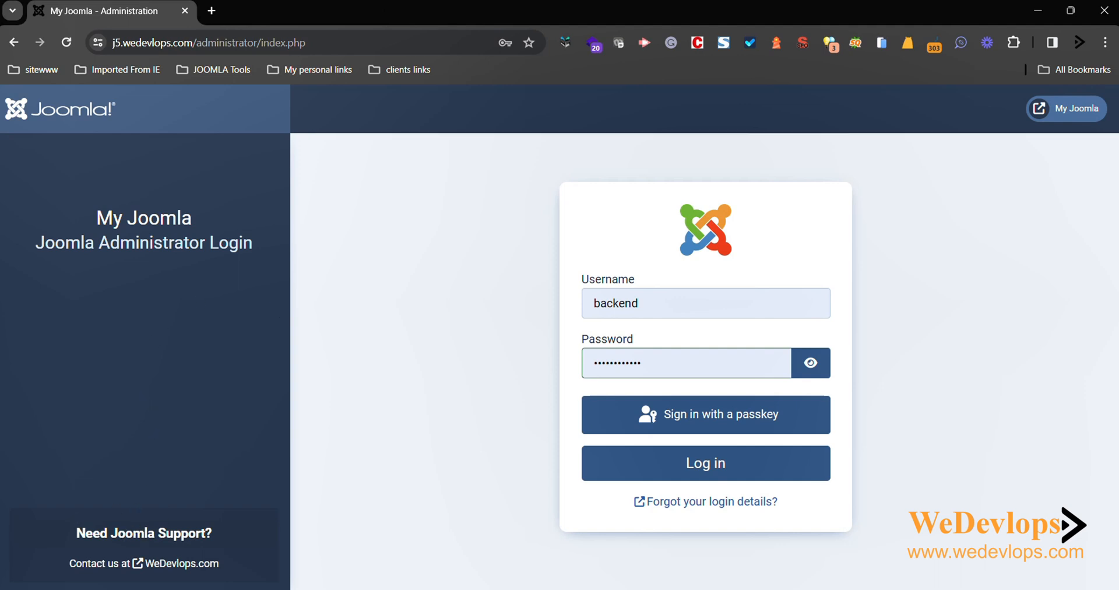
mouse_move(196, 564)
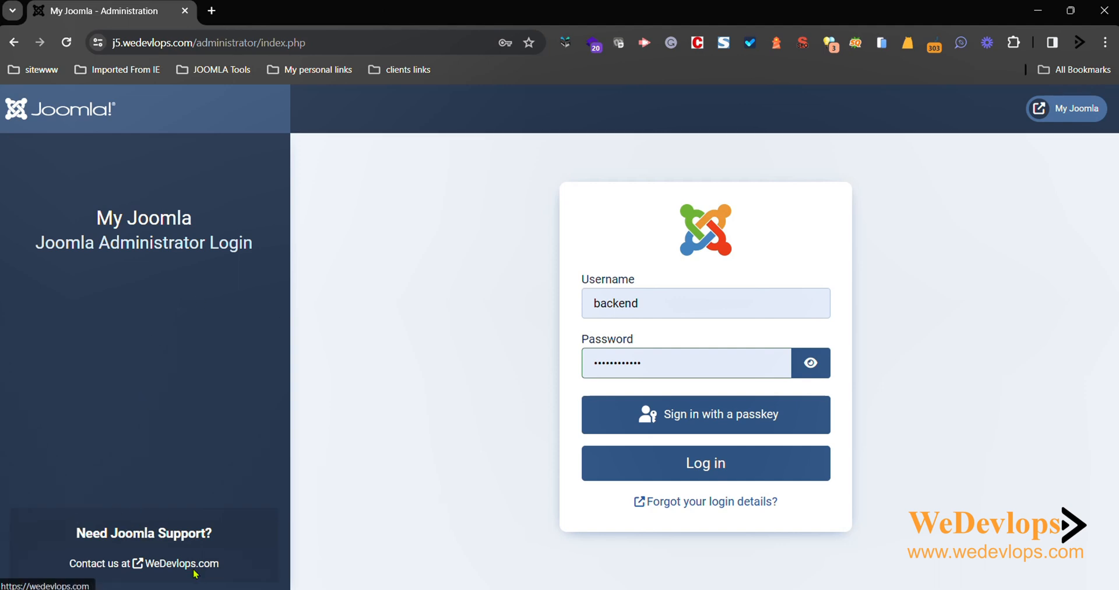
mouse_move(621, 525)
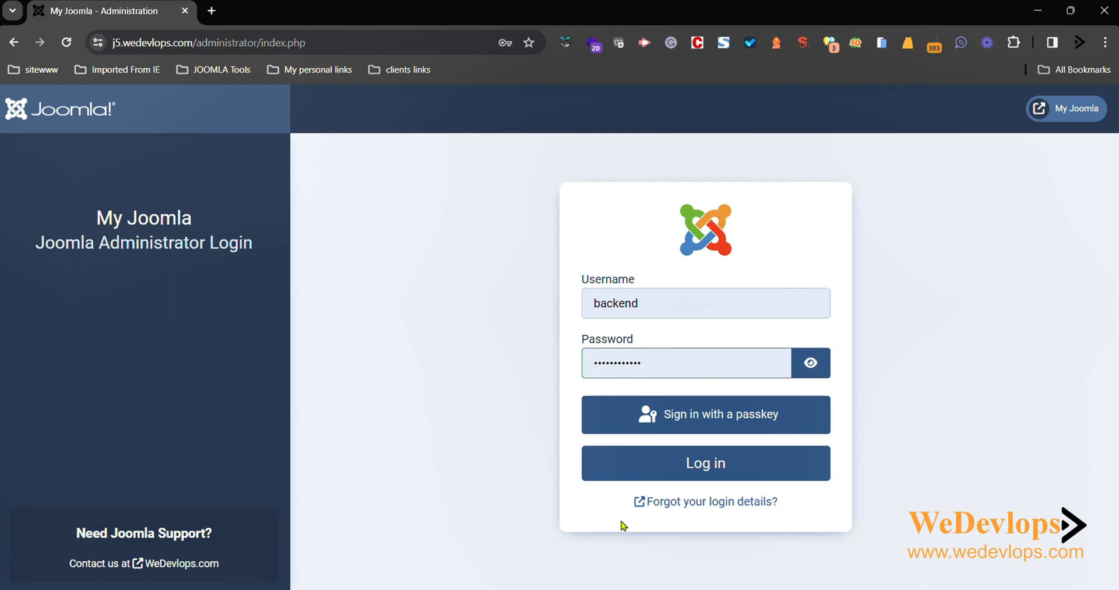
click(705, 462)
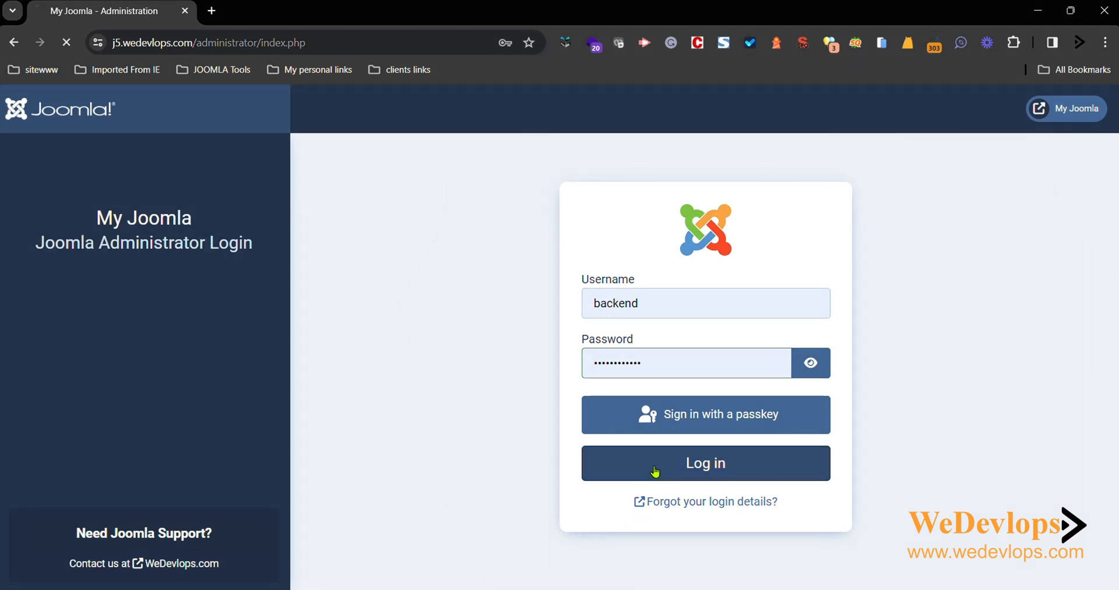
- Log back in with the filled credentials to reach the Home Dashboard
click(705, 463)
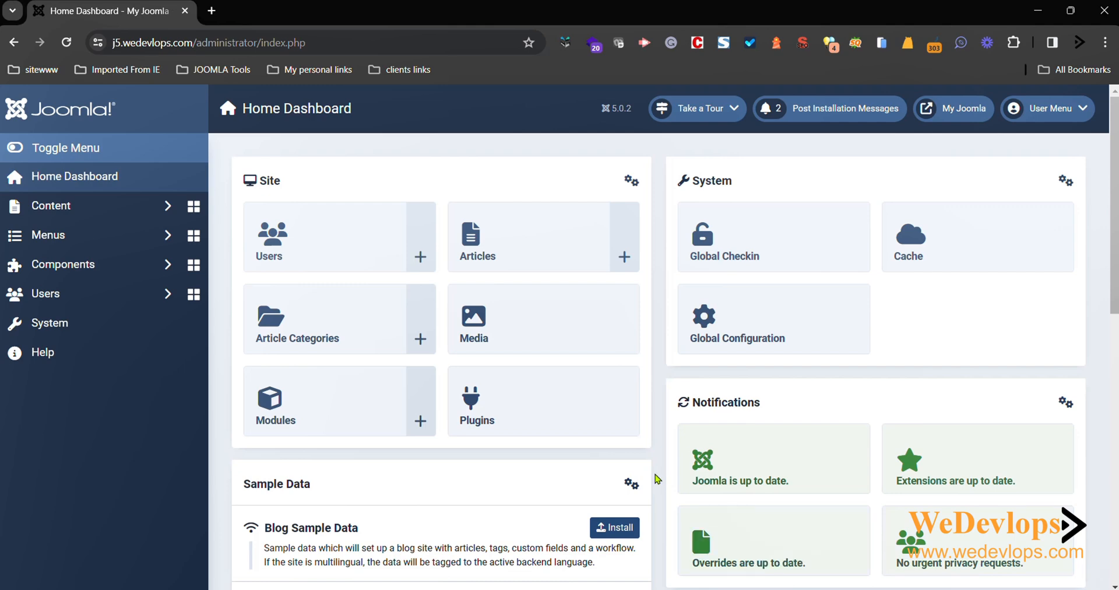
mouse_move(315, 364)
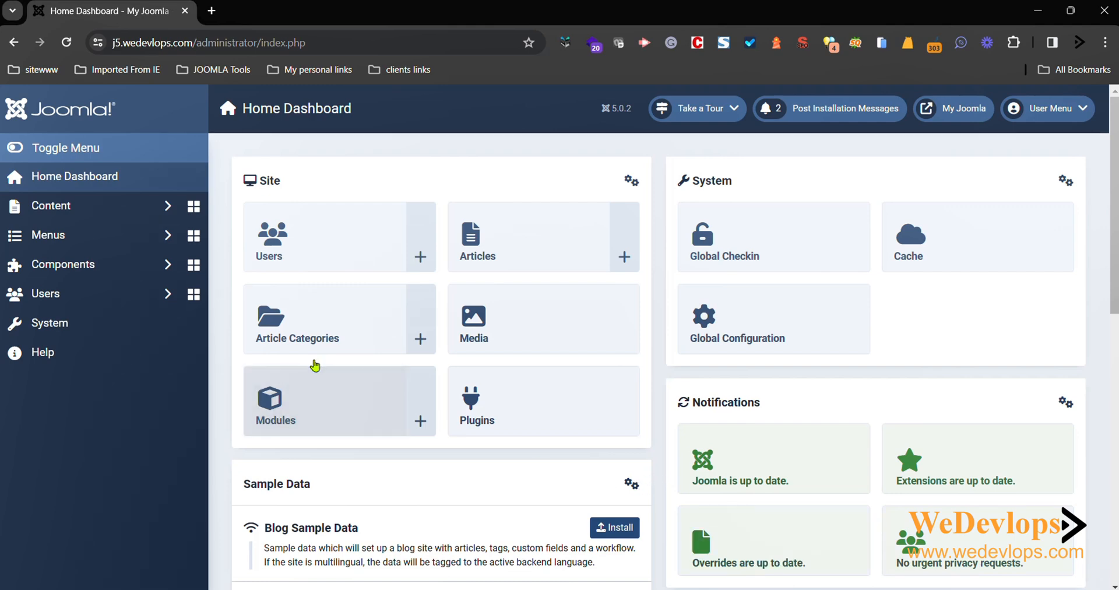
mouse_move(270, 317)
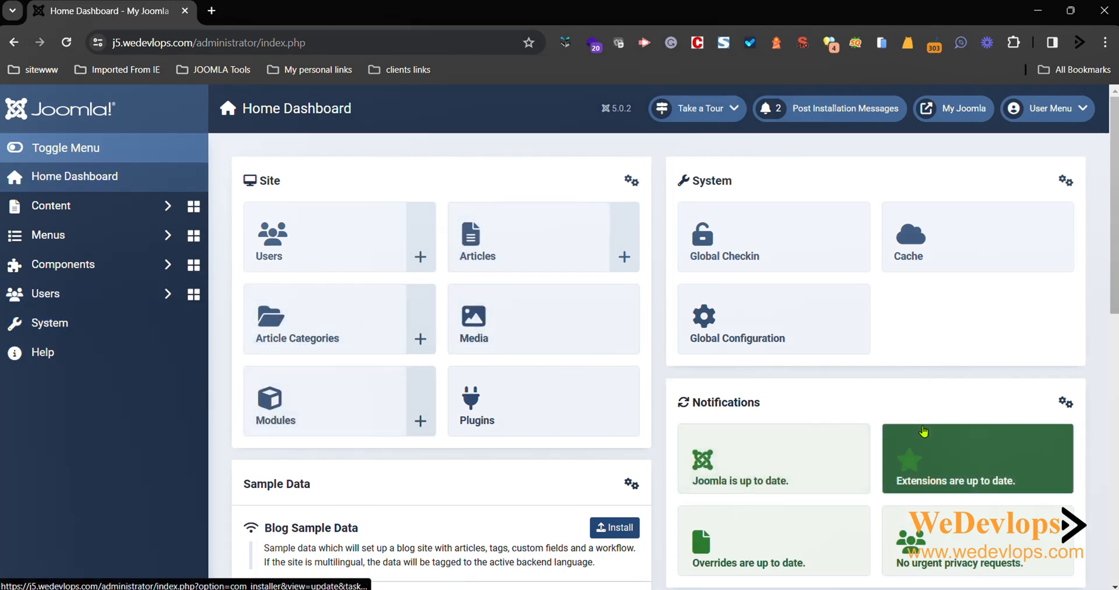
mouse_move(773, 458)
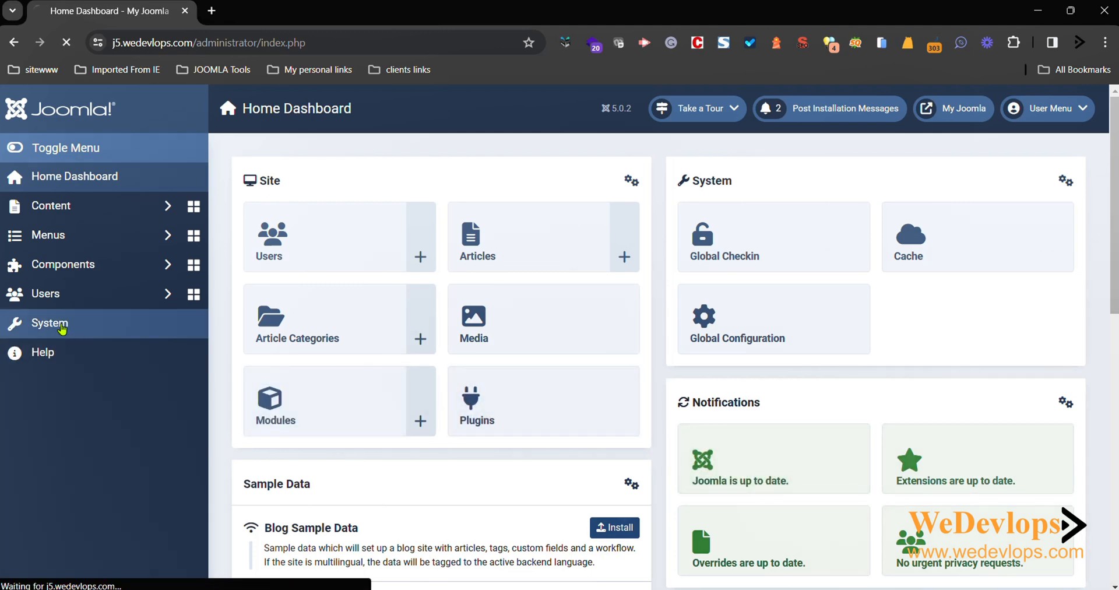
- Open the Options page of the Administrator Templates component via System
click(49, 323)
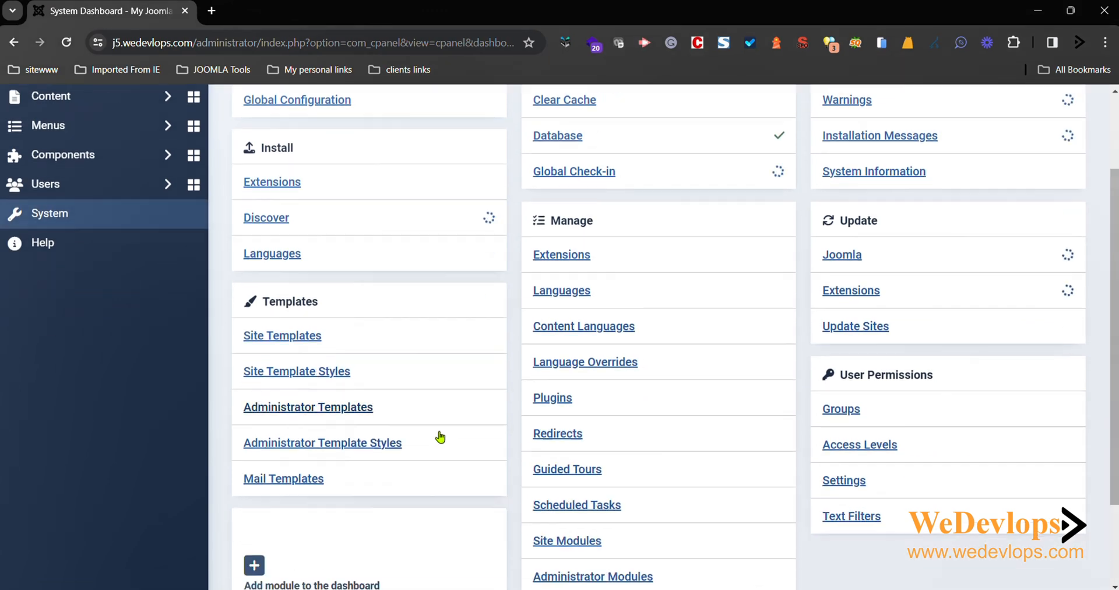
scroll(down, 3)
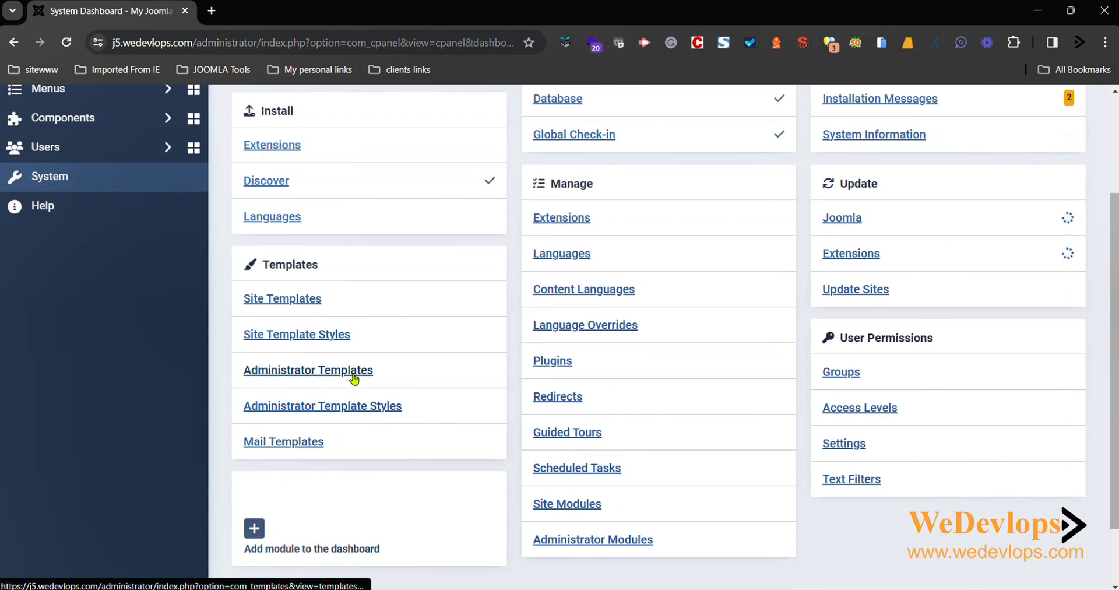
click(308, 370)
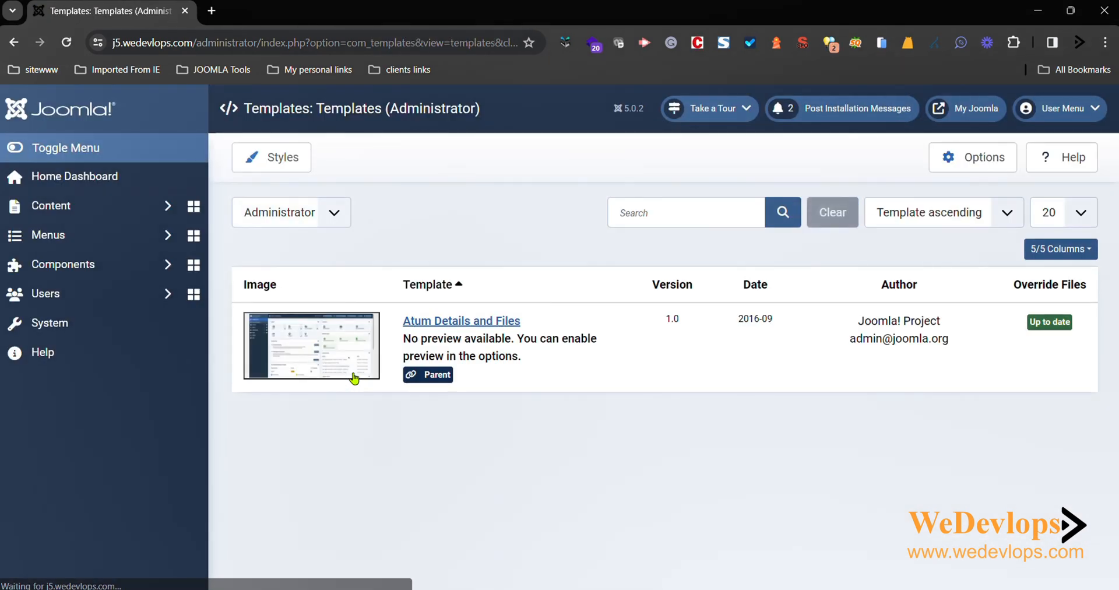
click(972, 158)
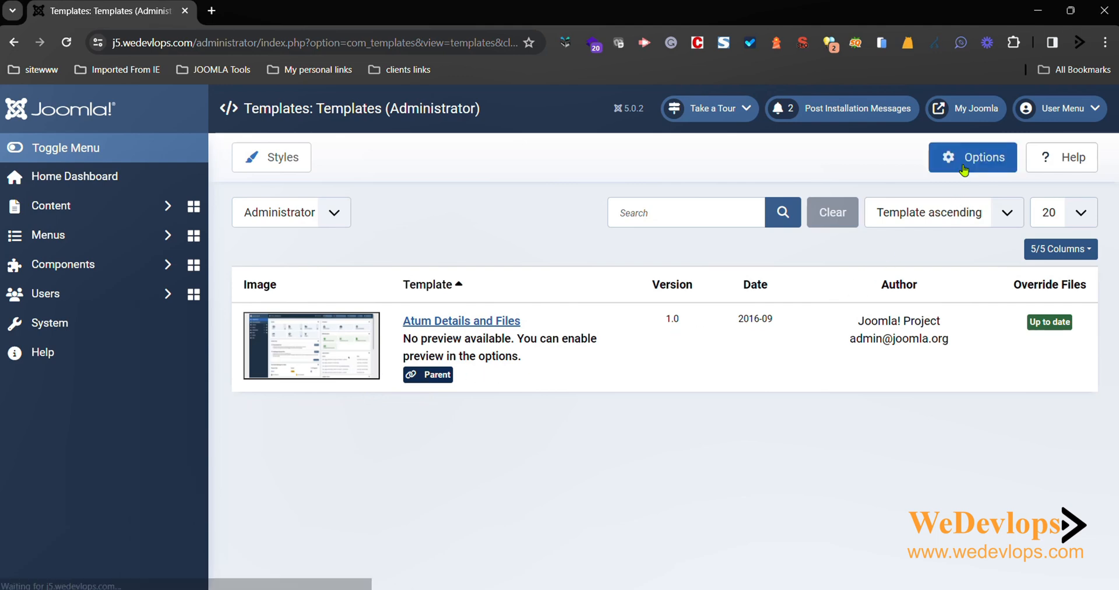
click(972, 157)
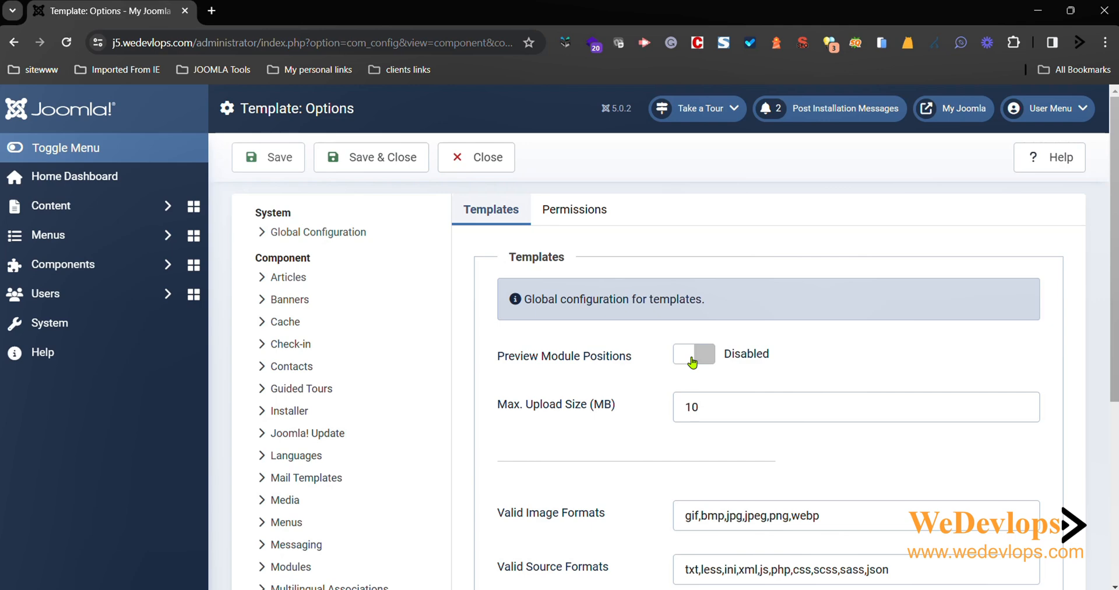
- Enable Preview Module Positions and save and close the template options
click(692, 354)
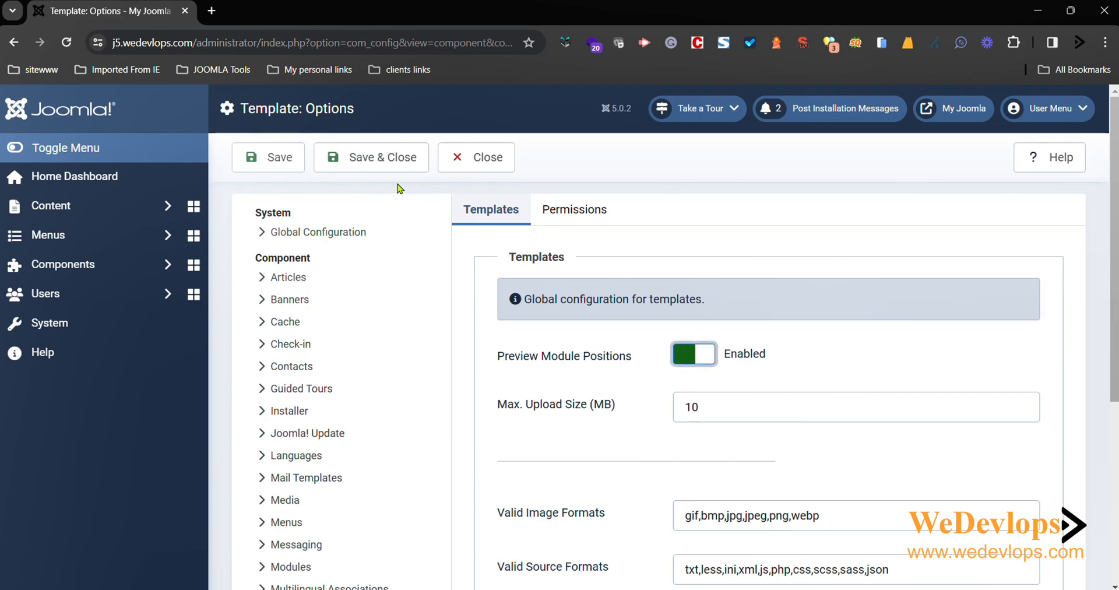
click(371, 158)
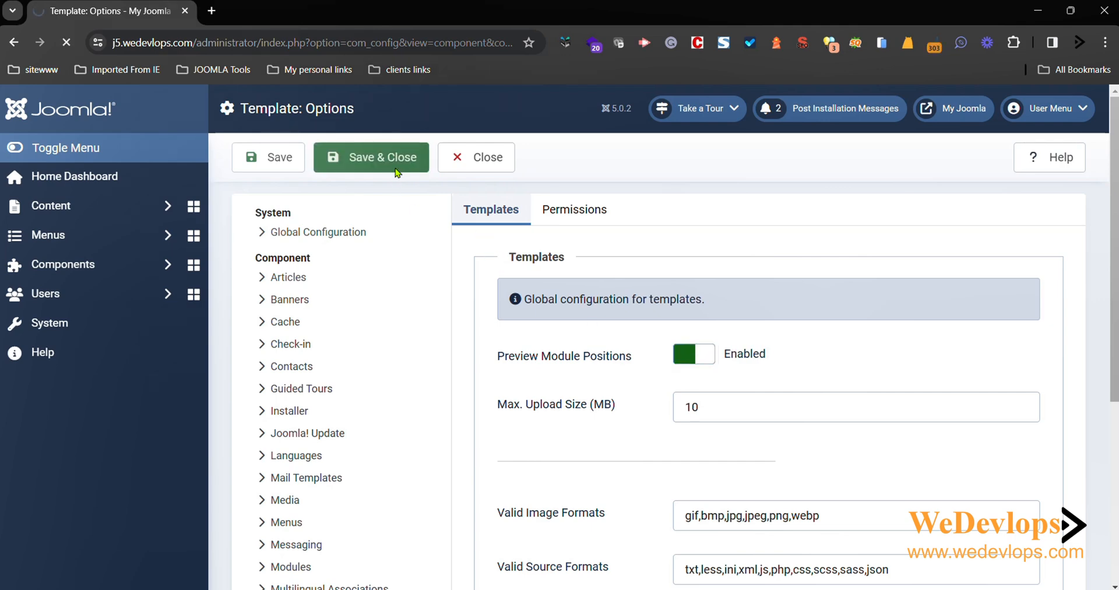
click(370, 158)
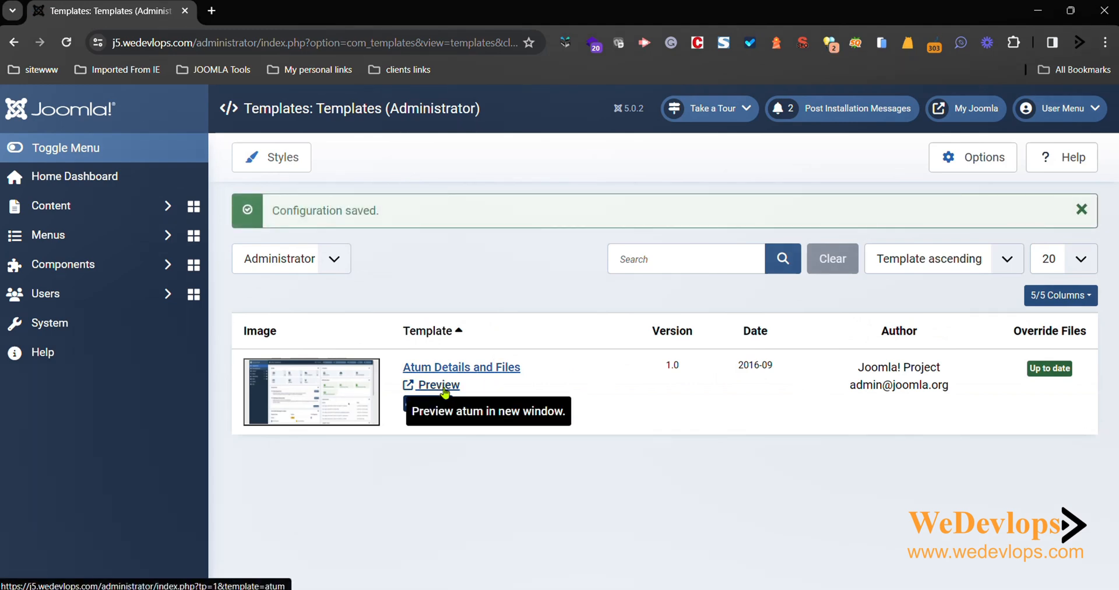
- Preview the Atum template and scroll through its labelled module positions
click(438, 384)
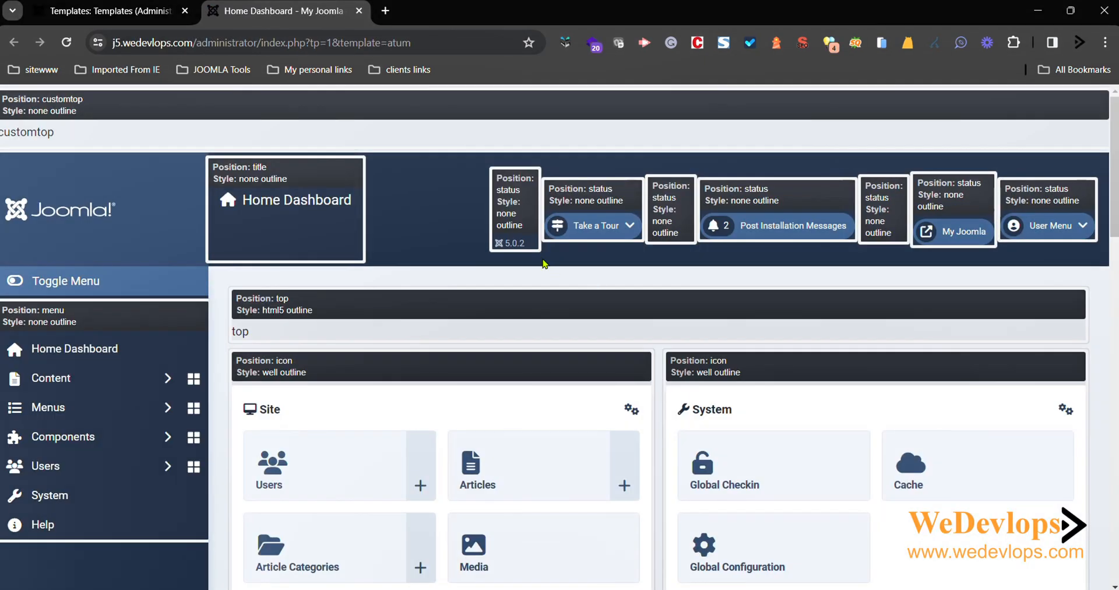
mouse_move(289, 223)
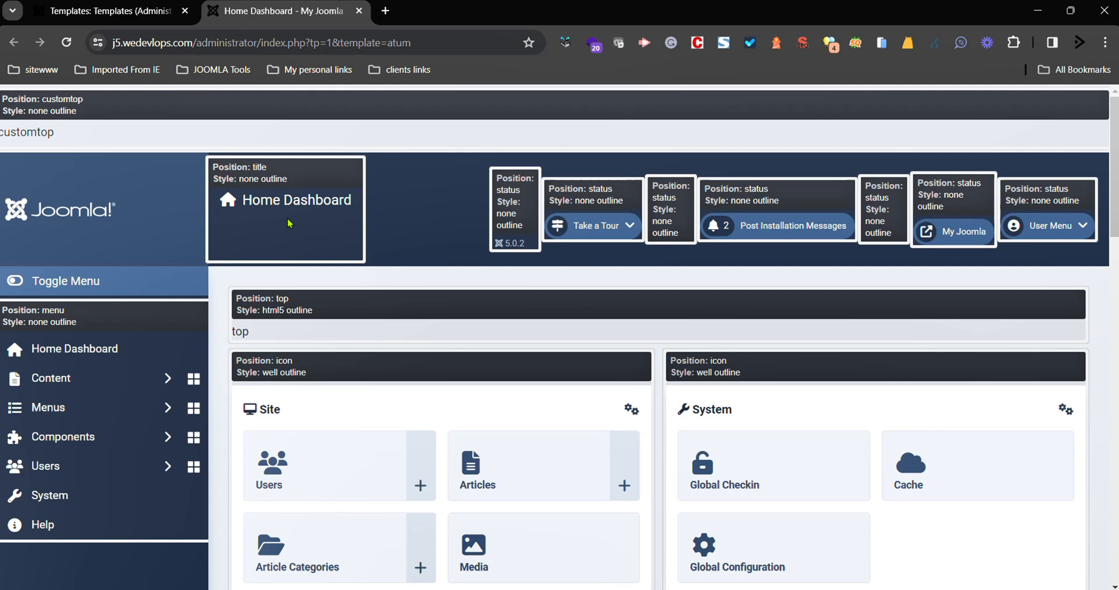
mouse_move(449, 334)
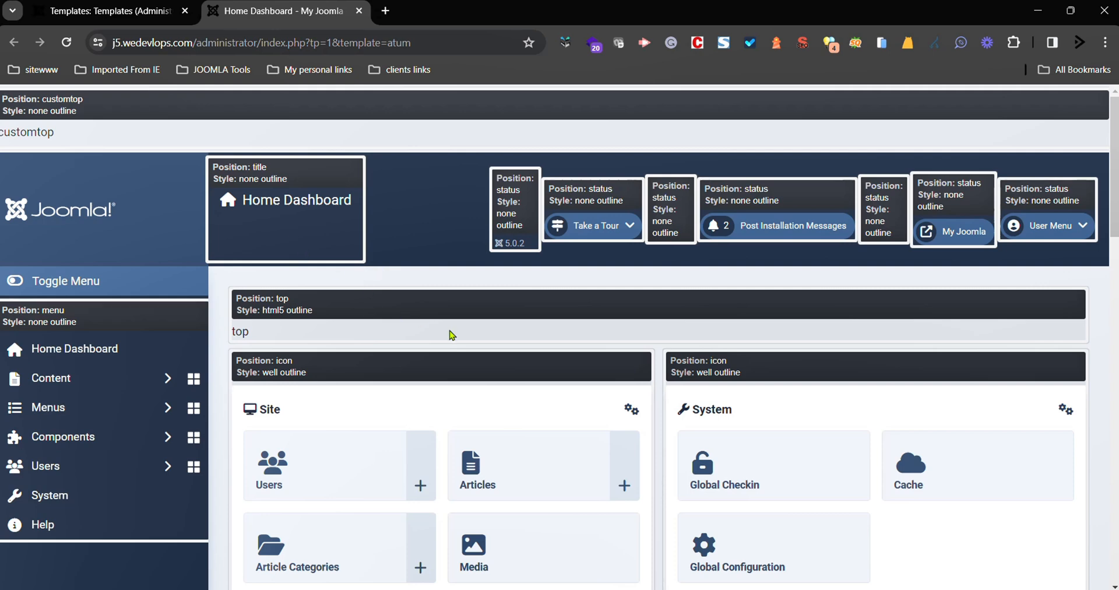
scroll(down, 3)
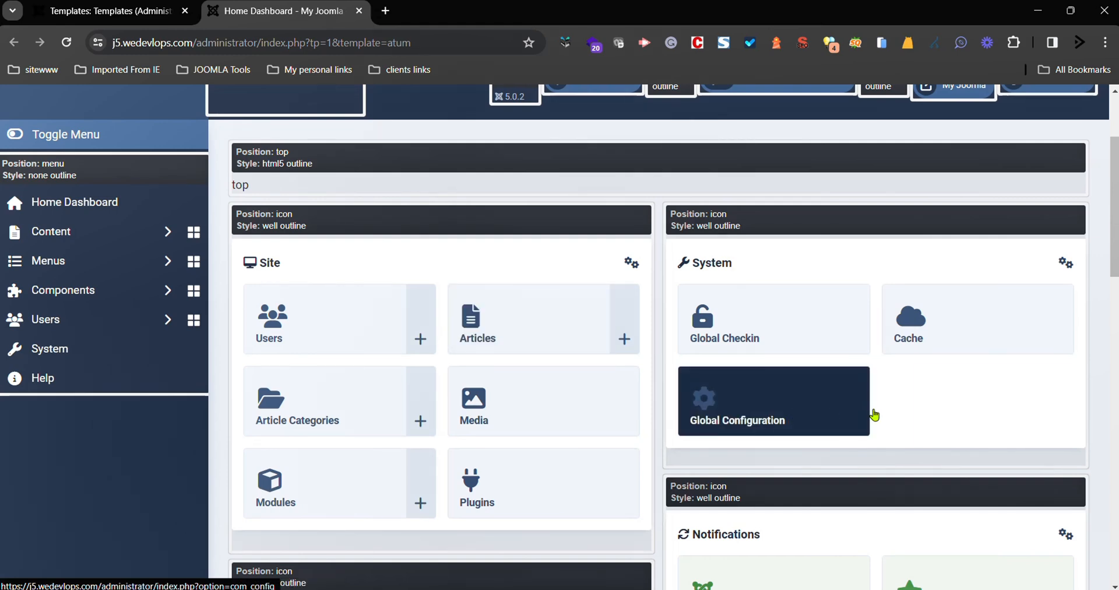
scroll(down, 3)
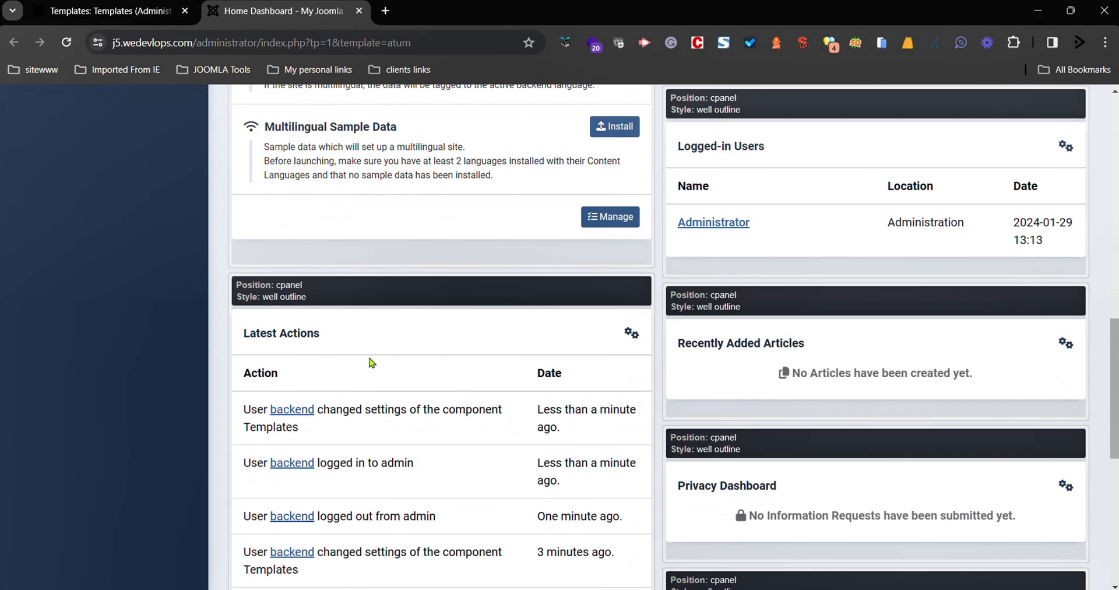
scroll(down, 3)
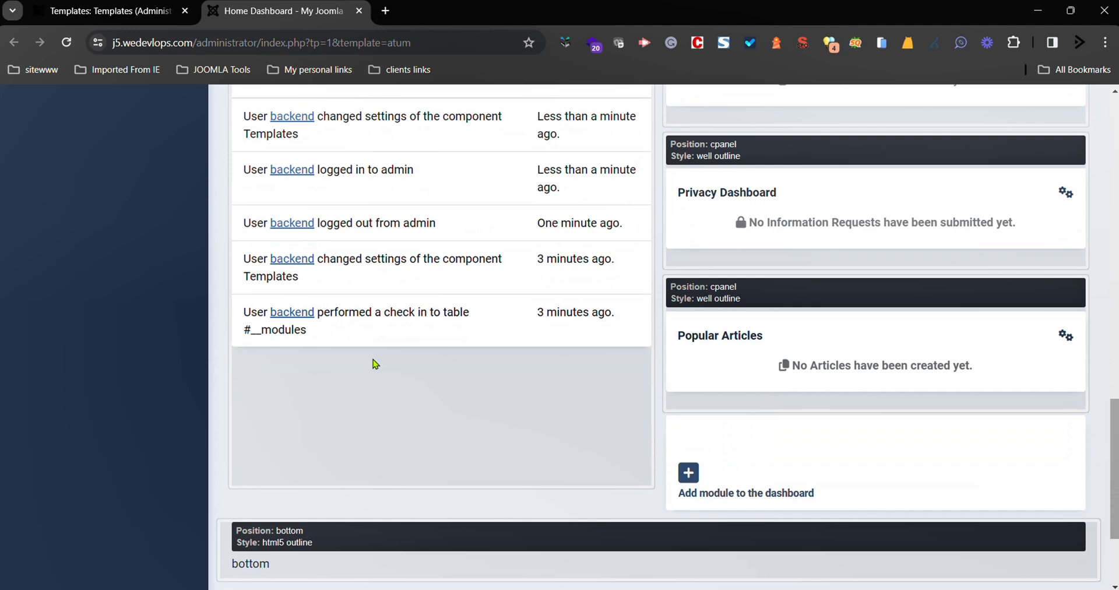
scroll(down, 3)
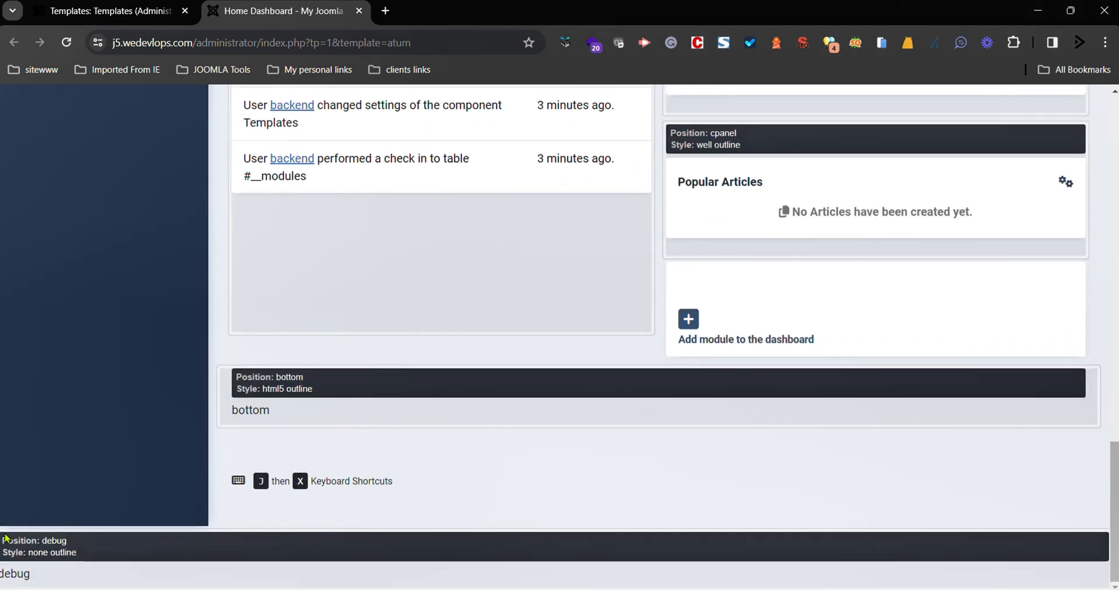
mouse_move(390, 406)
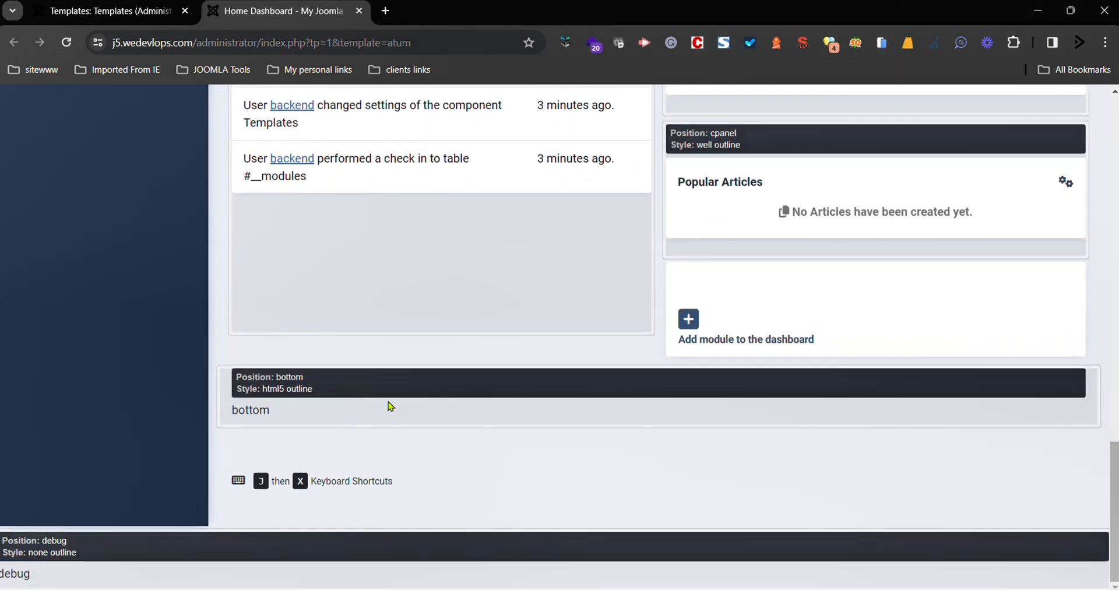
scroll(up, 3)
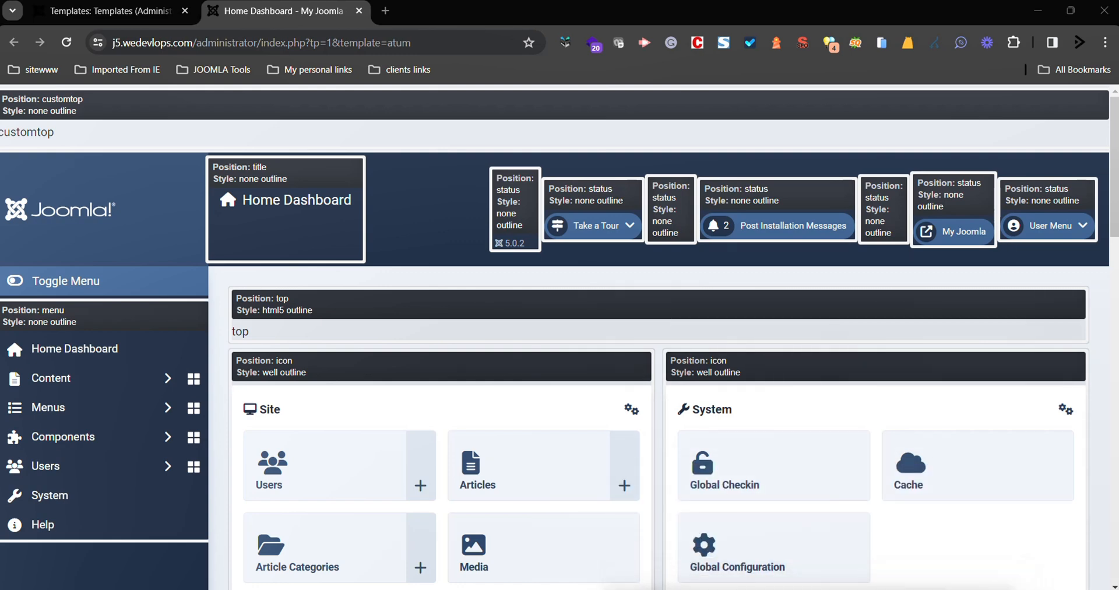
mouse_move(850, 508)
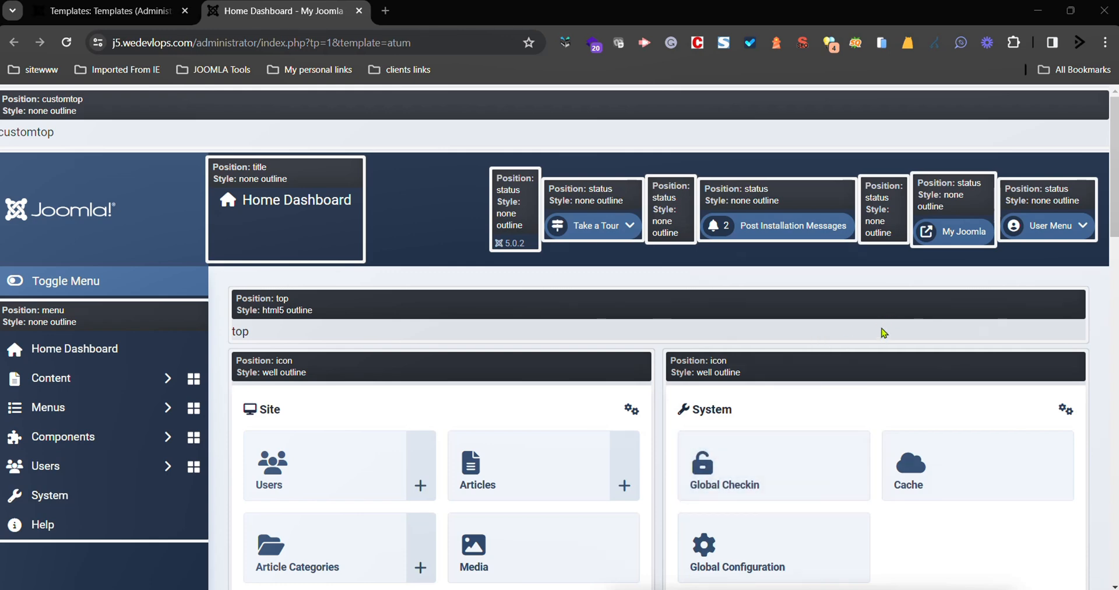
mouse_move(519, 267)
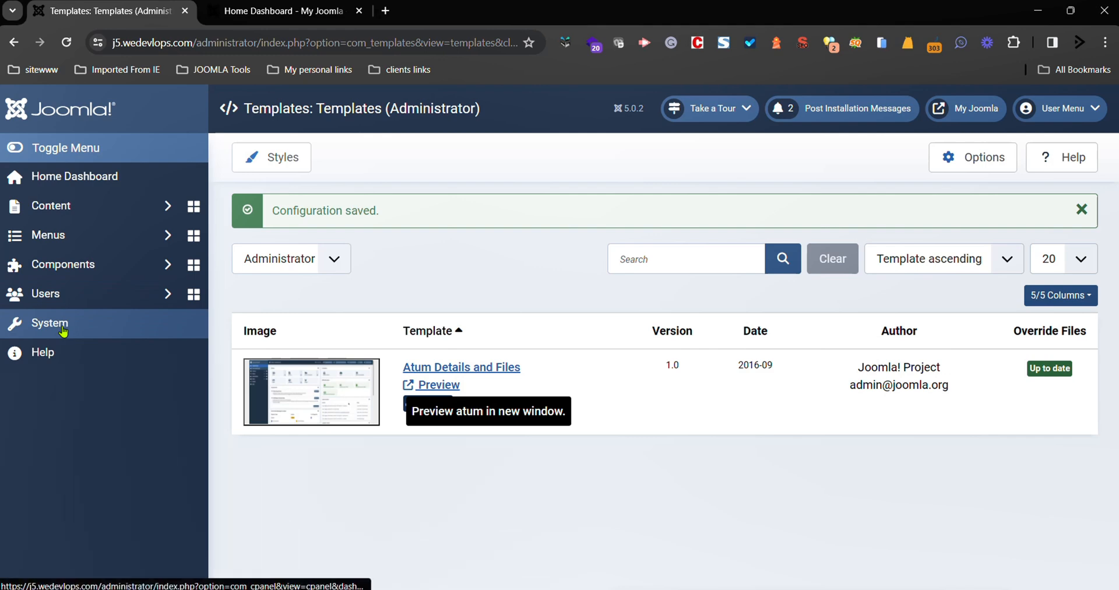
- Open Administrator Modules from System and go to page 2 of the list
click(49, 322)
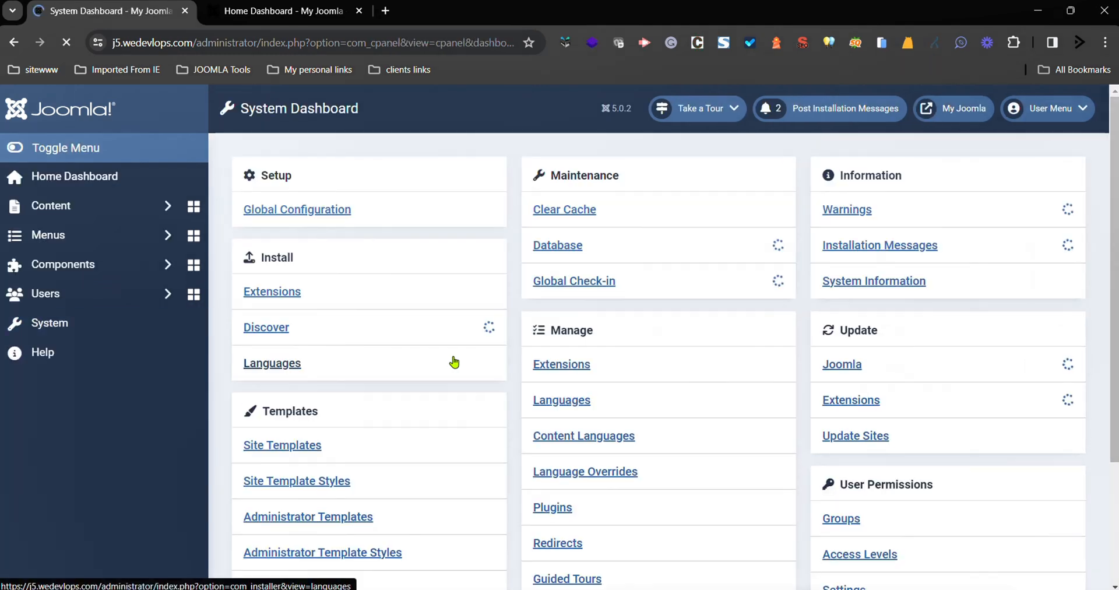
scroll(down, 3)
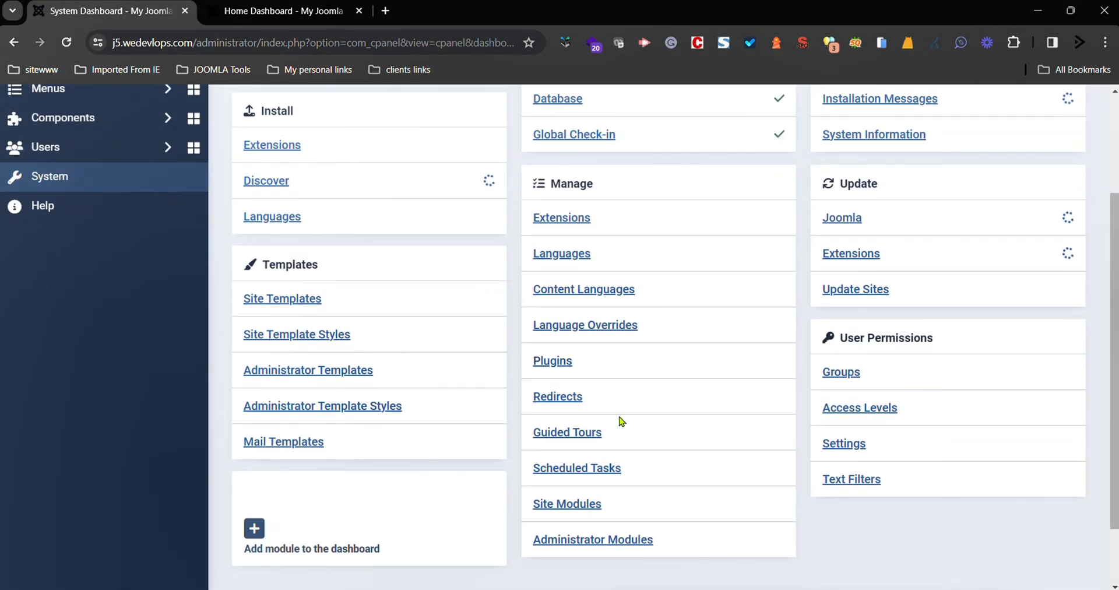
click(591, 539)
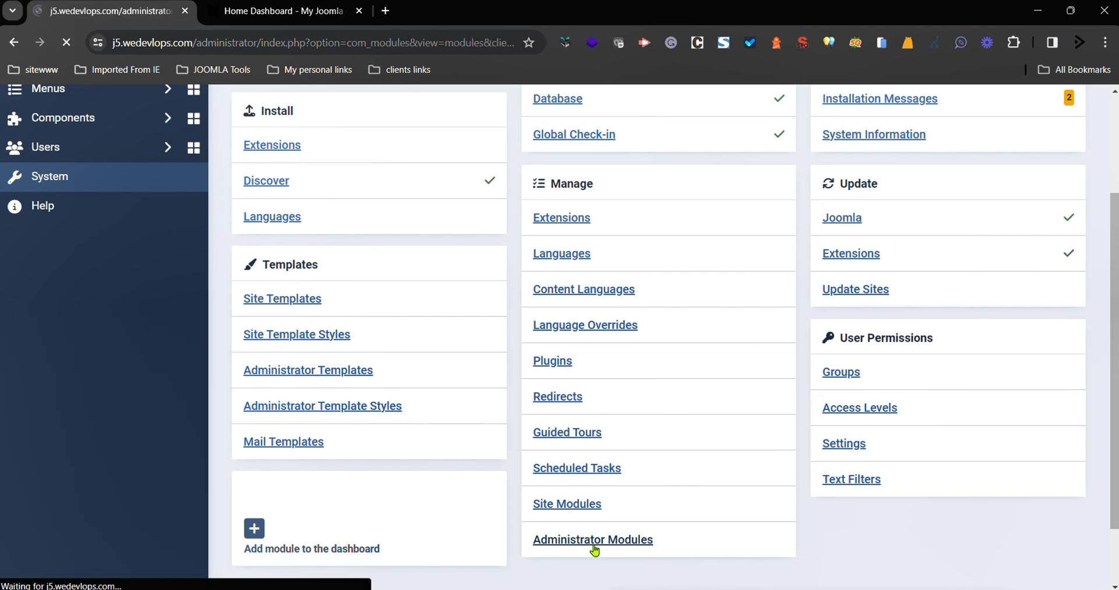
click(592, 539)
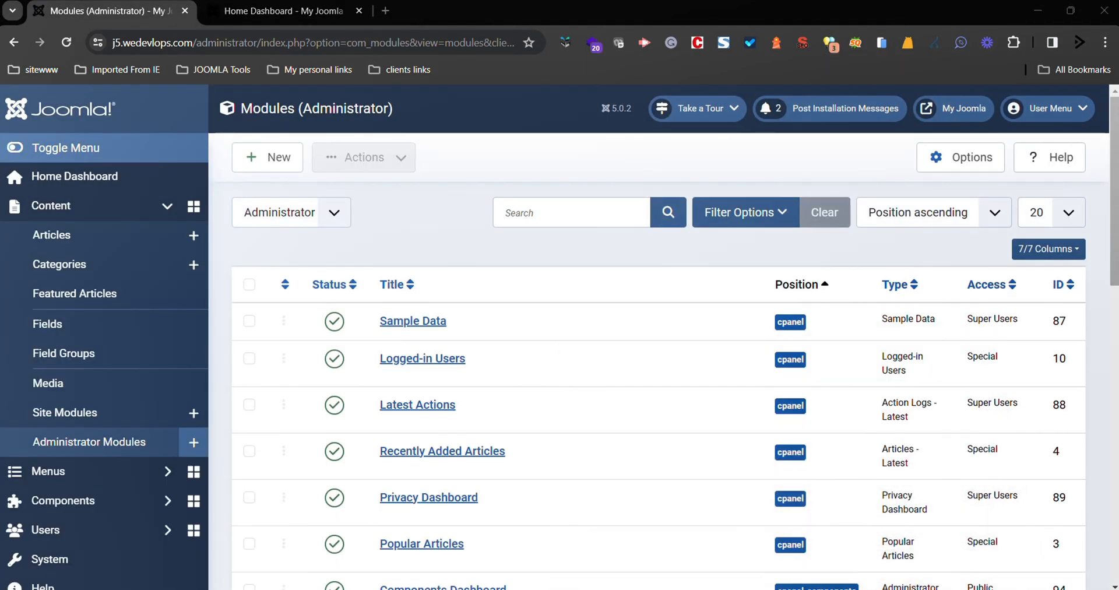
scroll(down, 3)
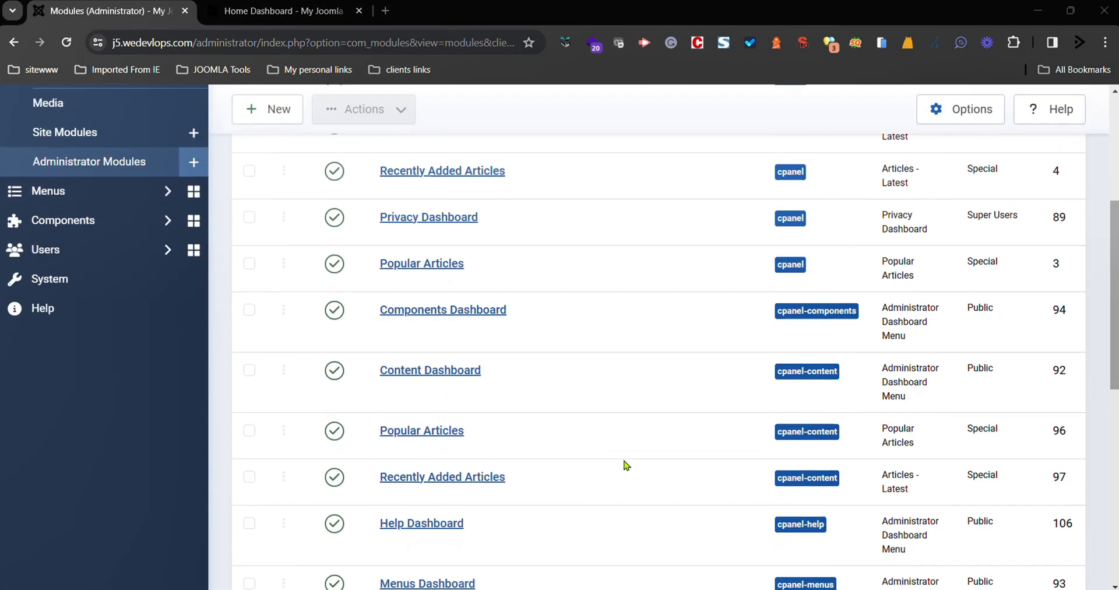
scroll(down, 3)
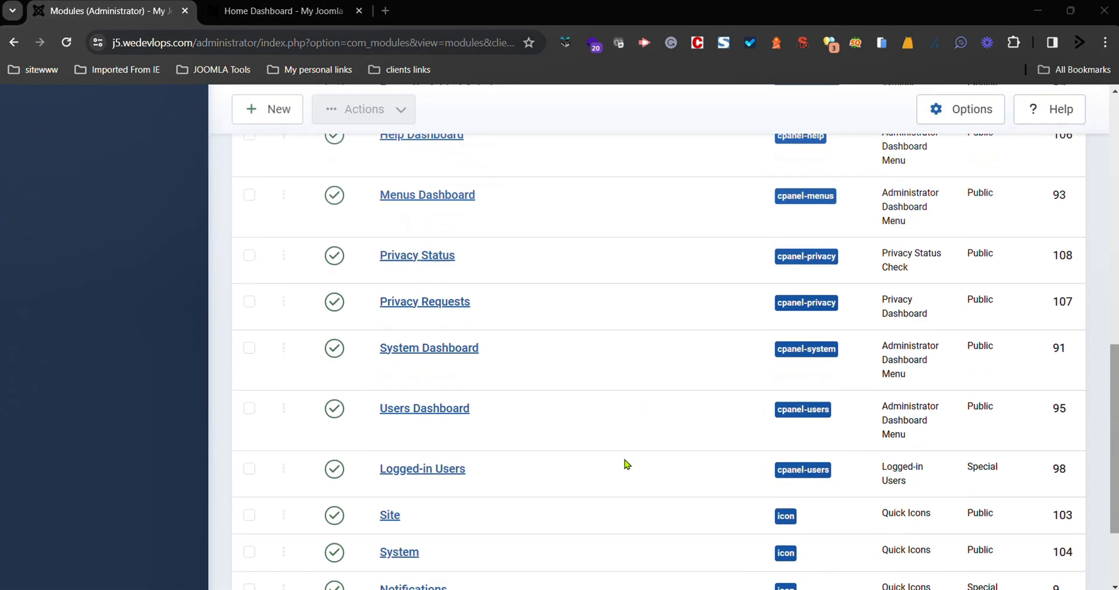
scroll(down, 3)
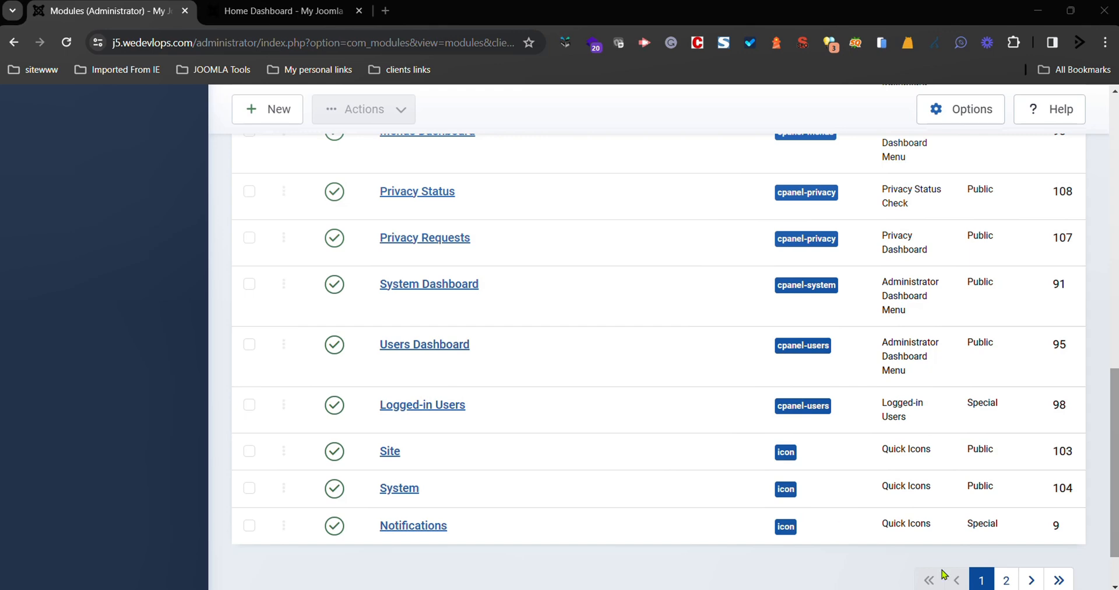
click(1005, 579)
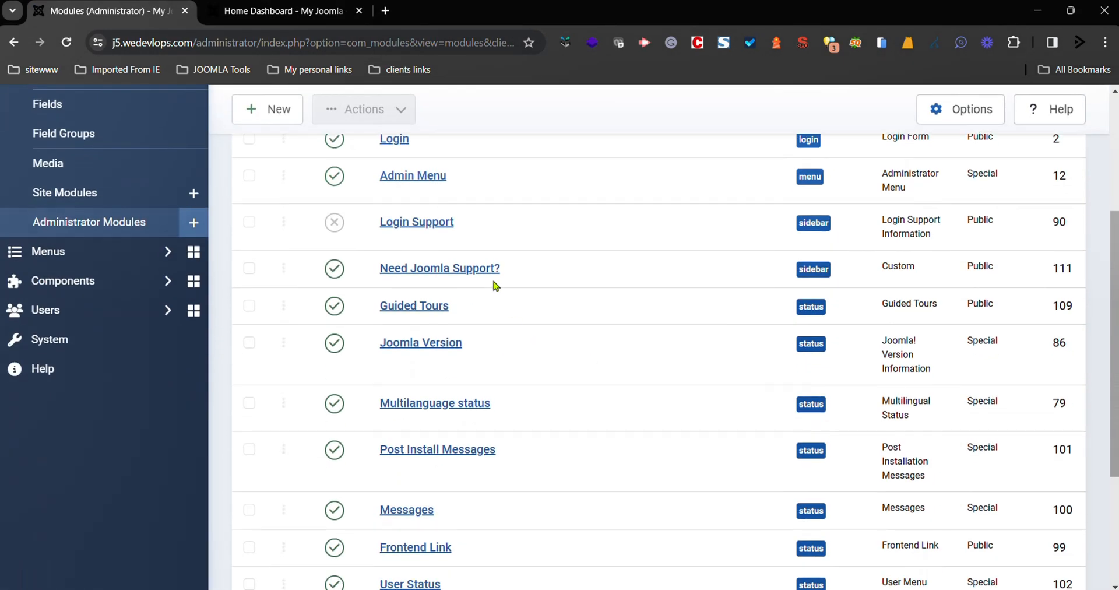
mouse_move(438, 268)
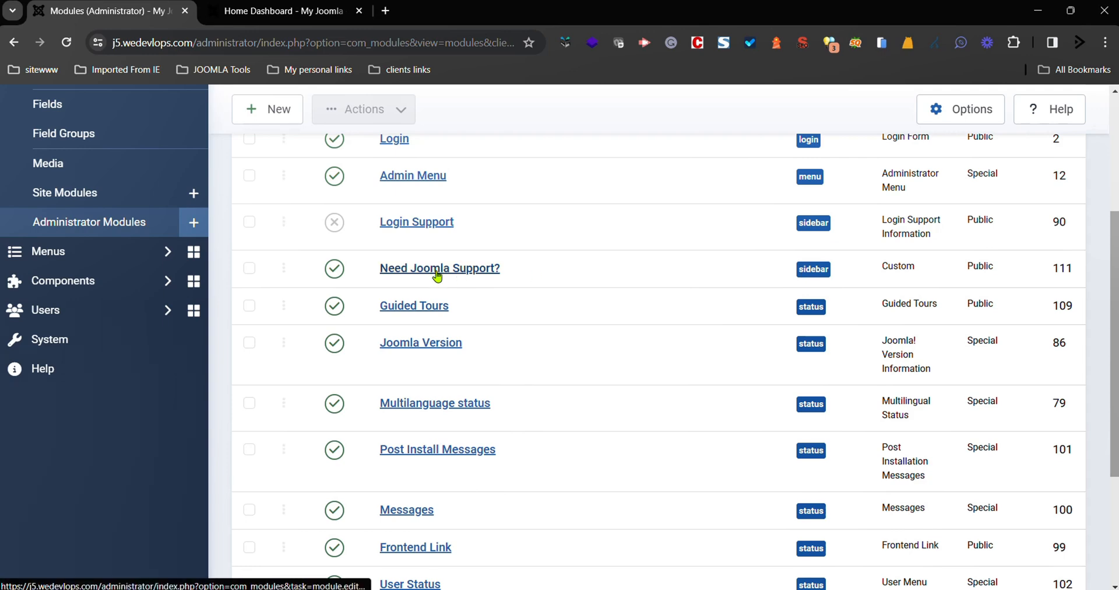
- Set the Need Joomla Support? module's position to Quick Icons and save and close
click(439, 268)
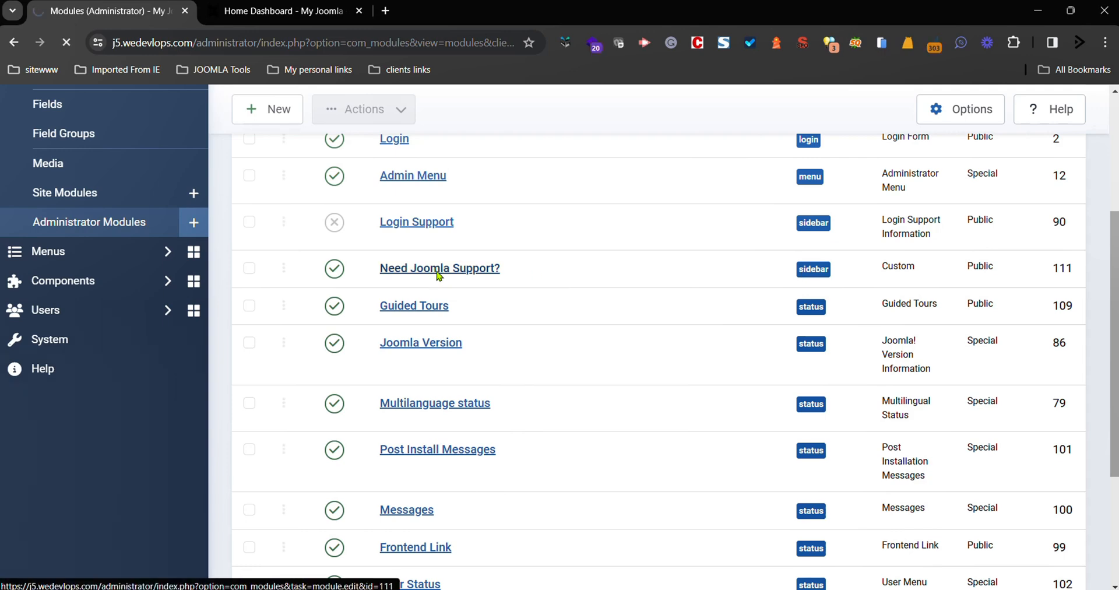
click(438, 267)
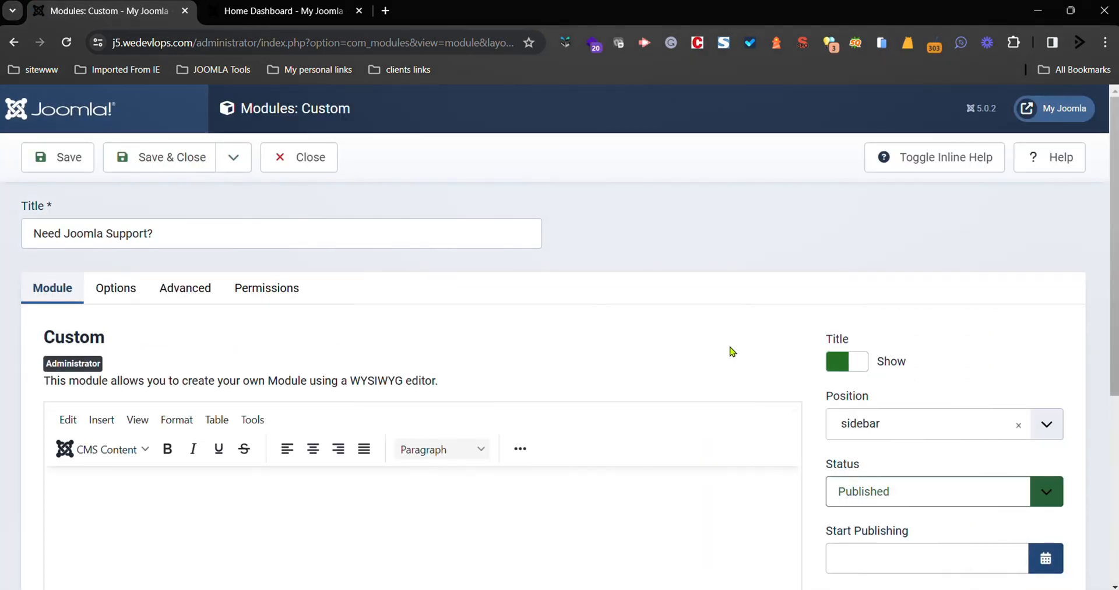
click(1046, 424)
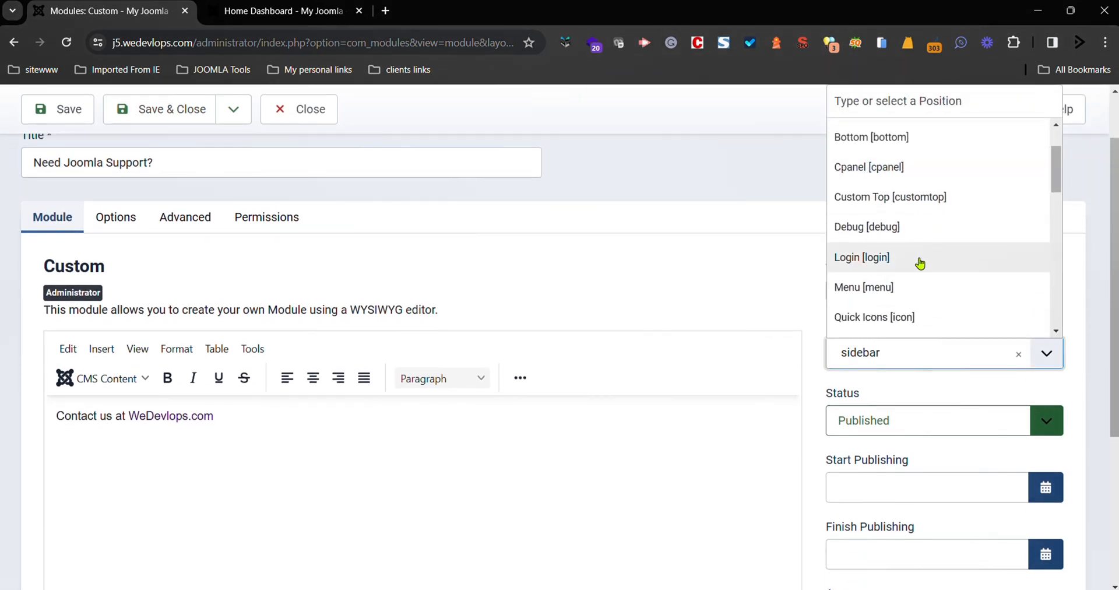
scroll(down, 3)
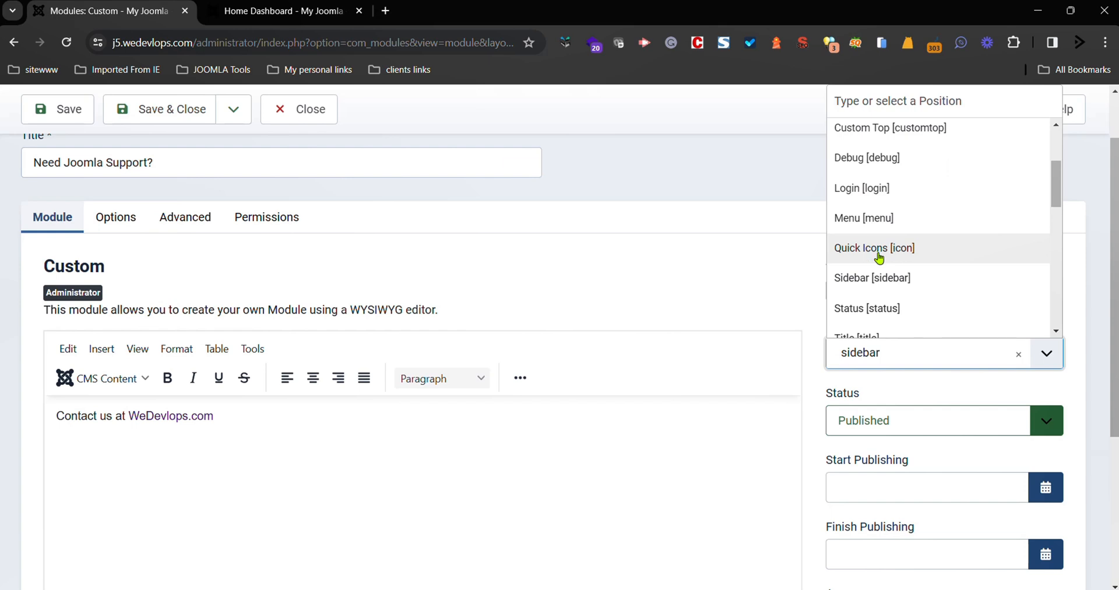
click(873, 248)
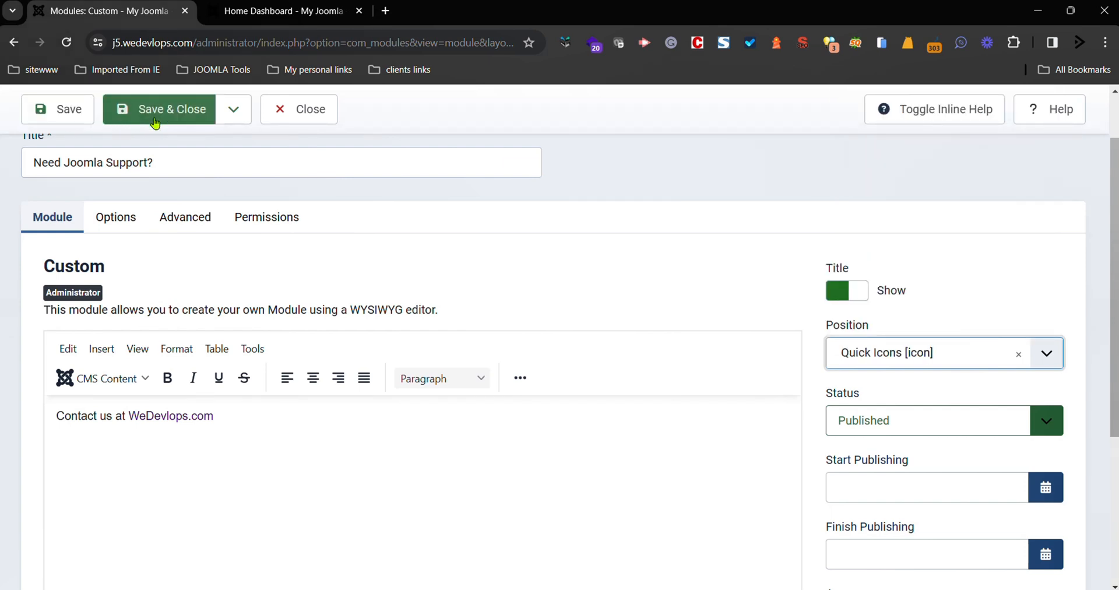
click(169, 109)
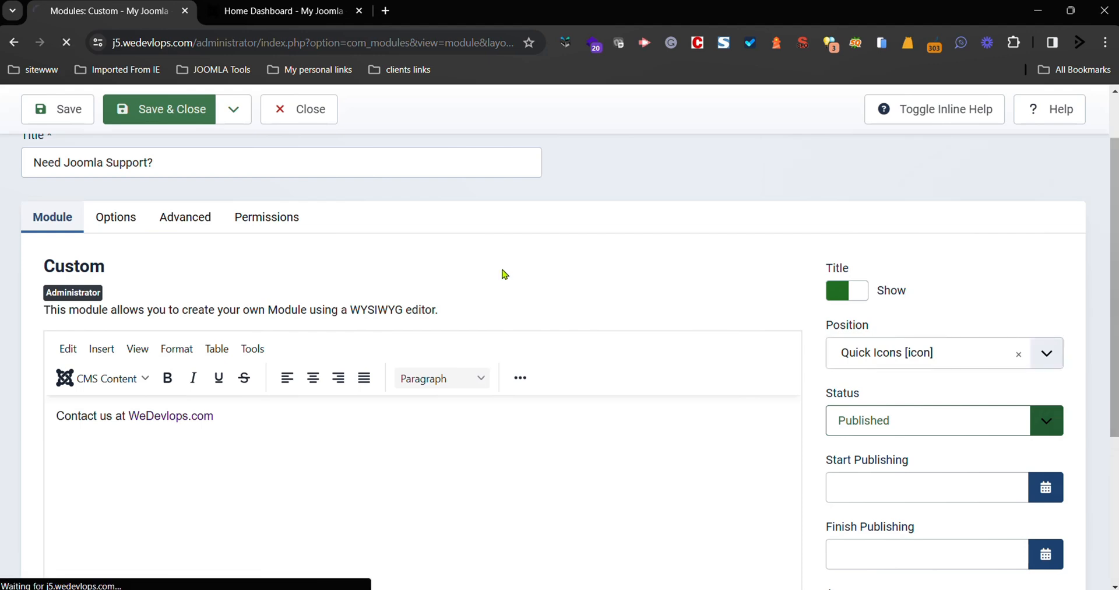
click(169, 109)
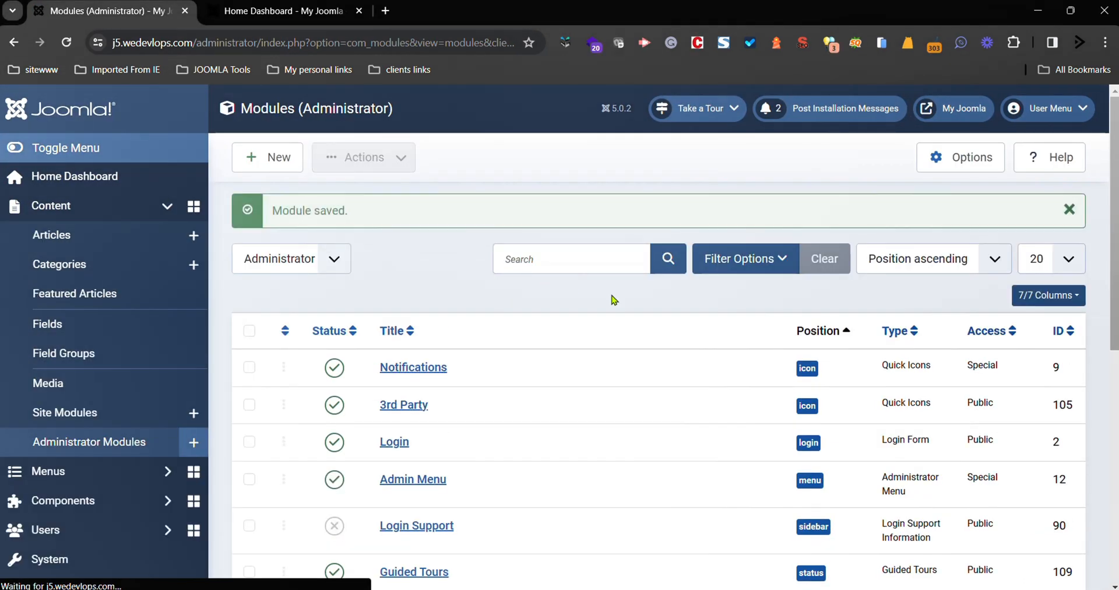
mouse_move(74, 176)
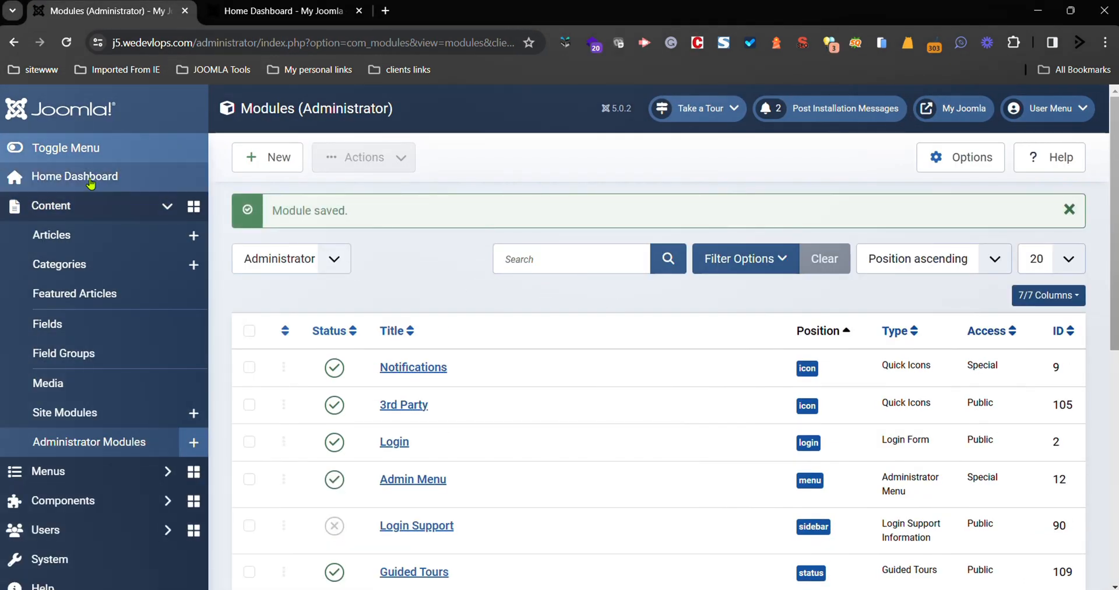
- Go to the Home Dashboard to view the Need Joomla Support? box
click(74, 177)
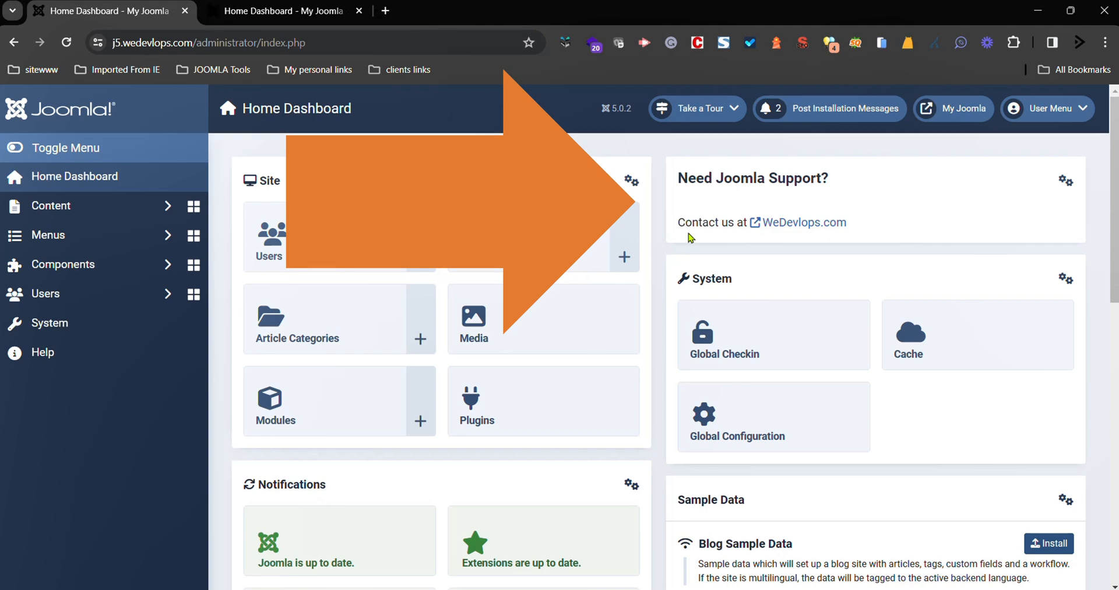
mouse_move(1081, 299)
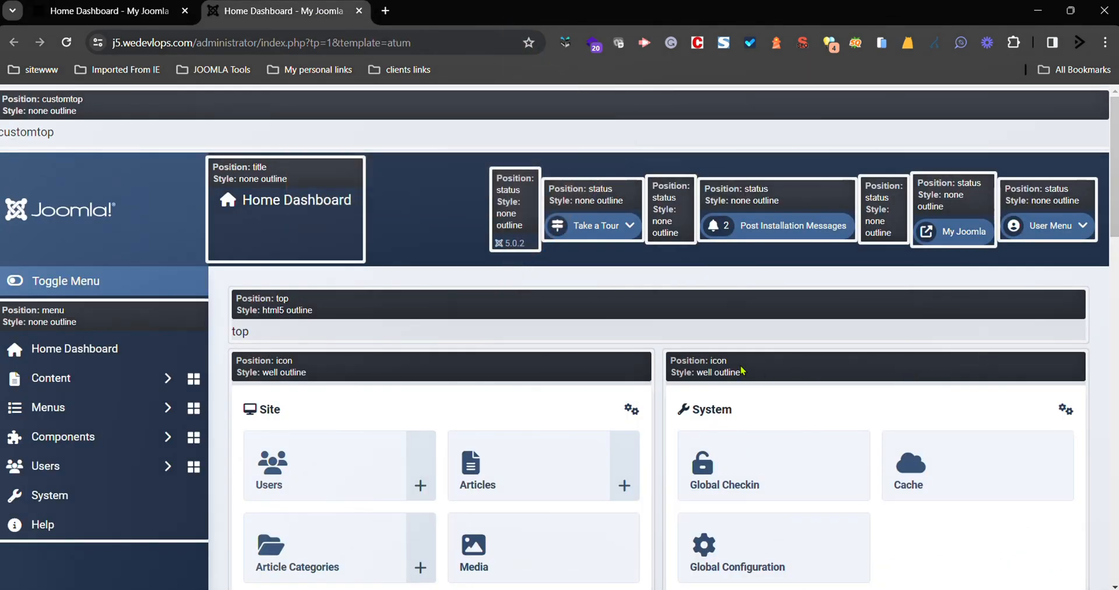
mouse_move(747, 386)
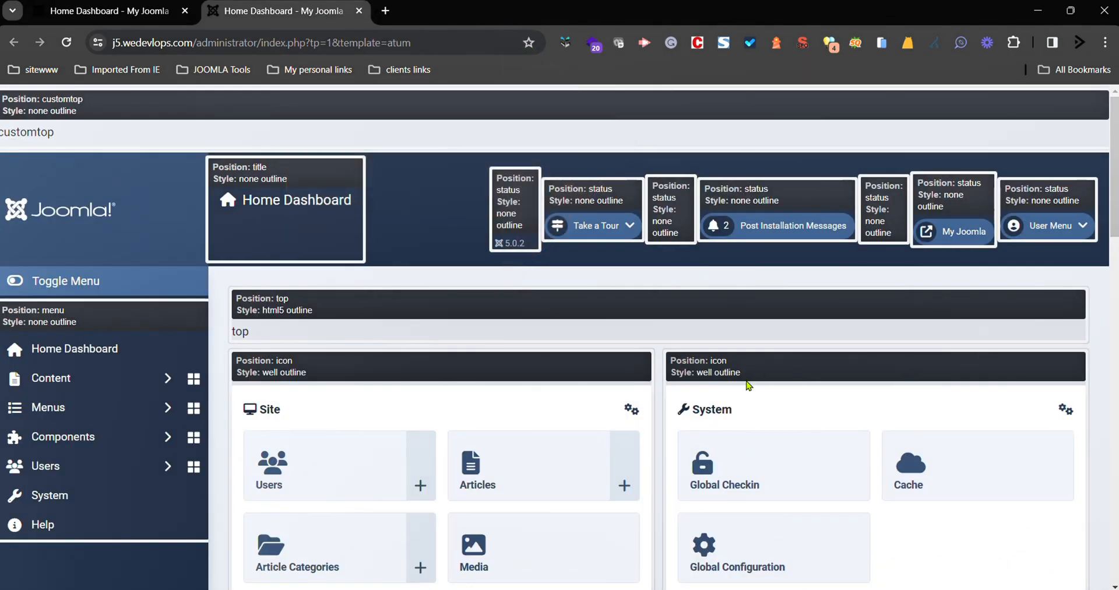
mouse_move(727, 245)
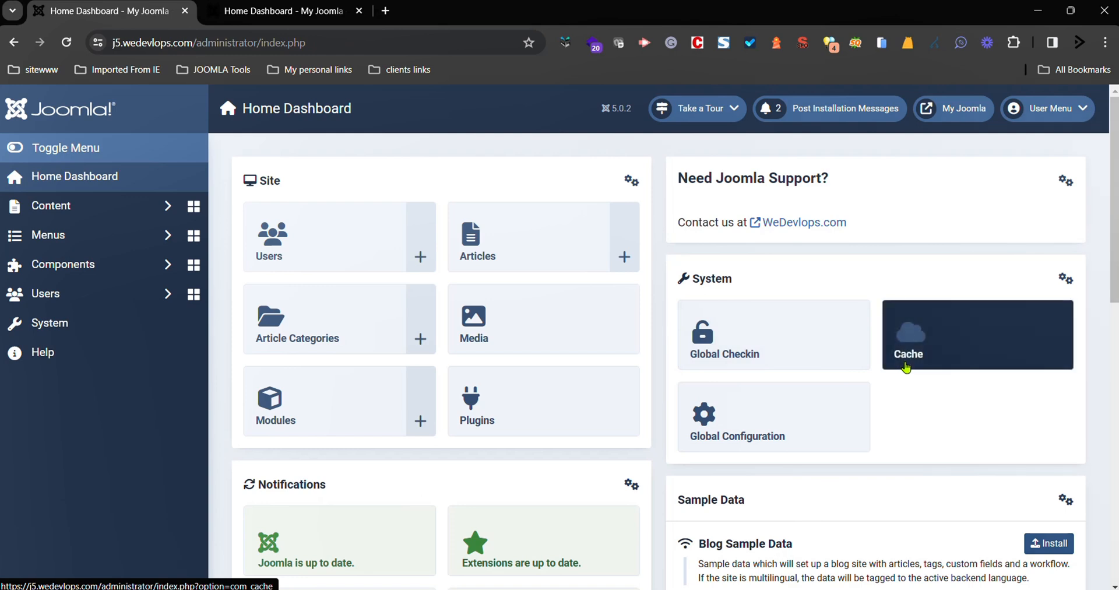
mouse_move(838, 463)
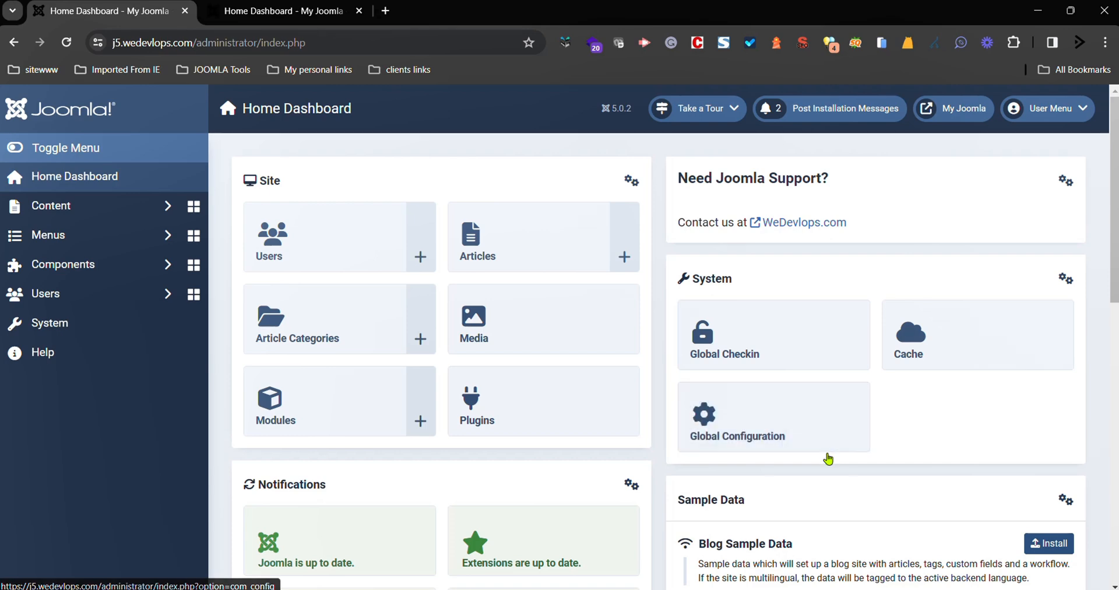
mouse_move(597, 324)
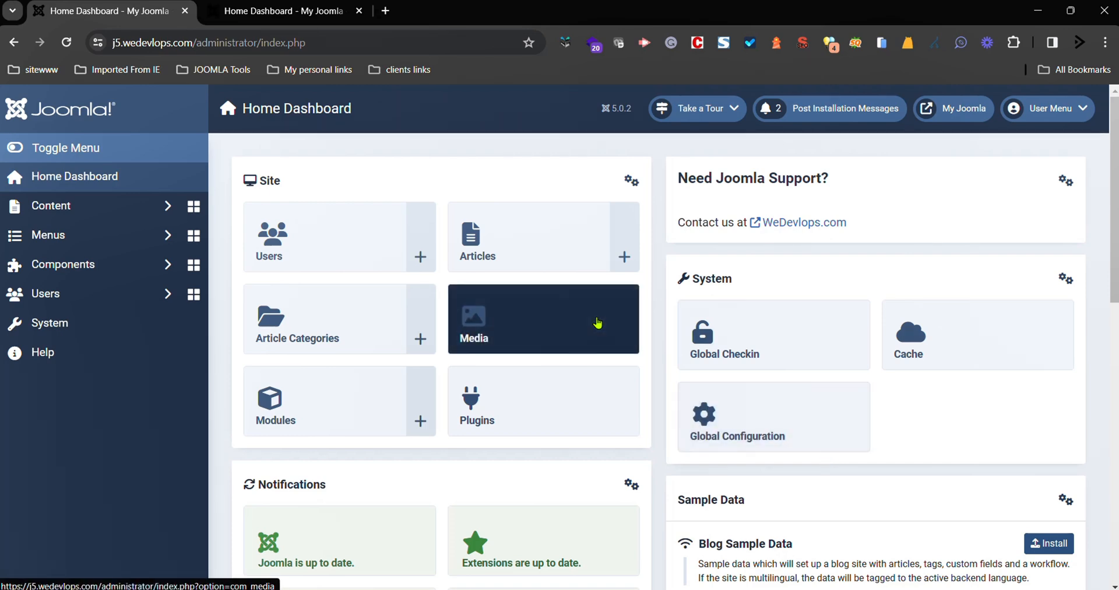
mouse_move(146, 300)
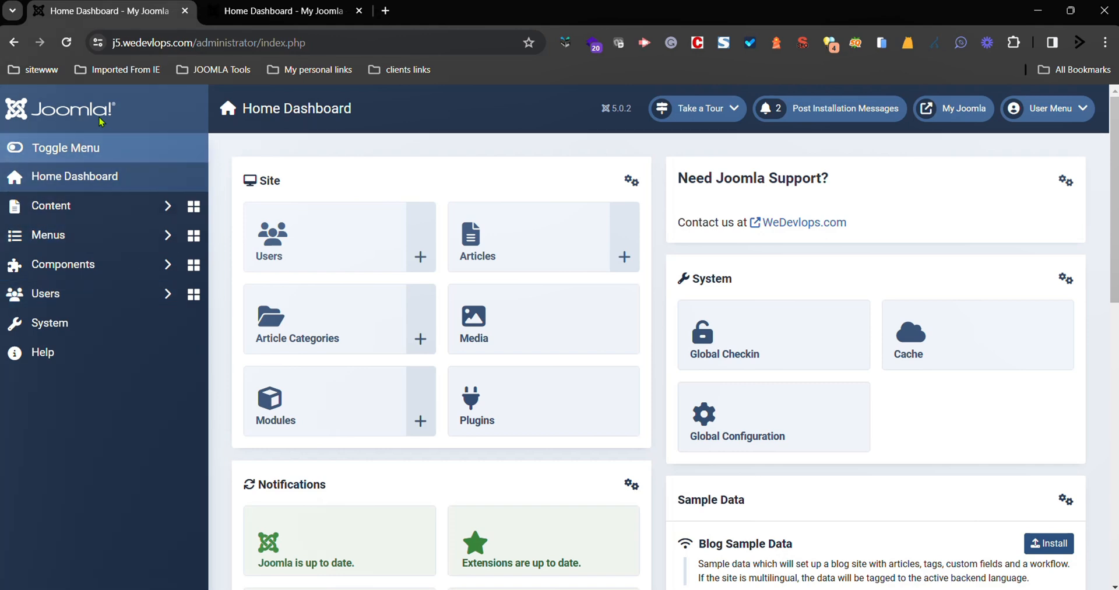
mouse_move(405, 285)
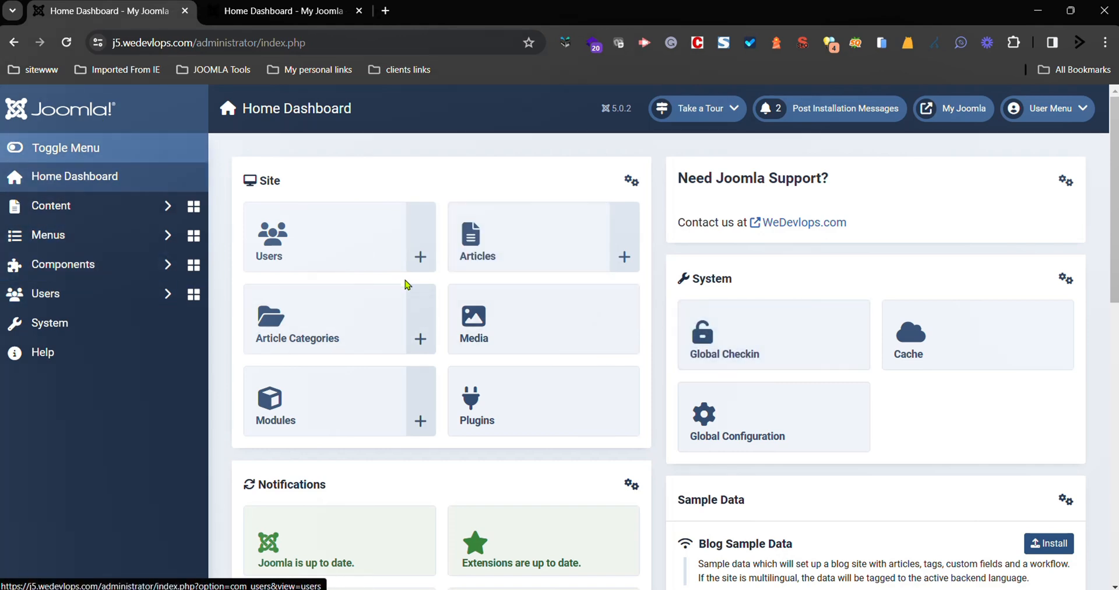